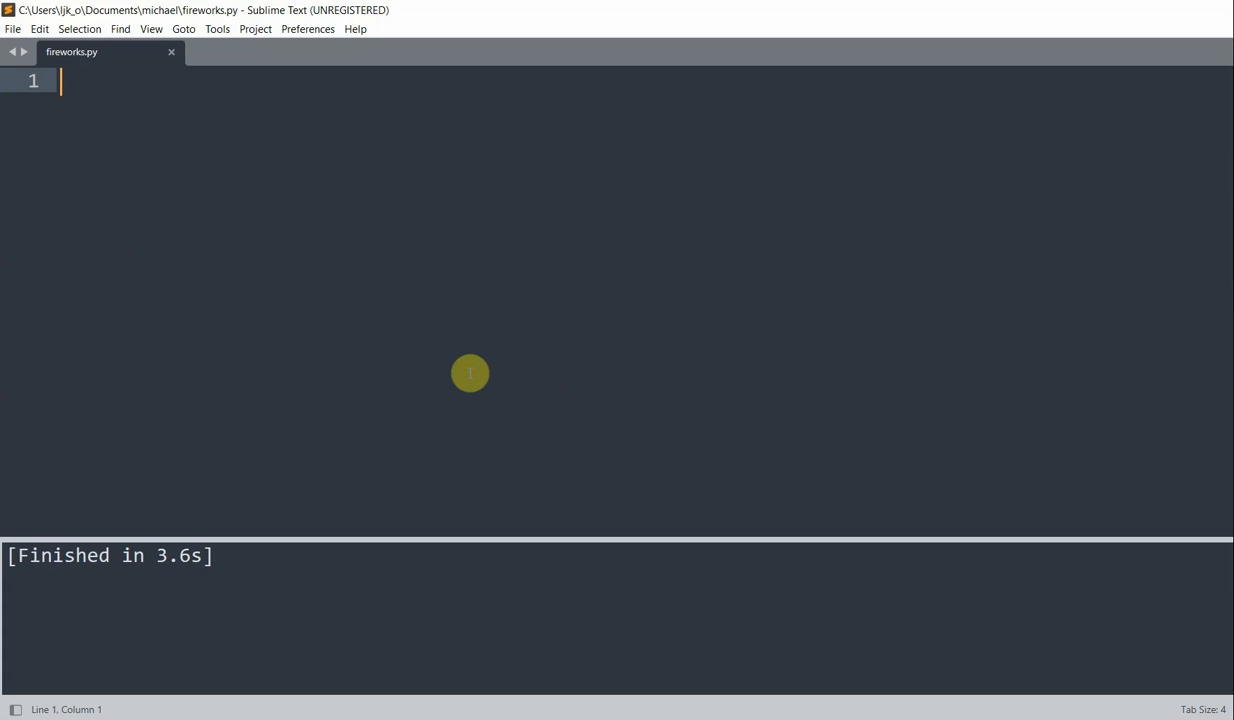
Import turtle and bring in randint and choice from random at the top of fireworks.py.
text(import turtle)
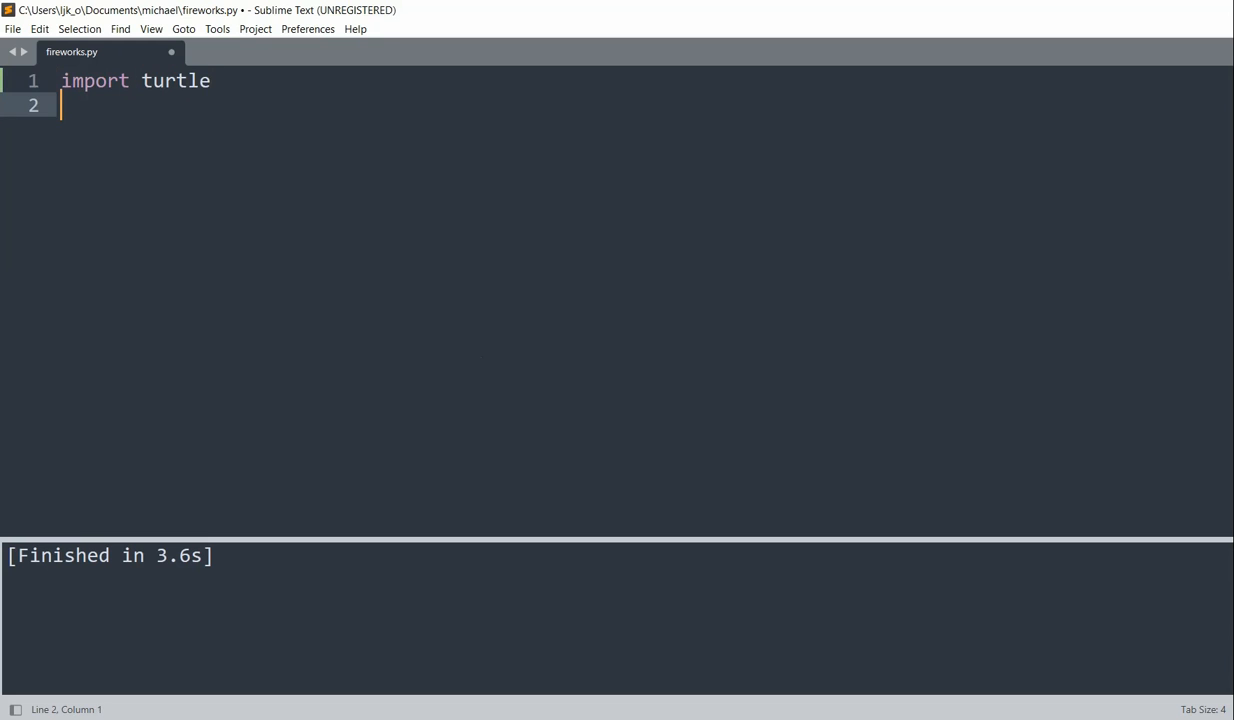
text(f)
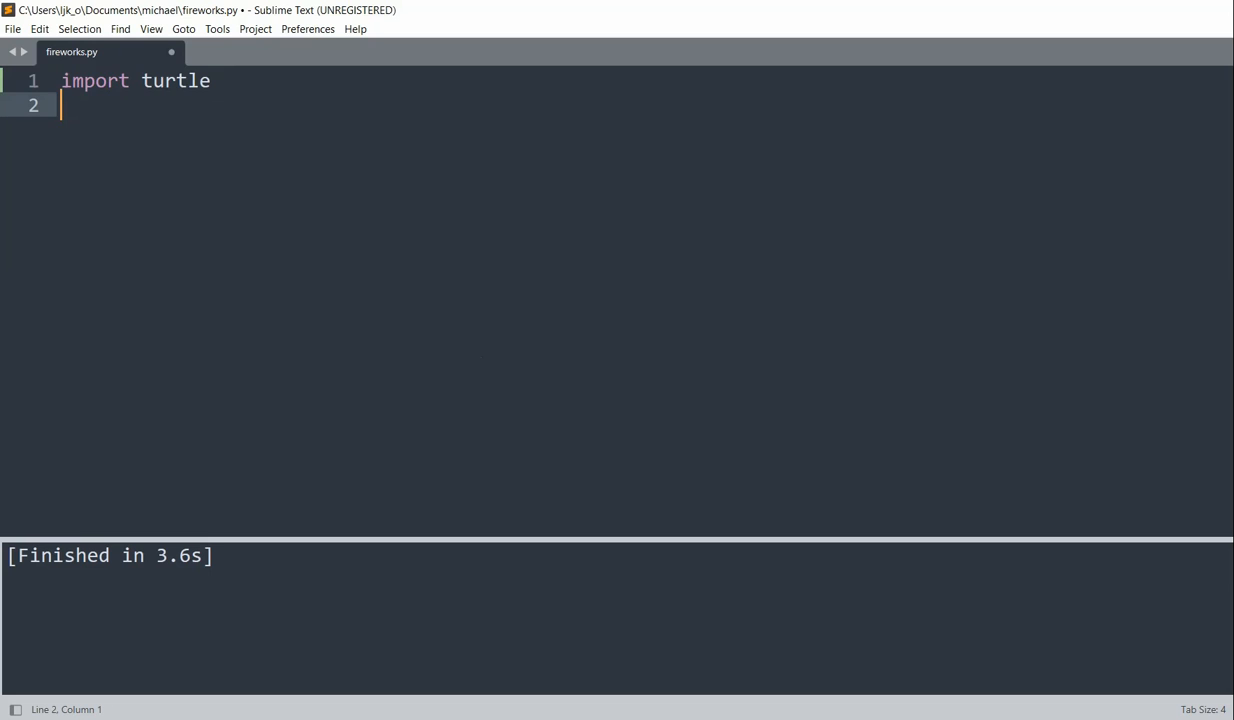
text(from random import)
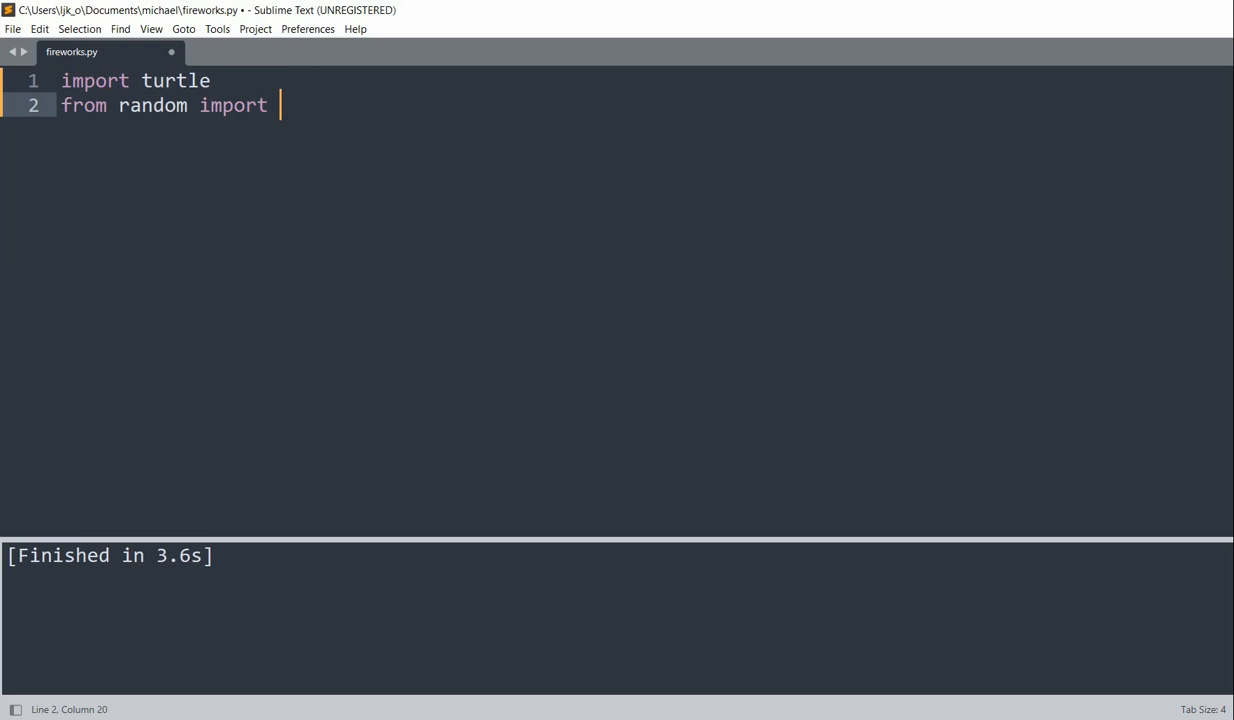
text(randint, choice)
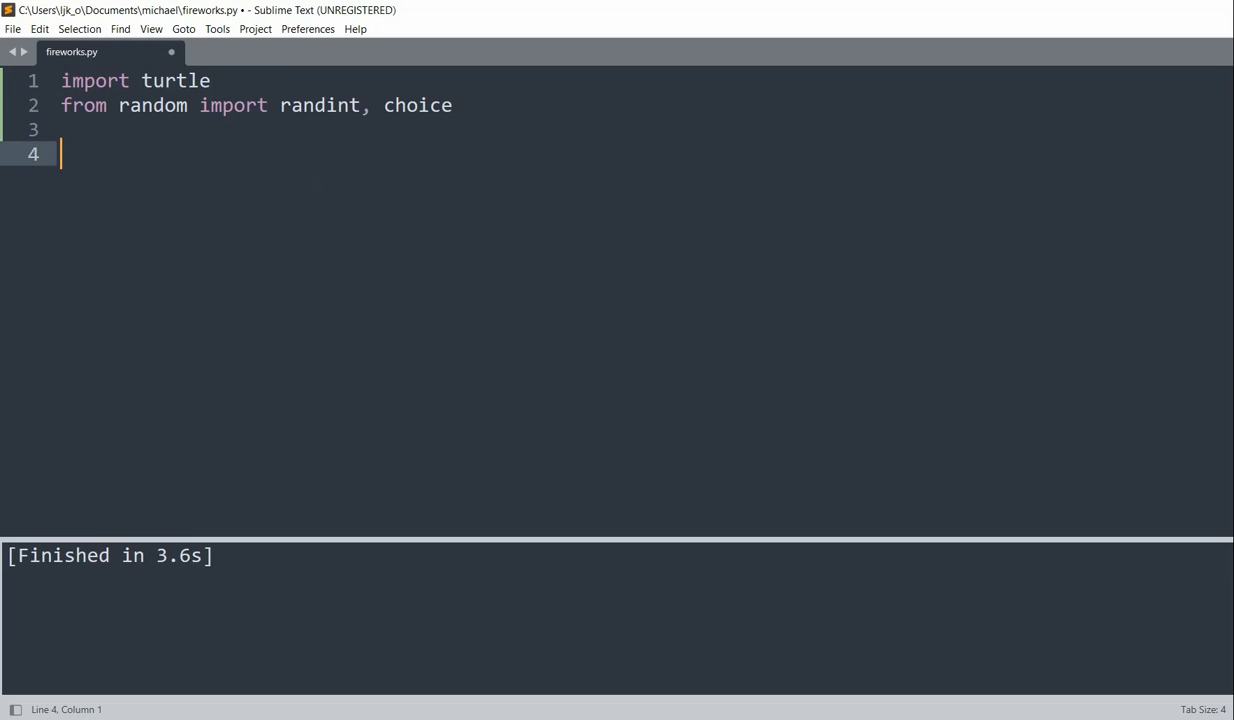
Under a set-up comment, define width 700 and height 500 and create turtle Screen S sized to them.
text(#set up screen)
text(width=700)
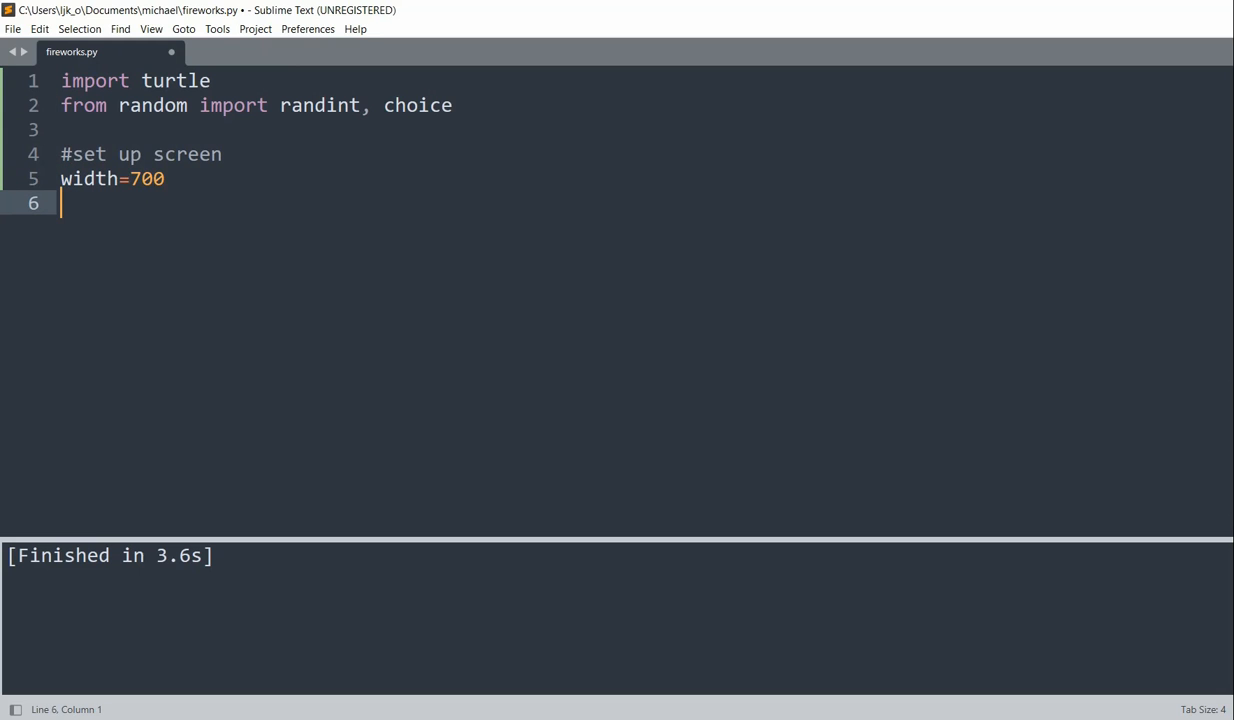
text(height=50)
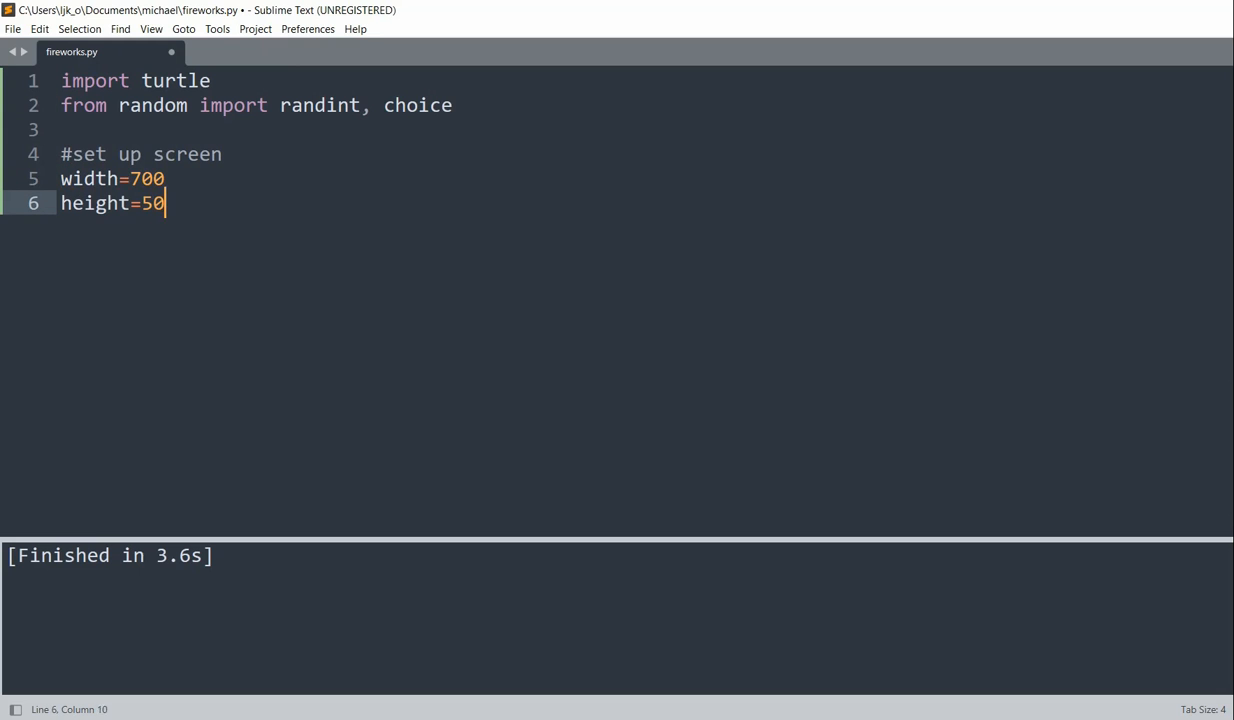
text(S=turtle.Screen()
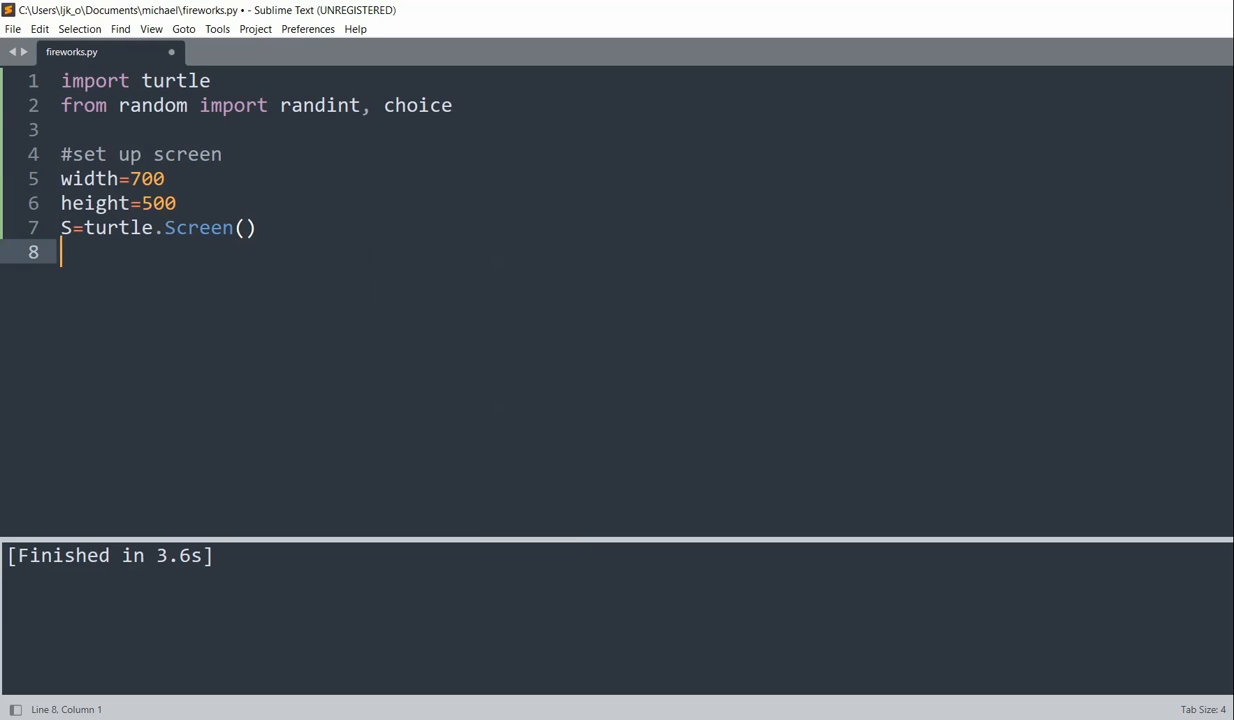
text(S.setup()
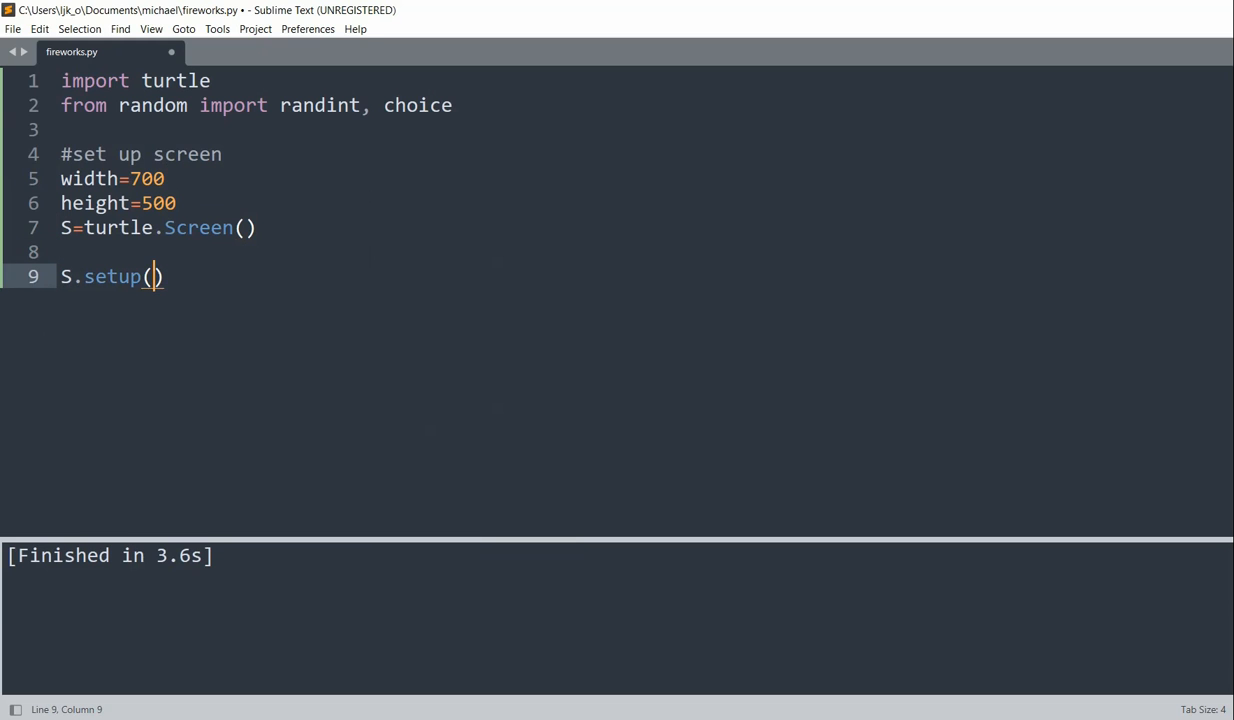
text(width)
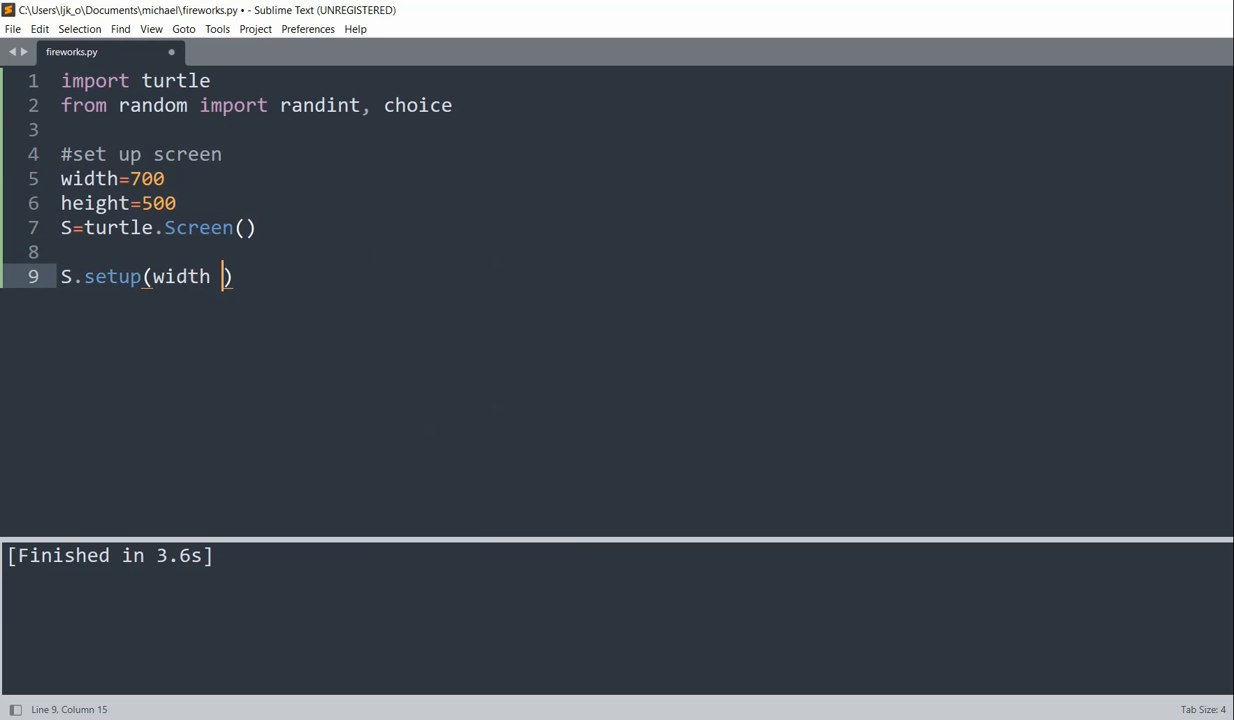
text(, height))
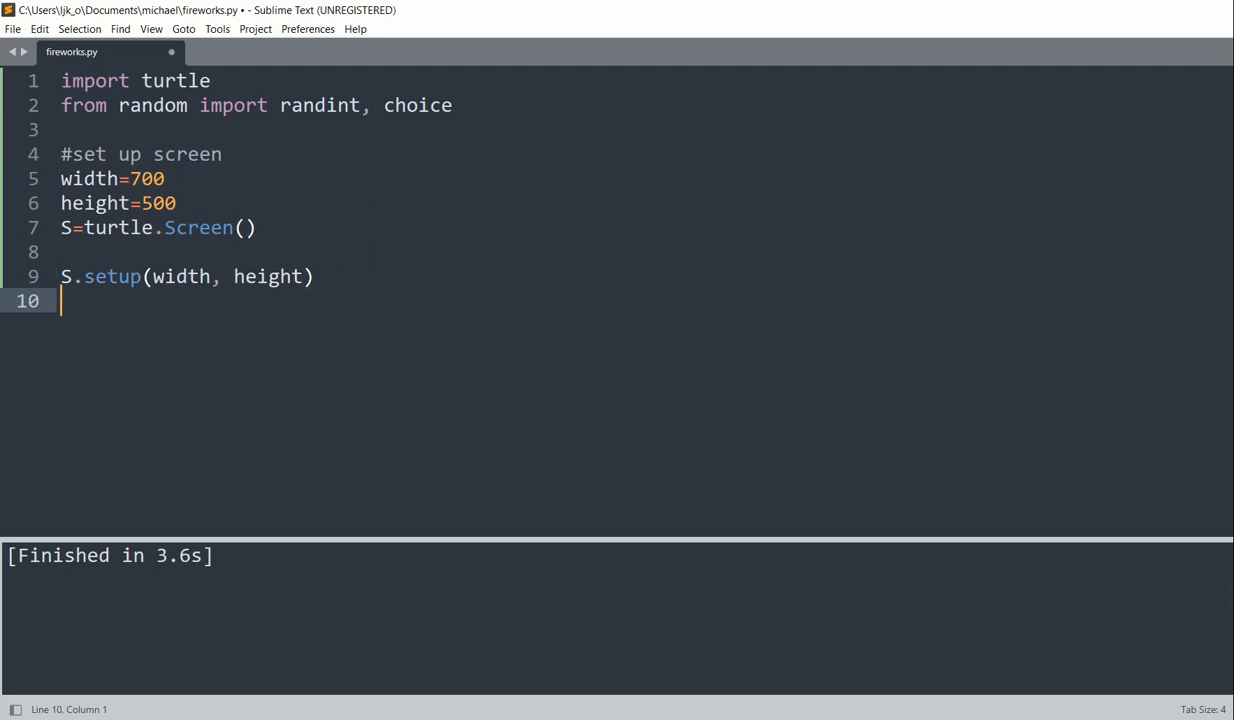
Give the screen a black background, the title "Fireworks", and end with turtle.mainloop().
text(S.bgcolor("blac)
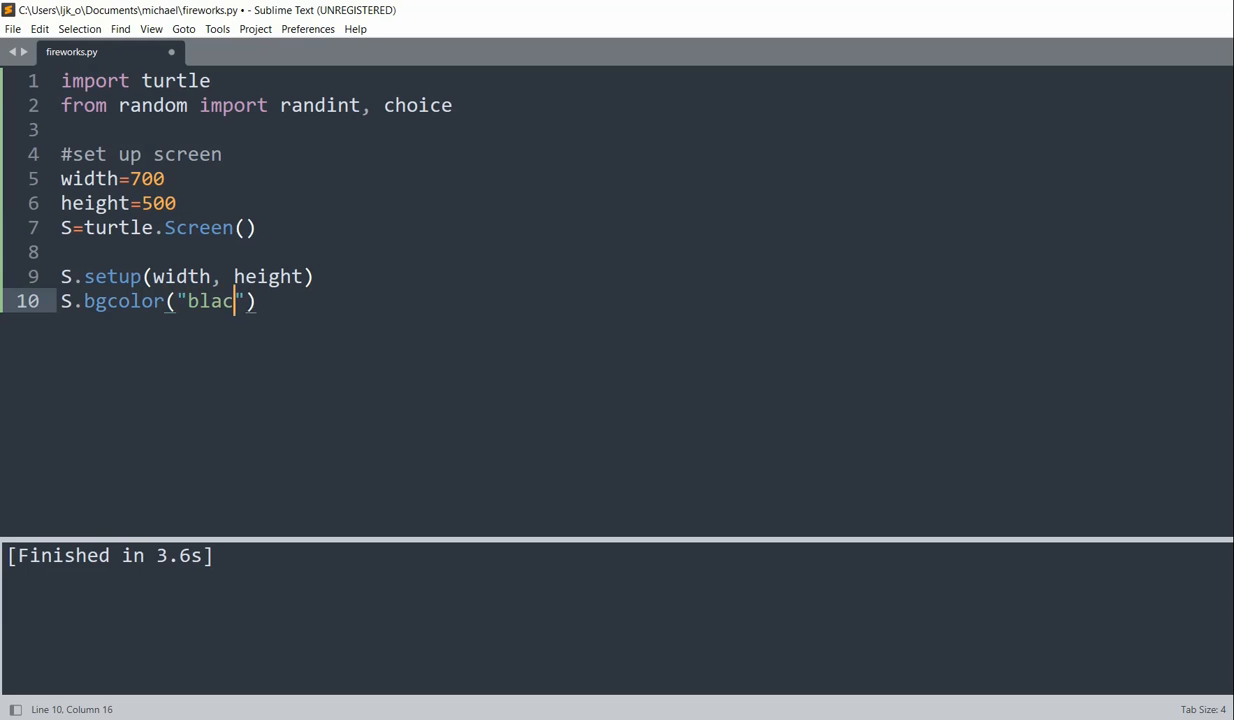
text(k)
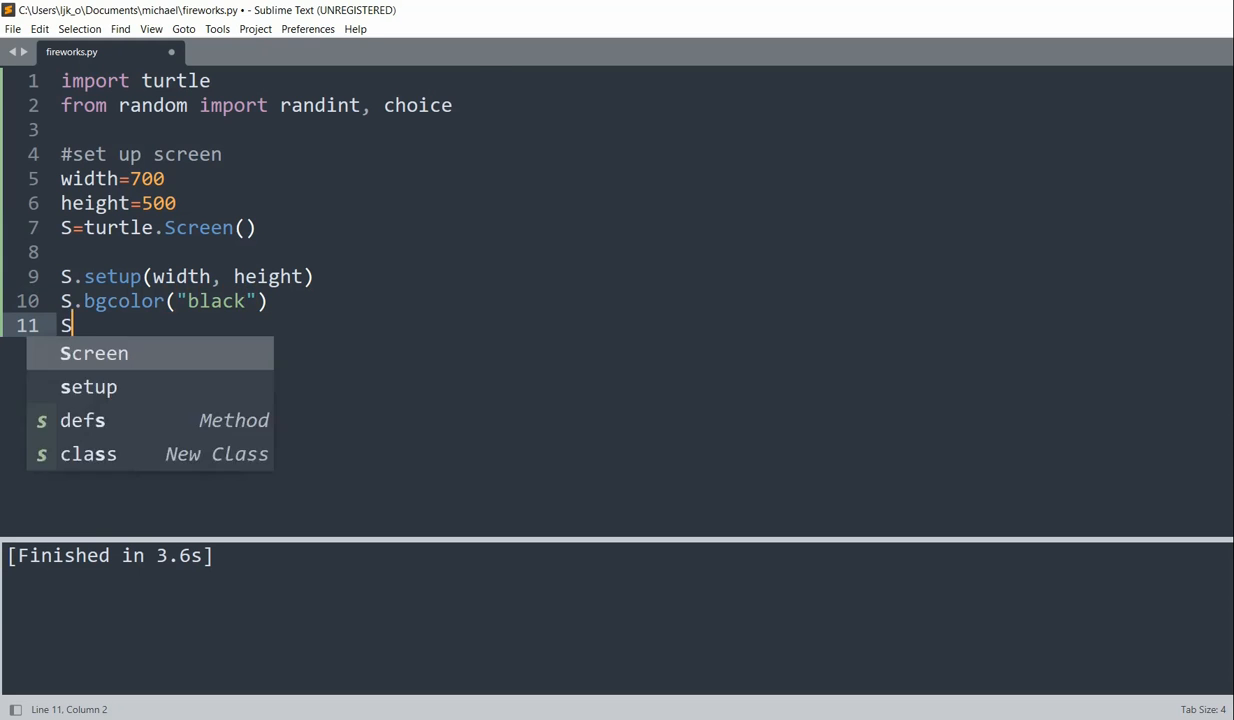
text(.title("Fire")
text(turtle)
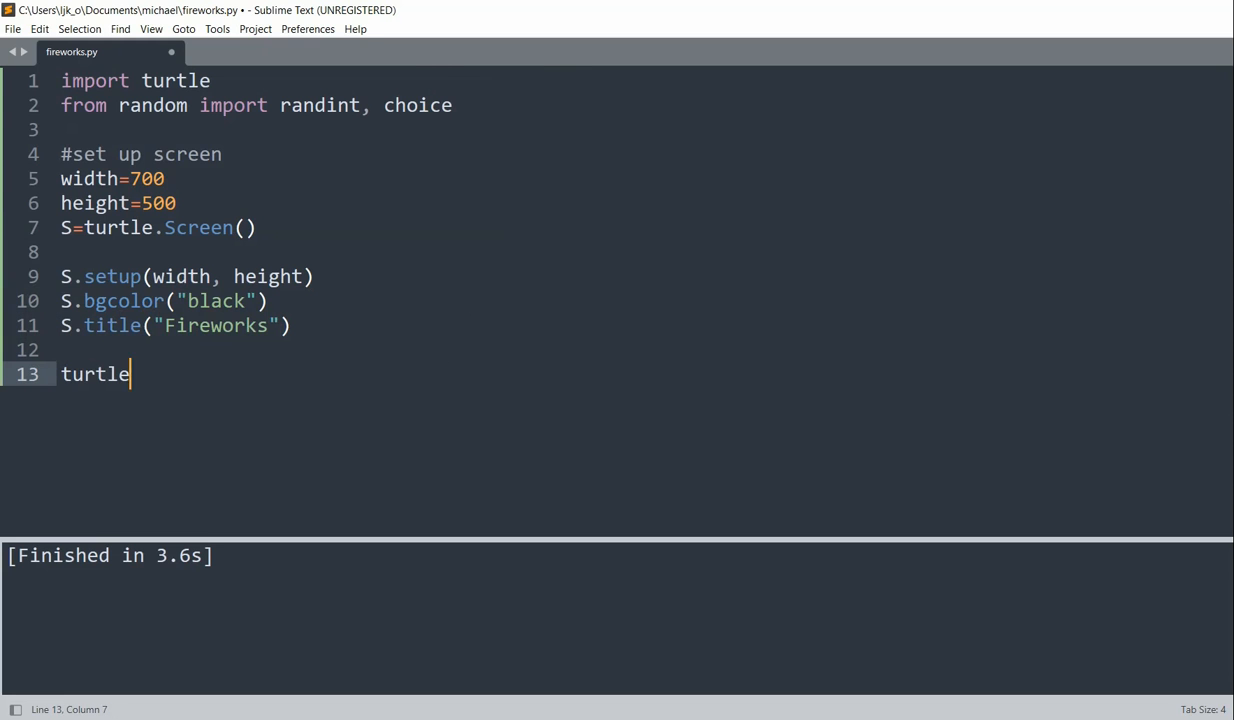
text(.mainloop)
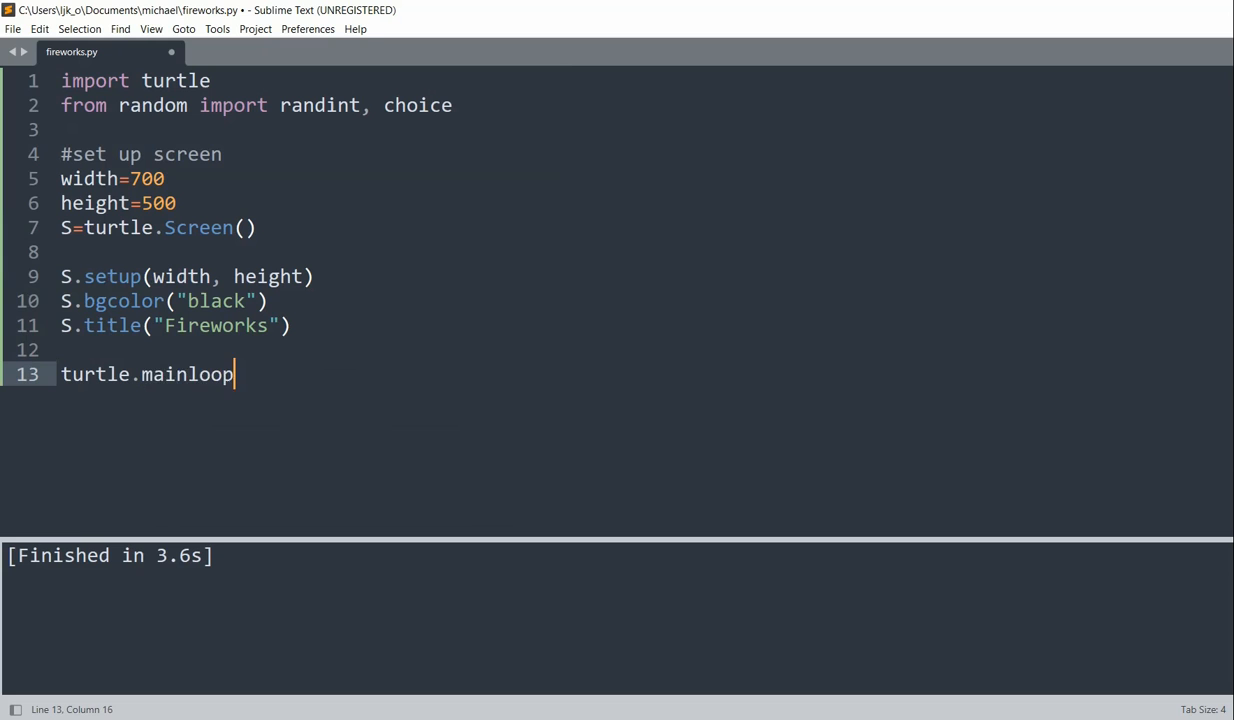
text(())
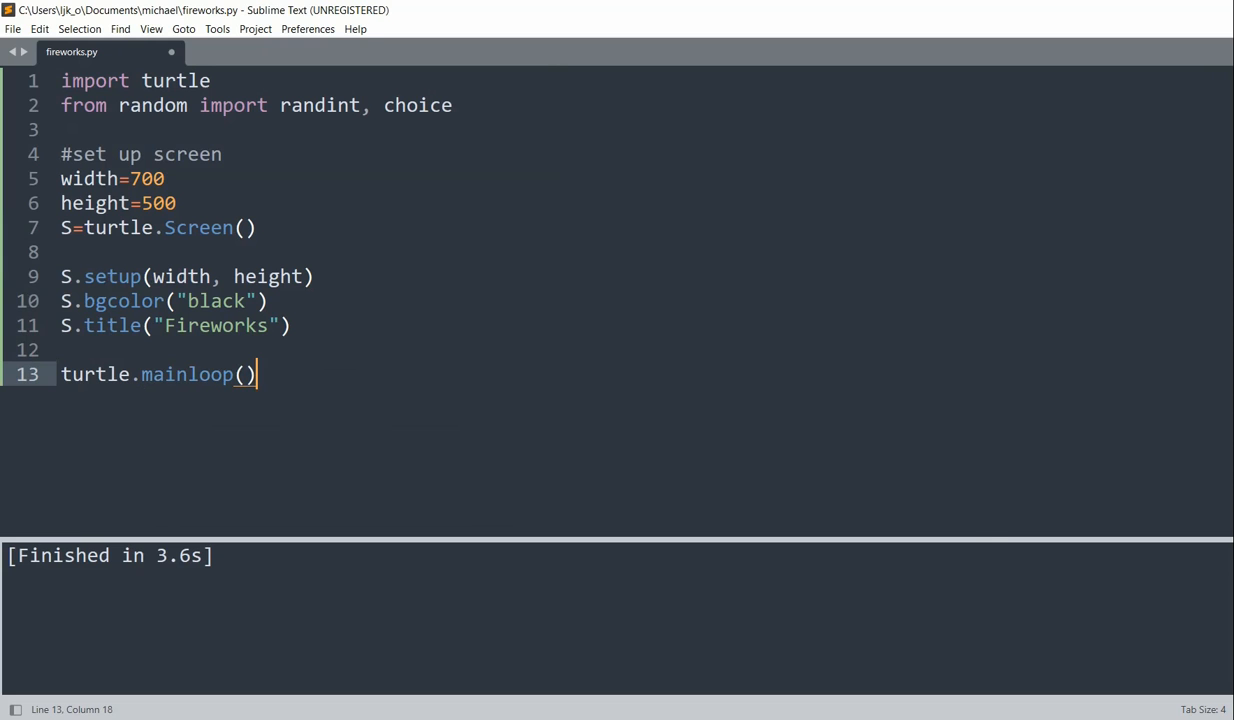
Run the script with Ctrl+B to preview the black Fireworks window, then close it.
key(ctrl+b)
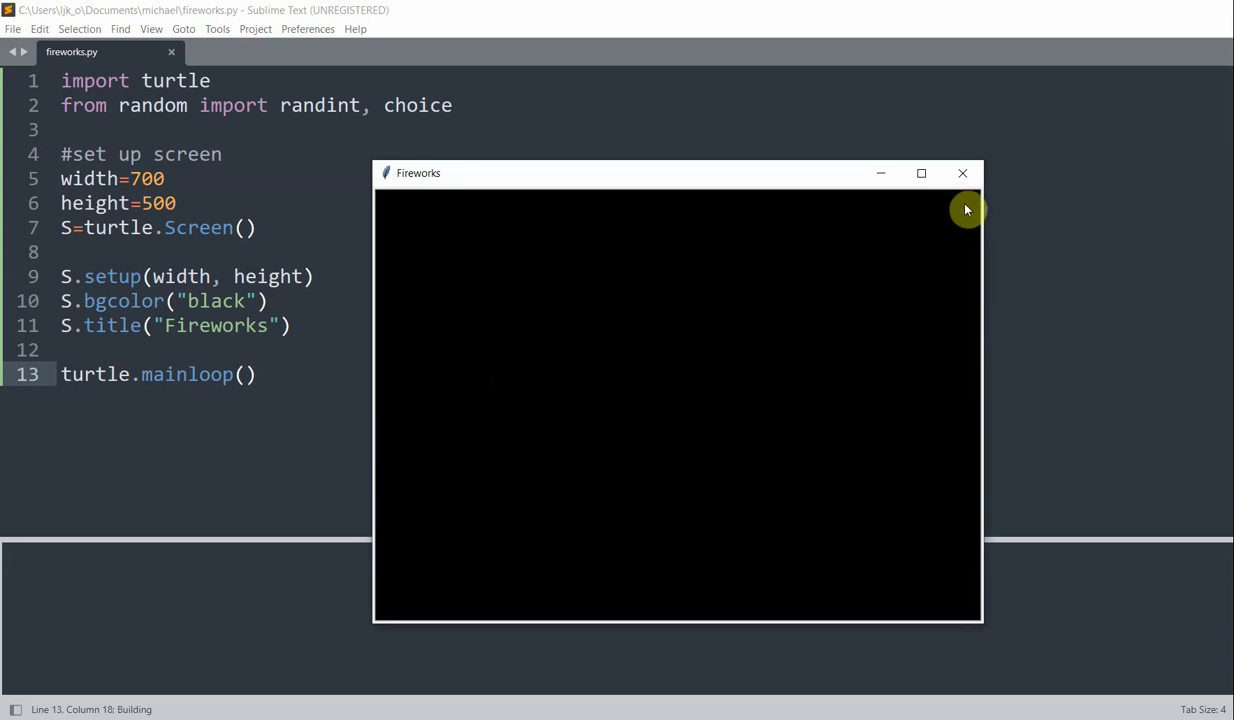
click(962, 172)
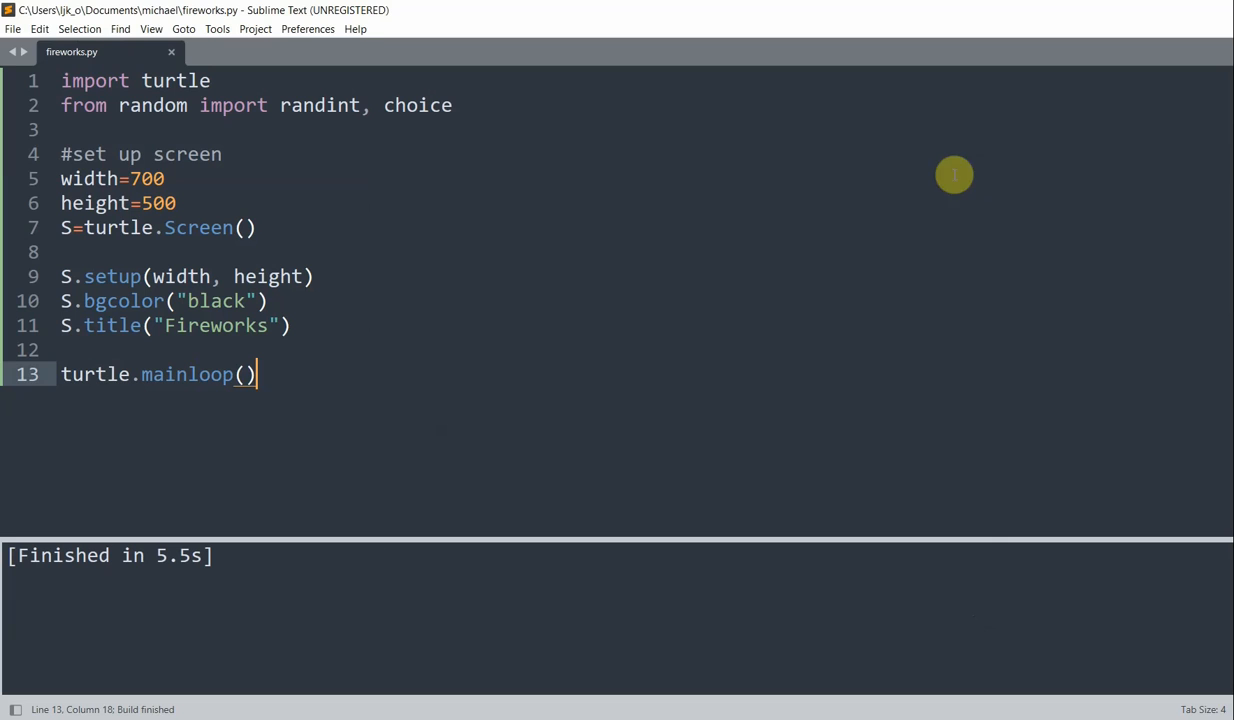
mouse_move(770, 236)
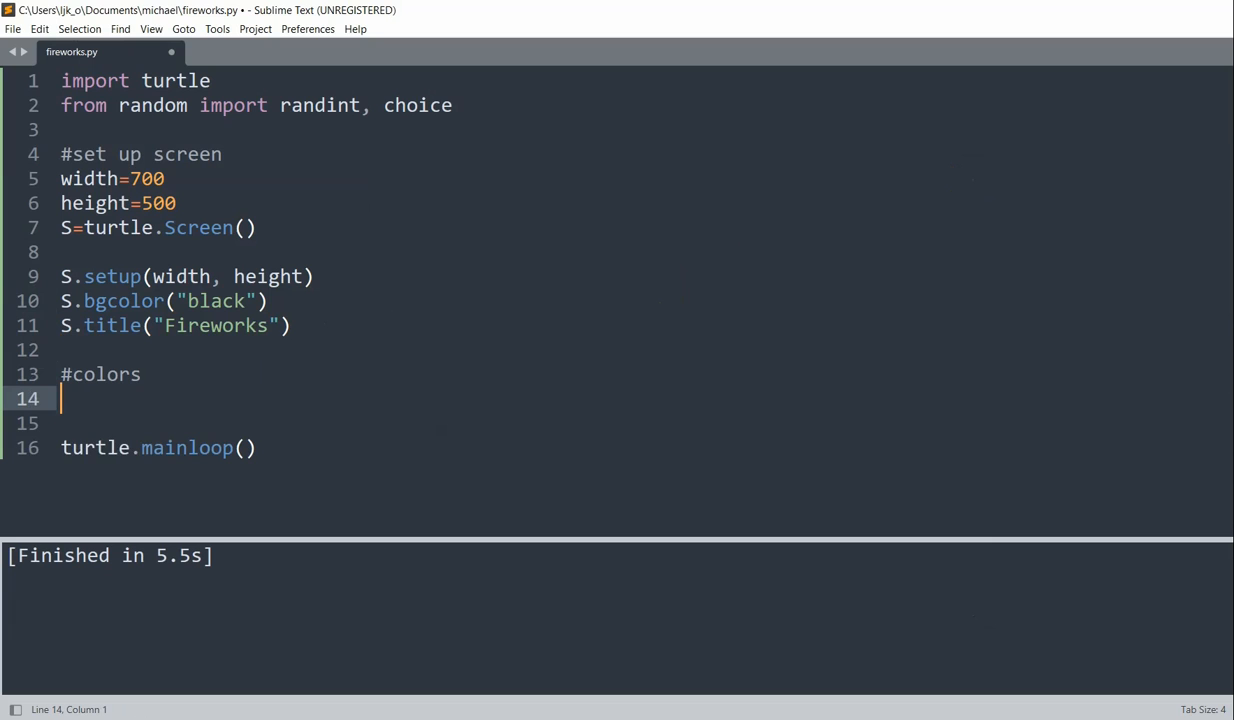
Start a colors list with "red", "green", "yellow", "gold" and "pink".
text(colors=[])
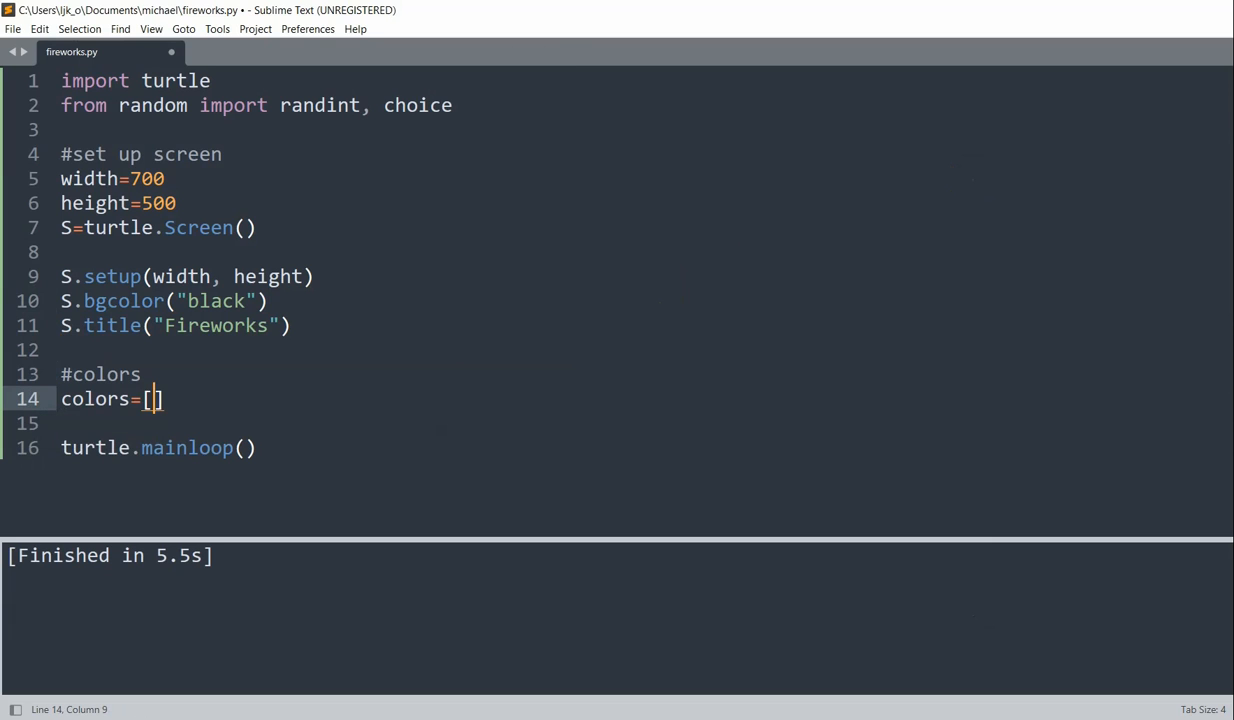
text("red")
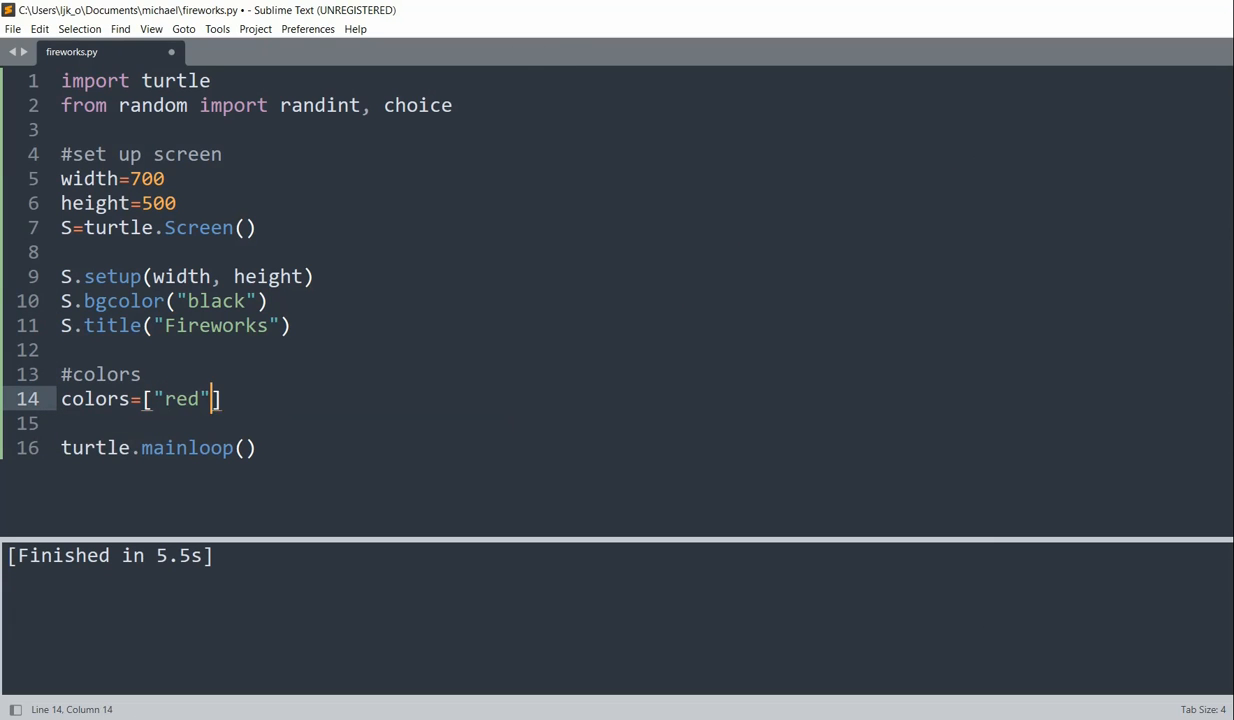
text(, "green", ")
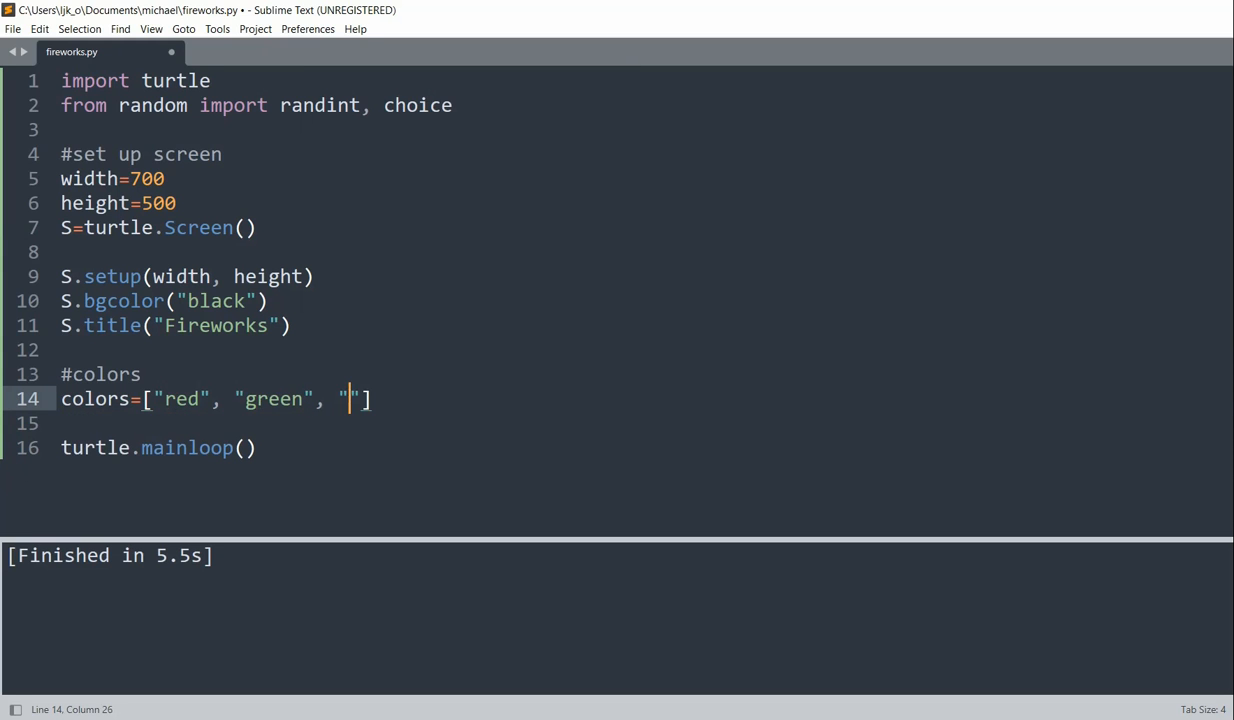
text(yellow)
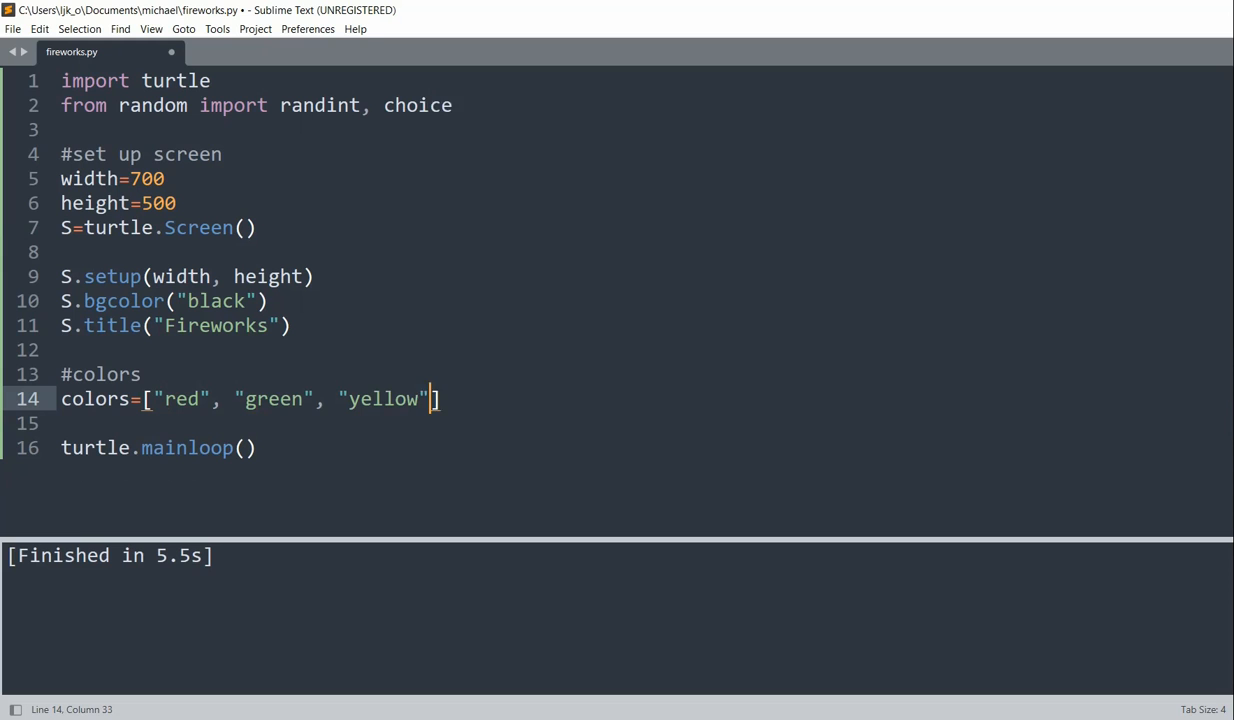
text(, "gold")
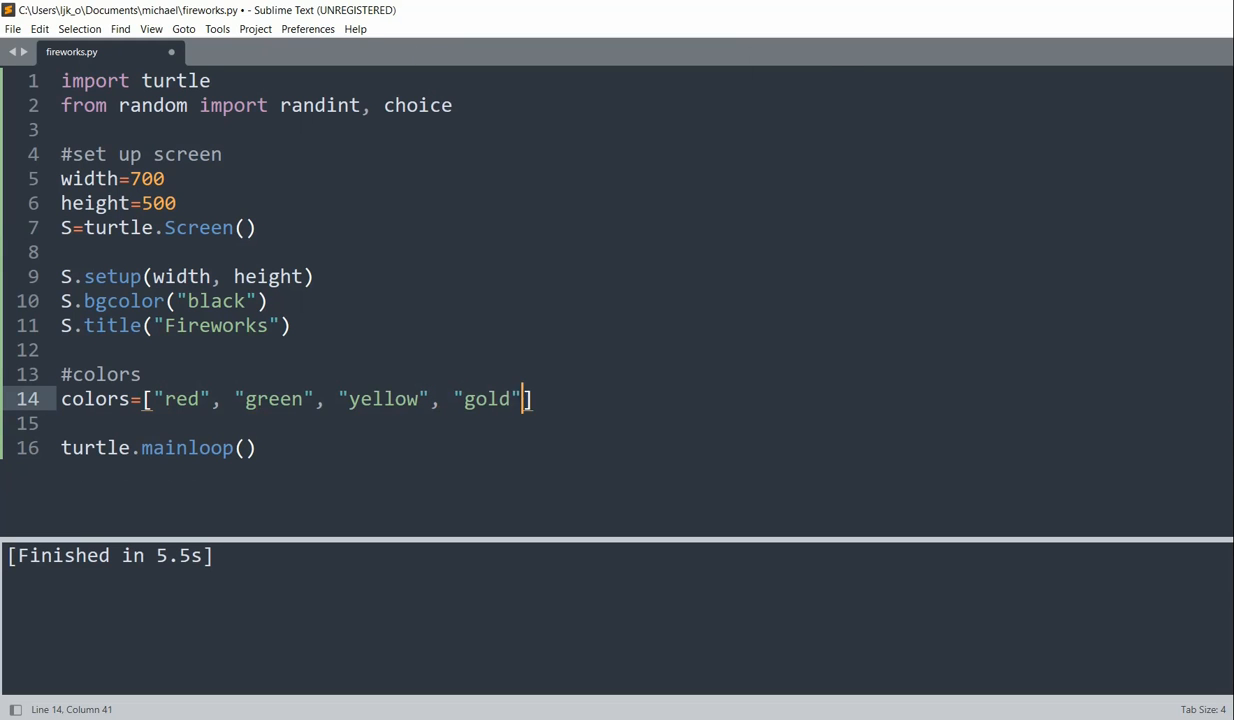
text(, "pp)
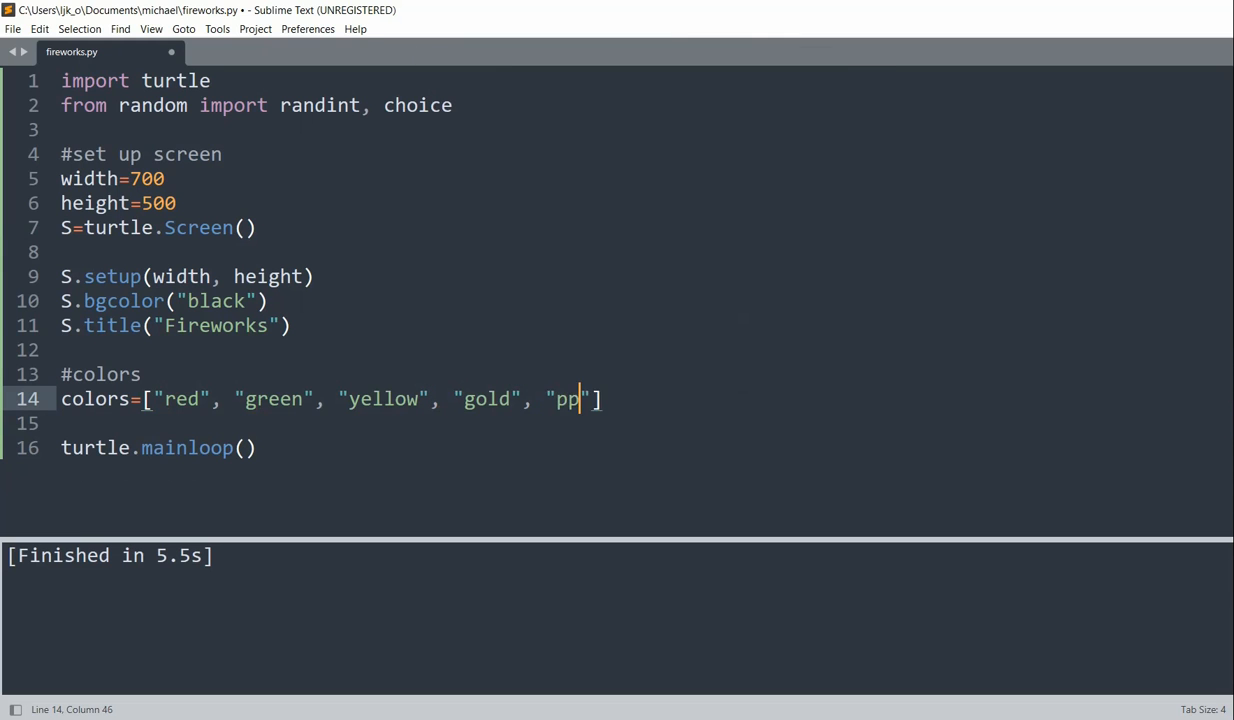
Finish the list with "cyan", "white", "orange", "violet" and "coral", ten colours in all.
text(ink", ")
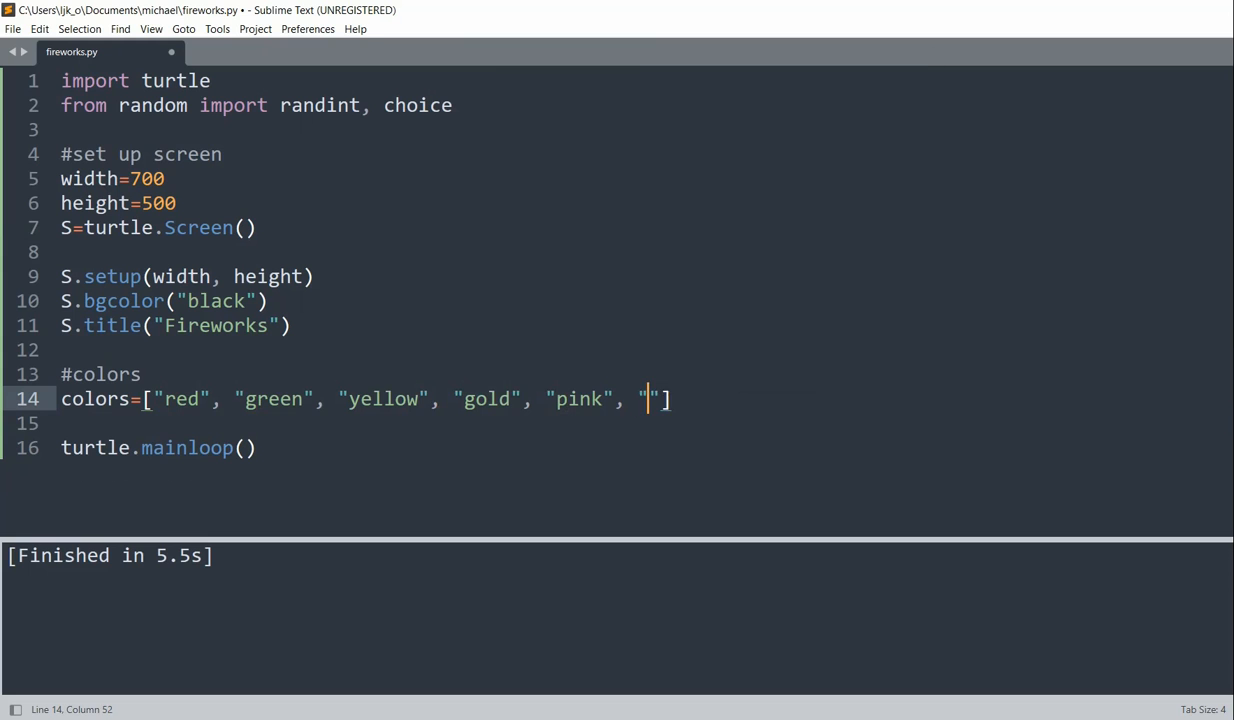
text(cyan", ")
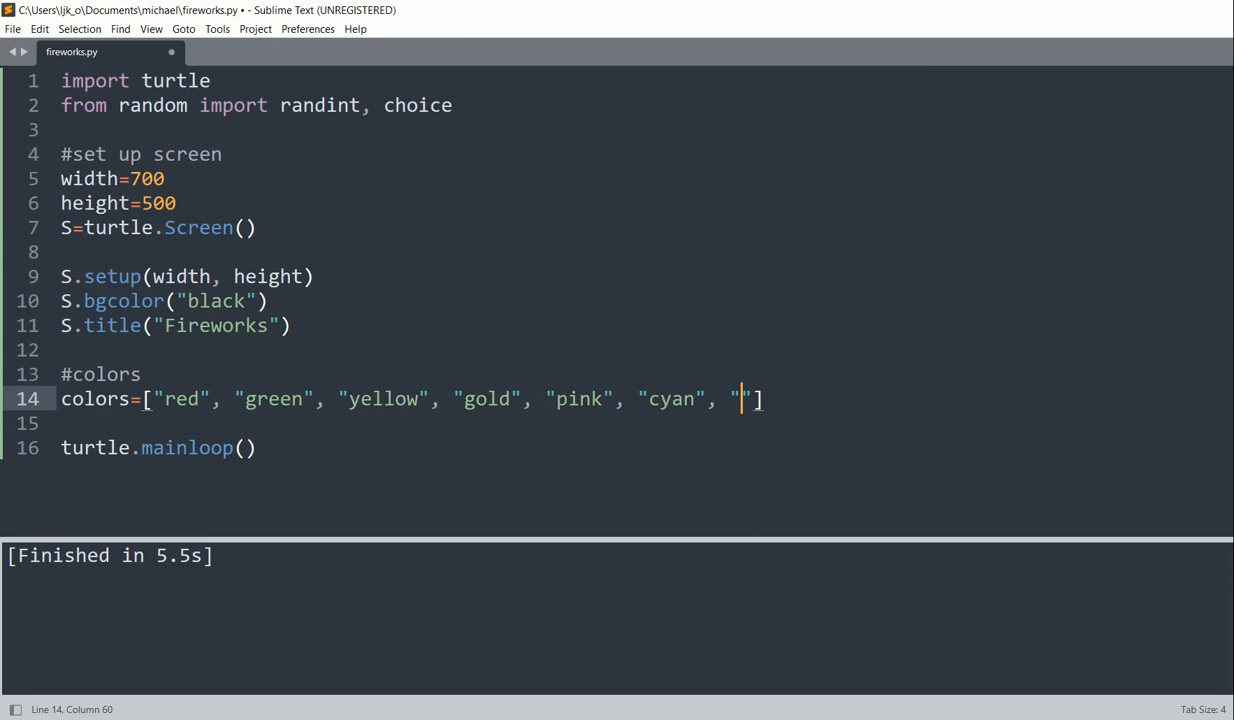
text(white", "orange", ")
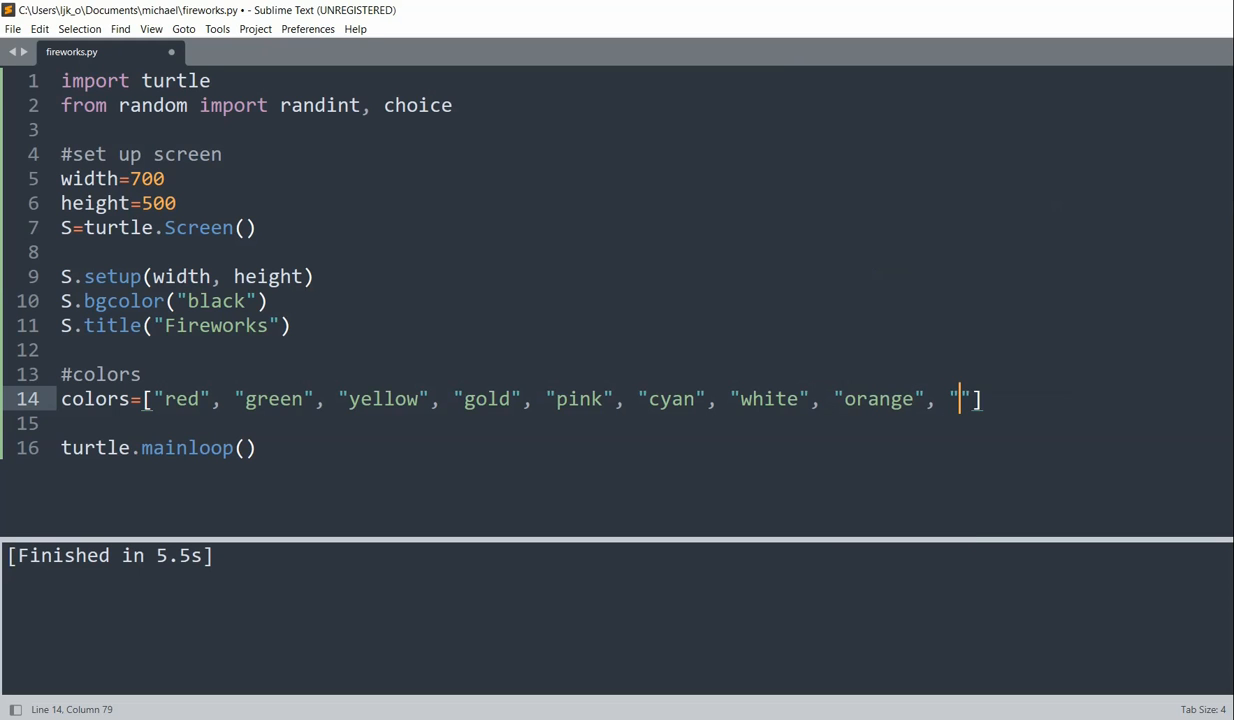
text(violet", "coral)
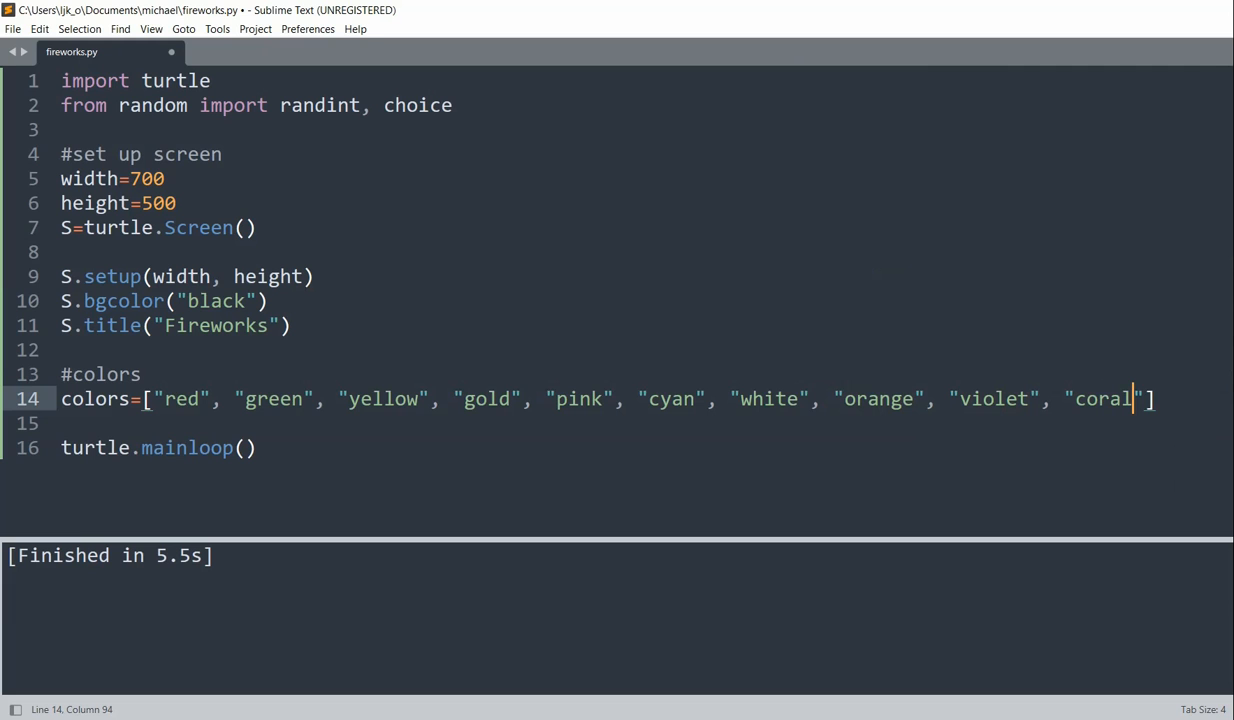
key(right)
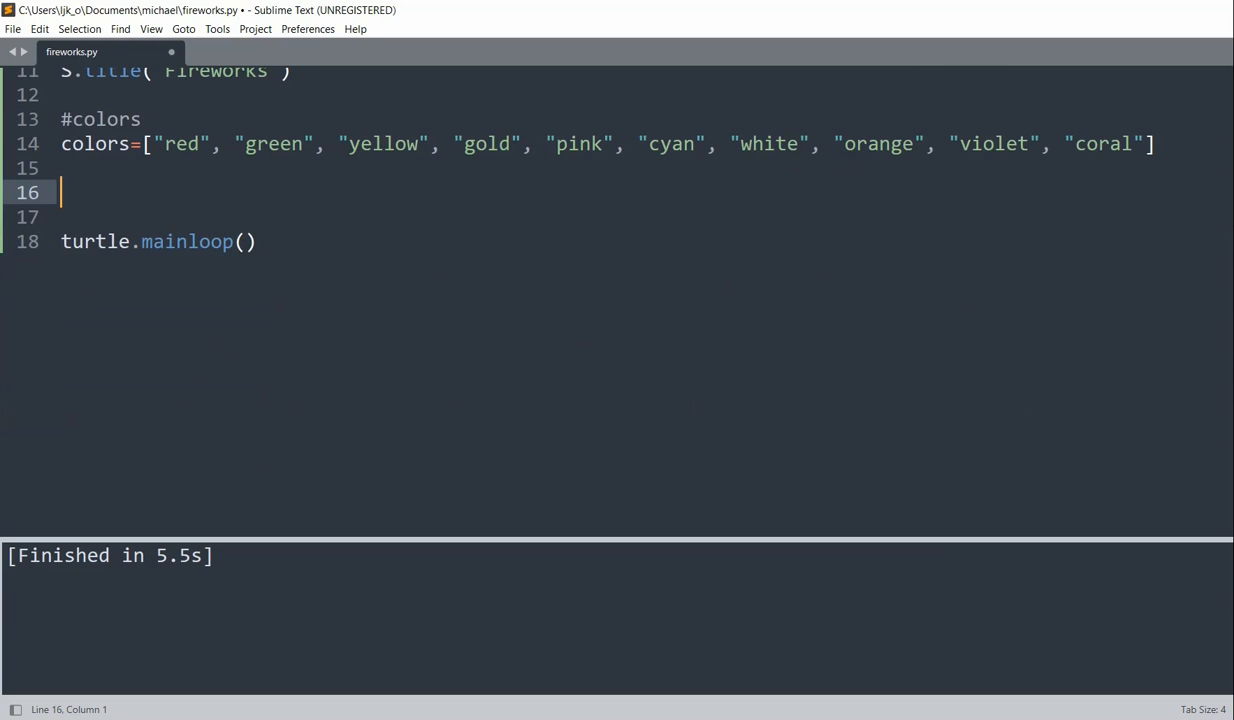
Declare class Fireworks with __init__(self, radius) creating self.T as a turtle.Pen().
text(class Fireworks:)
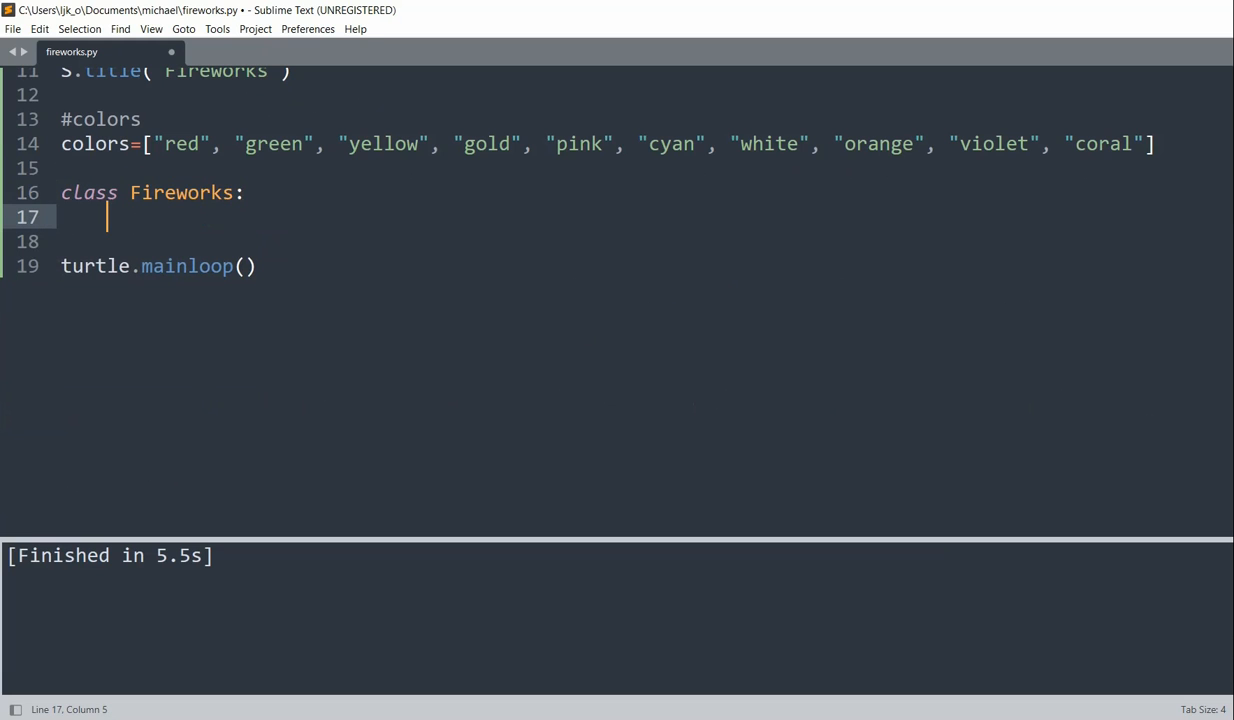
text(def __init)
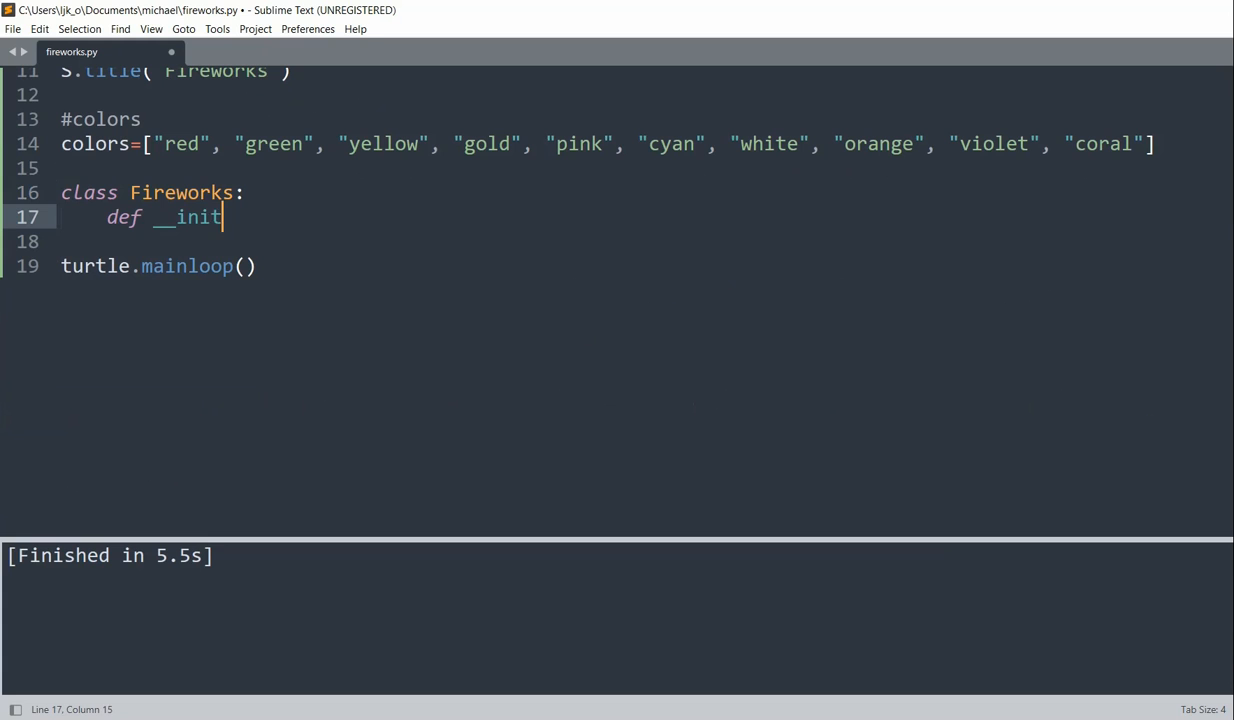
text(__(self, radius)
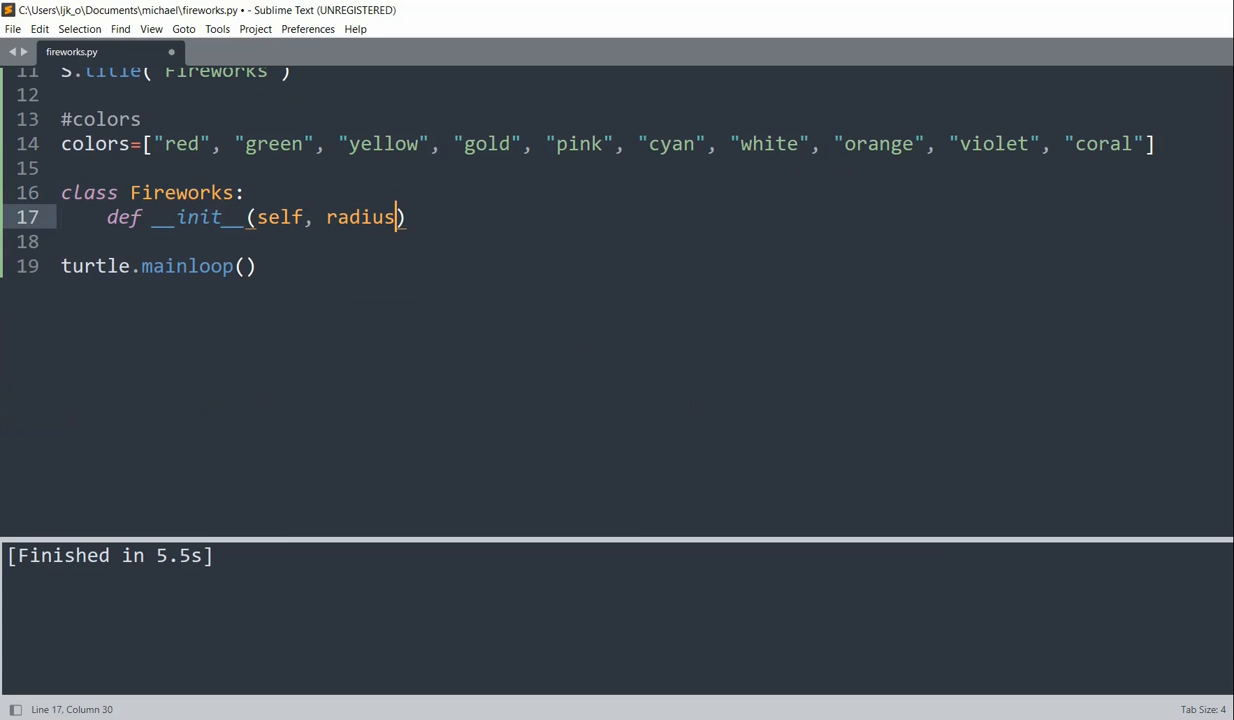
key(Return)
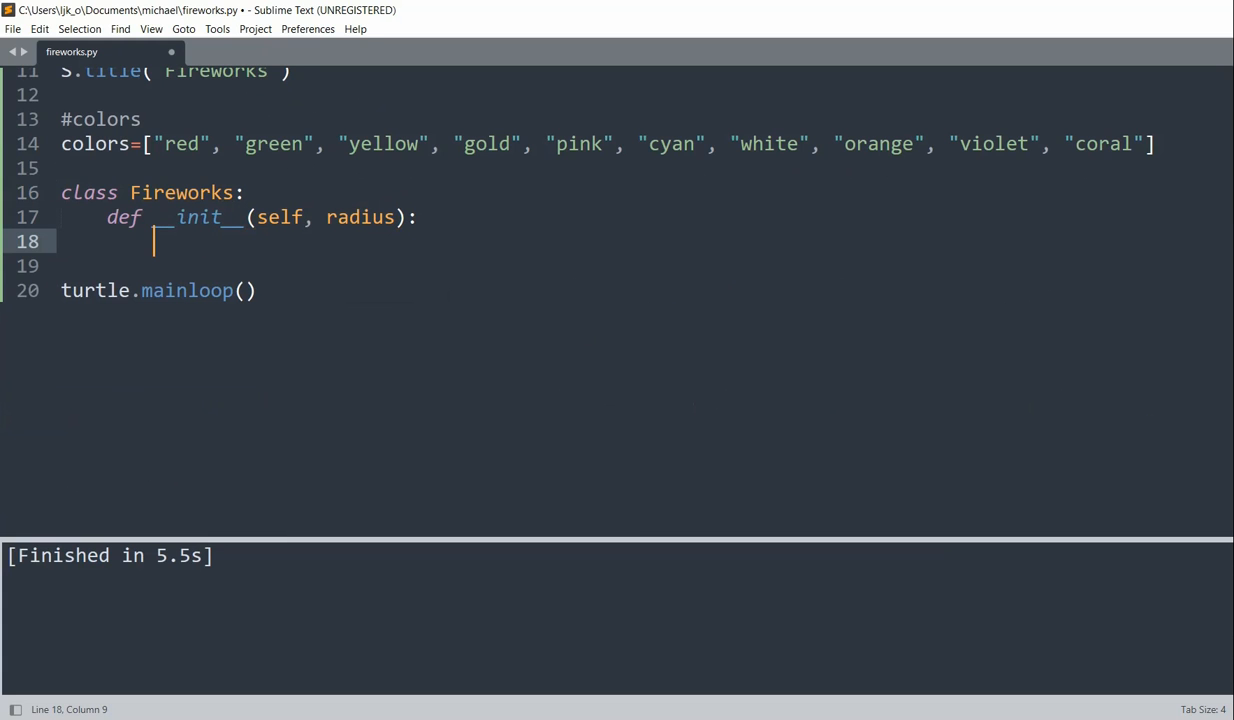
text(s)
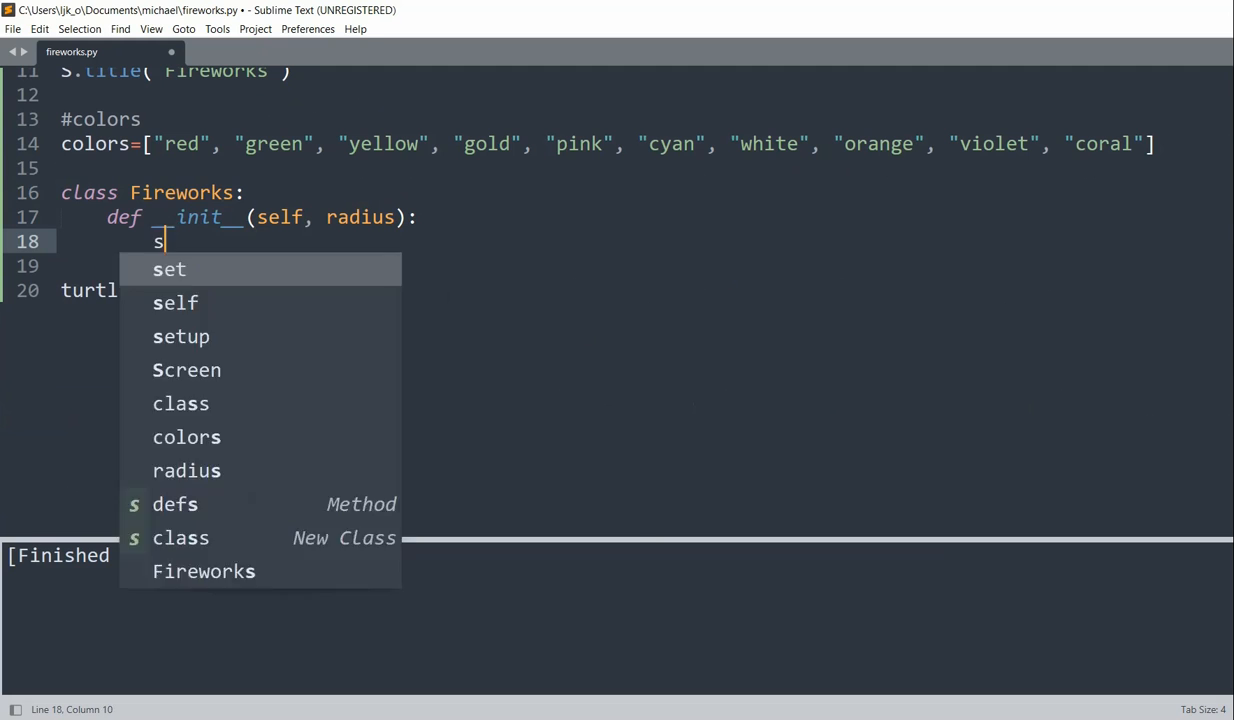
text(elf.T=)
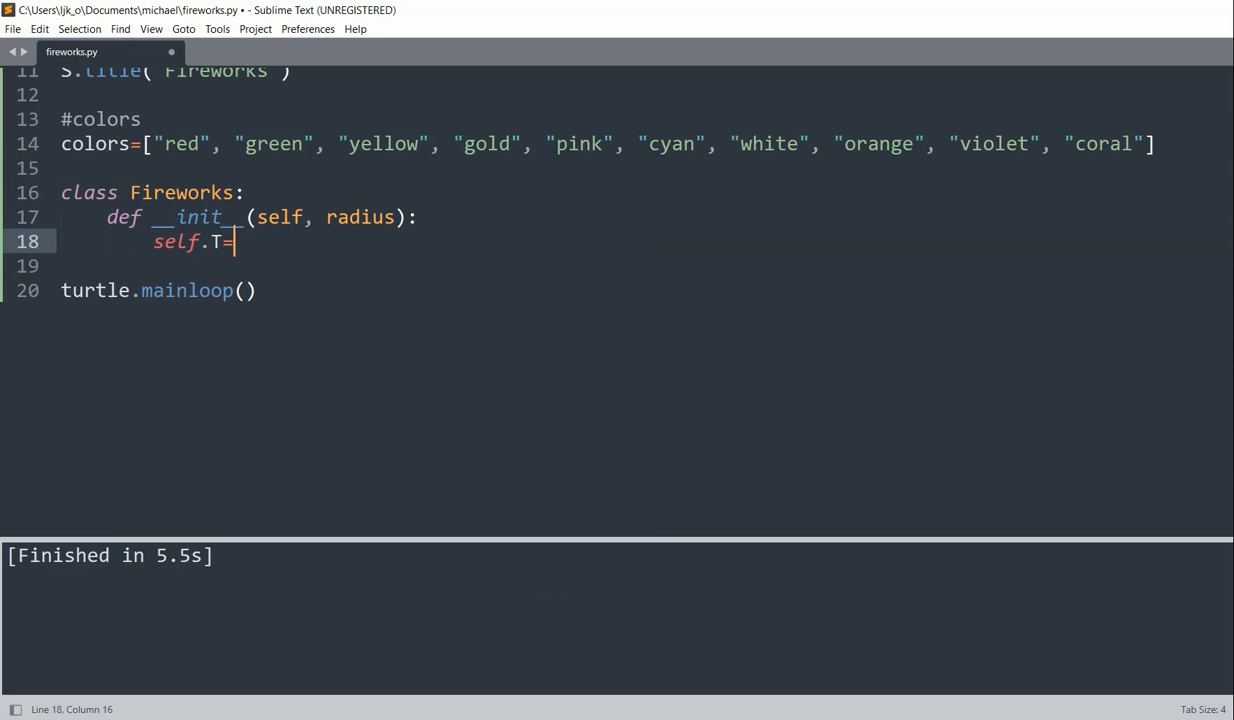
text(turtle.Pen)
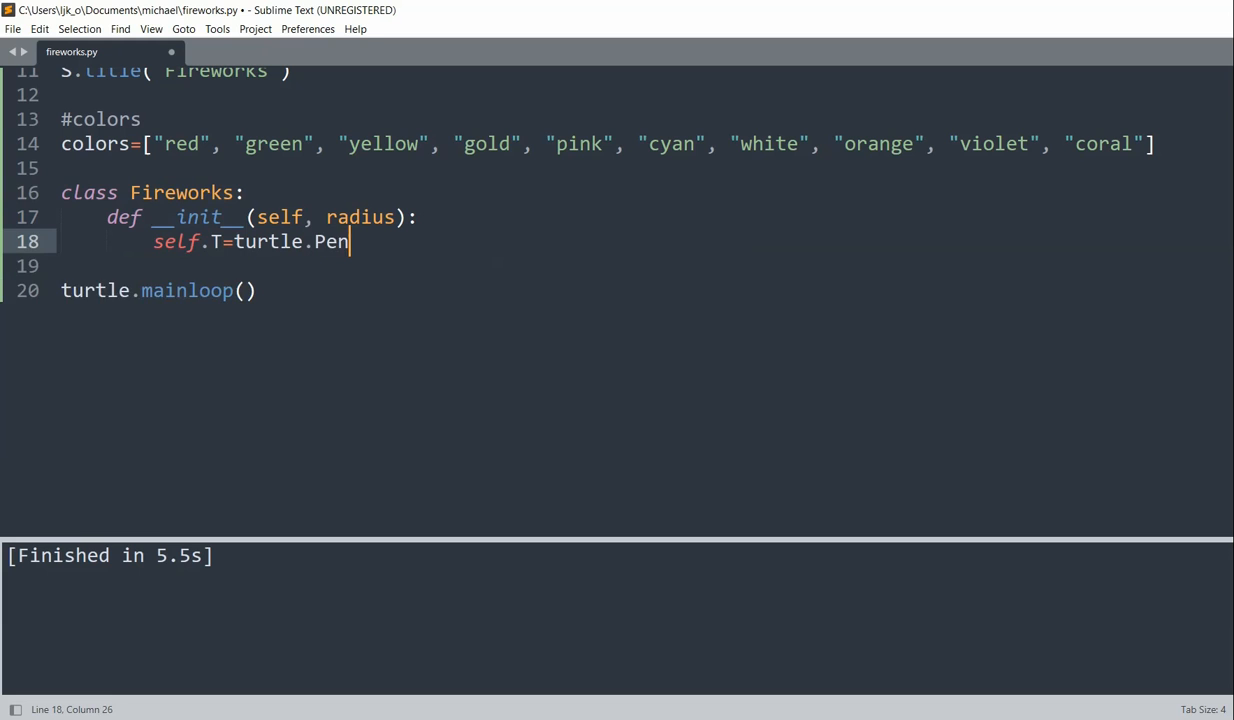
text(())
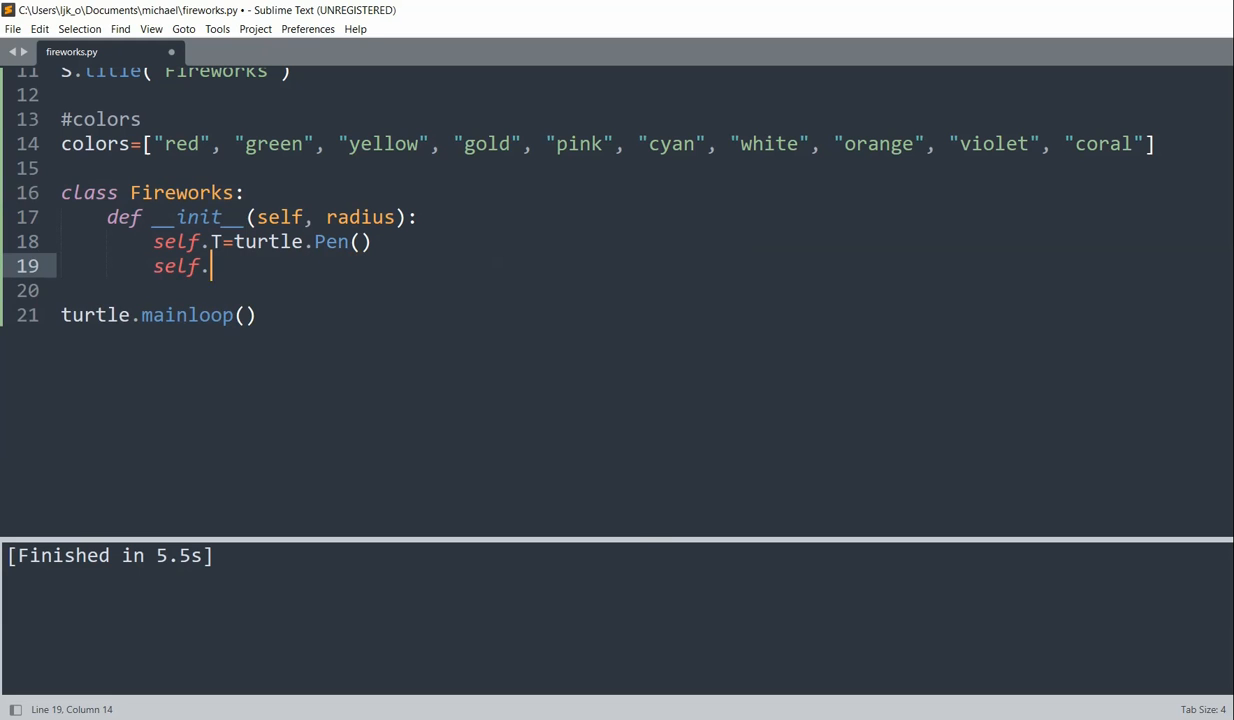
Set the pen to speed 0, a random colour from colors via choice, and hide it.
text(T.speeNd)
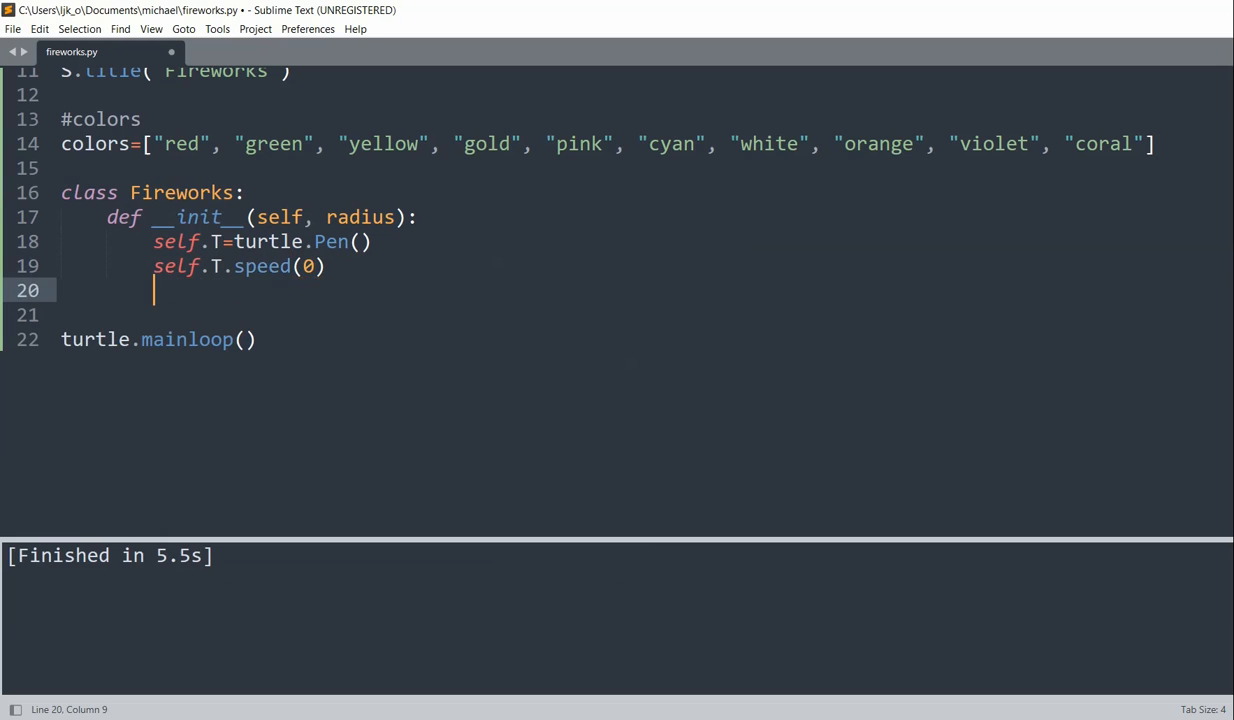
text(self.T)
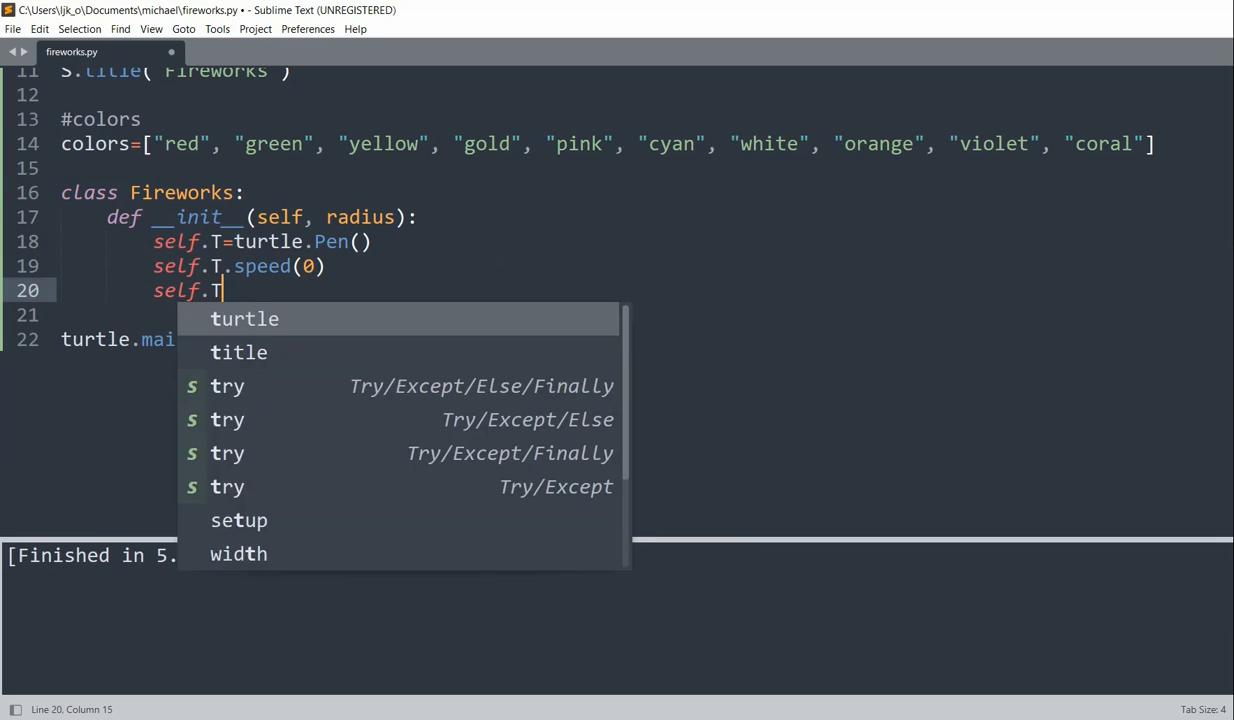
text(.color(choci)
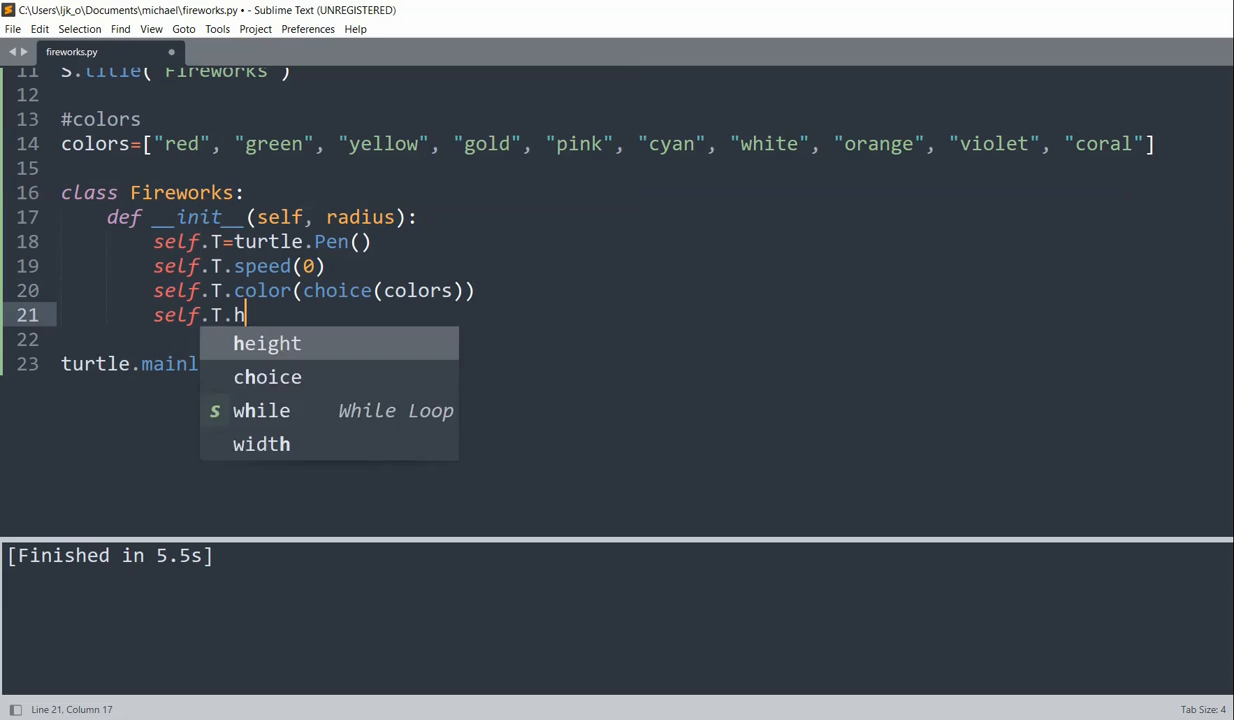
text(ideturtle())
click(646, 340)
text(self.T.up()
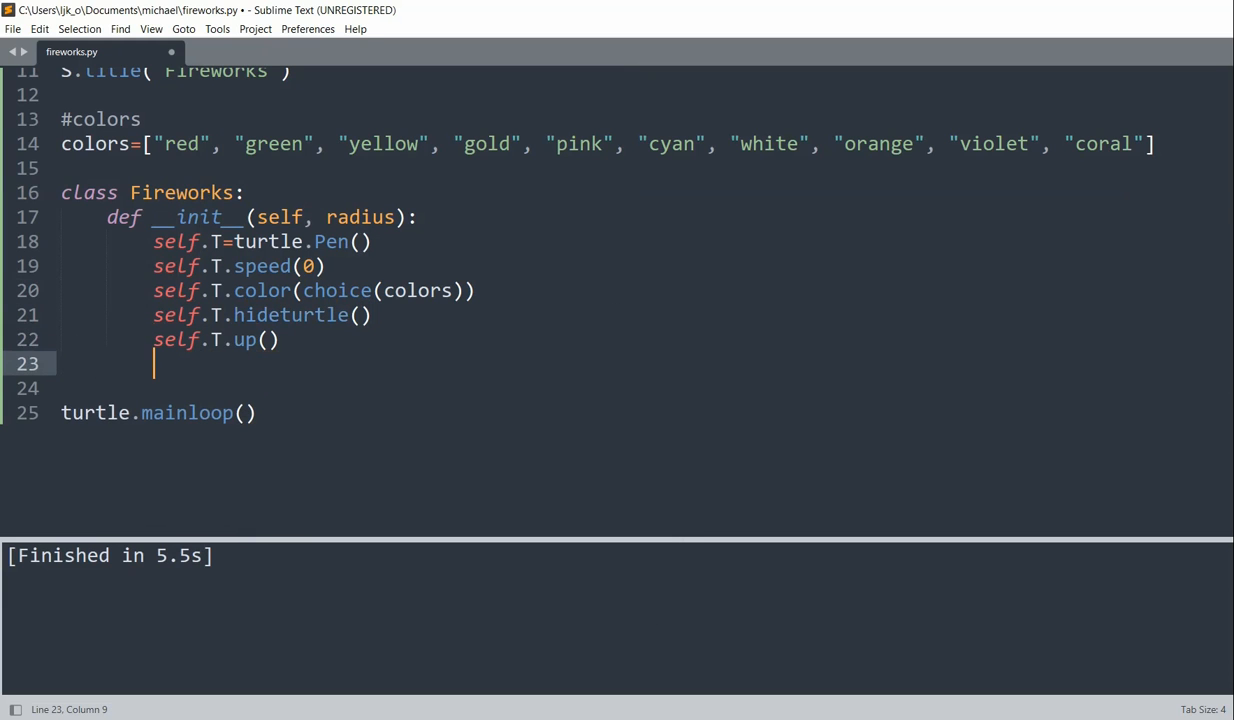
Lift the pen to a random position (x -250..250, y from 0), lower it and store self.radius.
text(self.T.setposition()
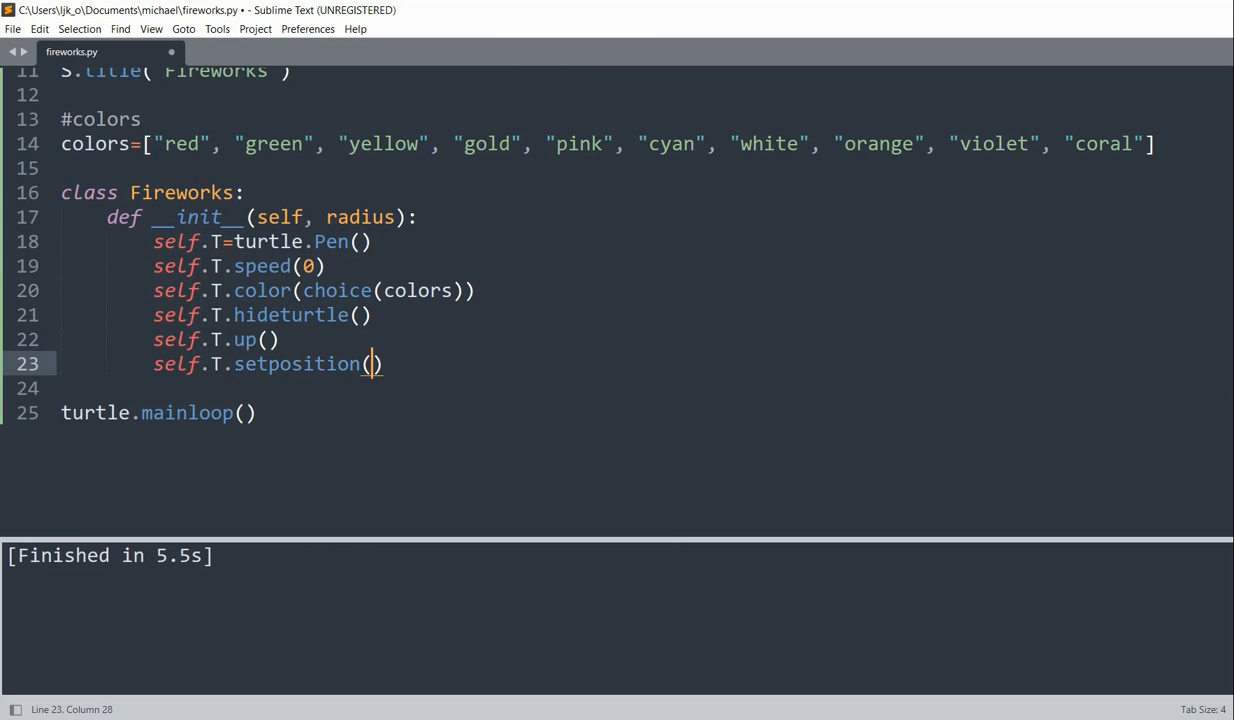
text(randint)
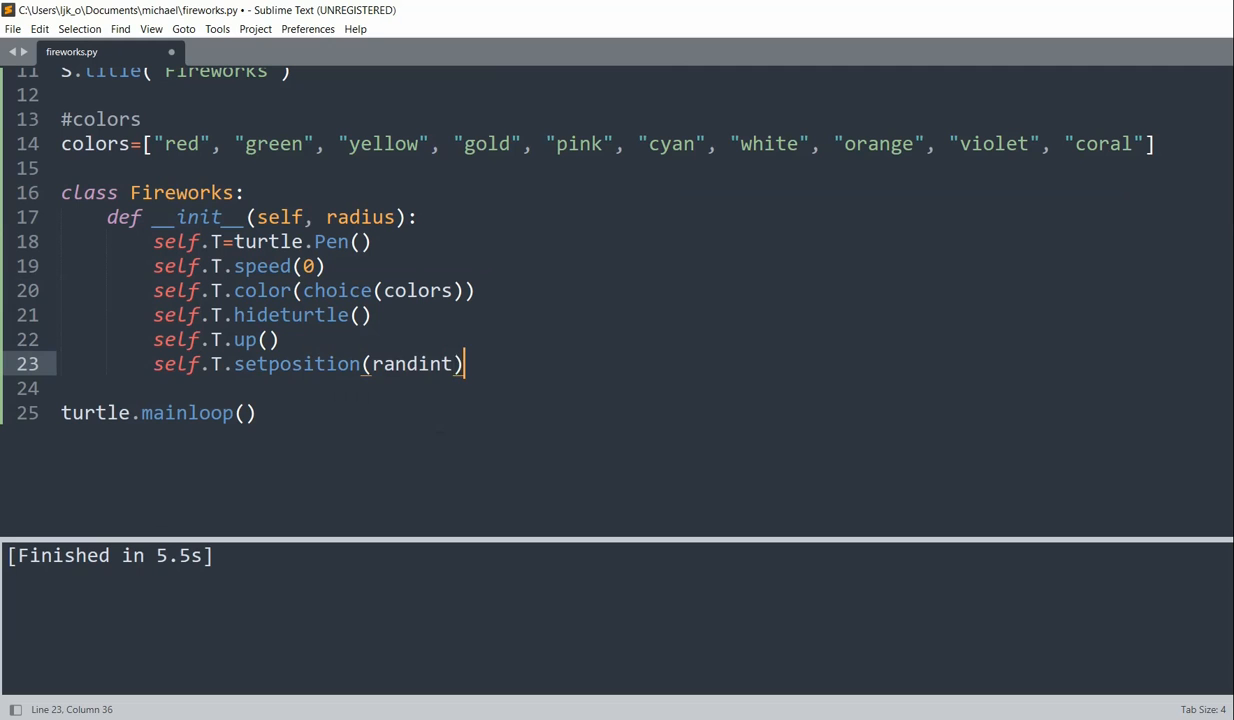
text((-25)
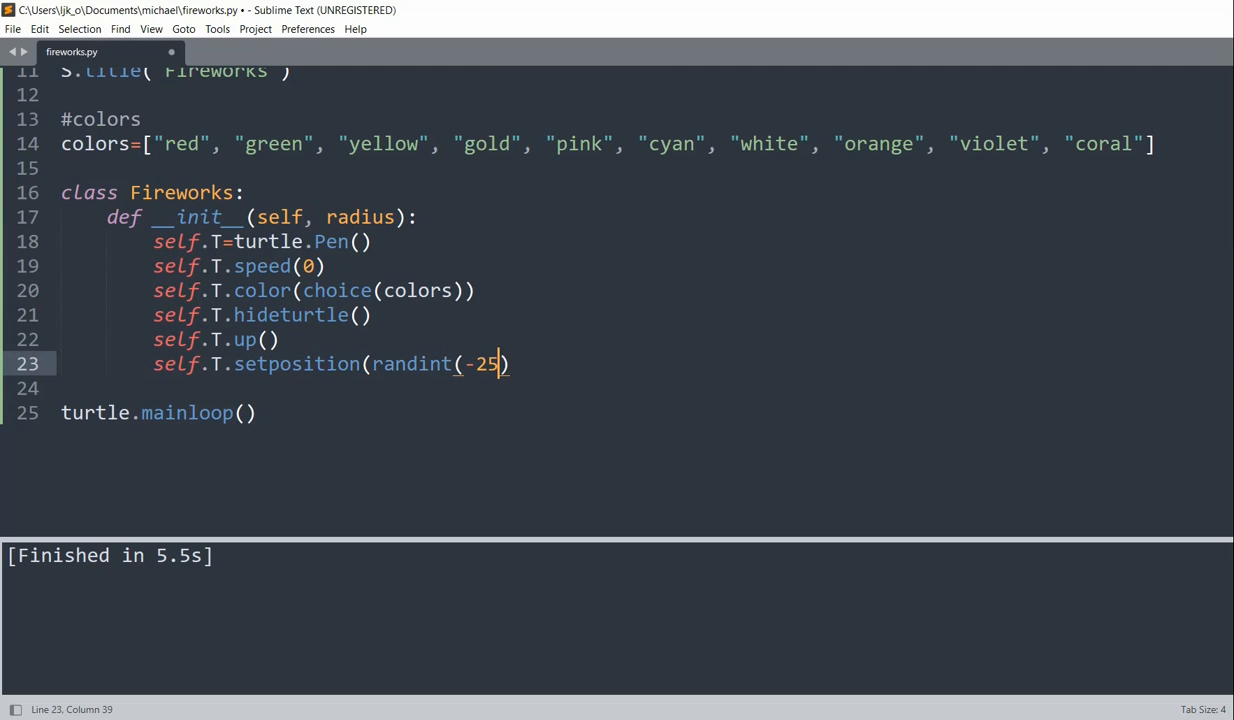
text(0, 250)
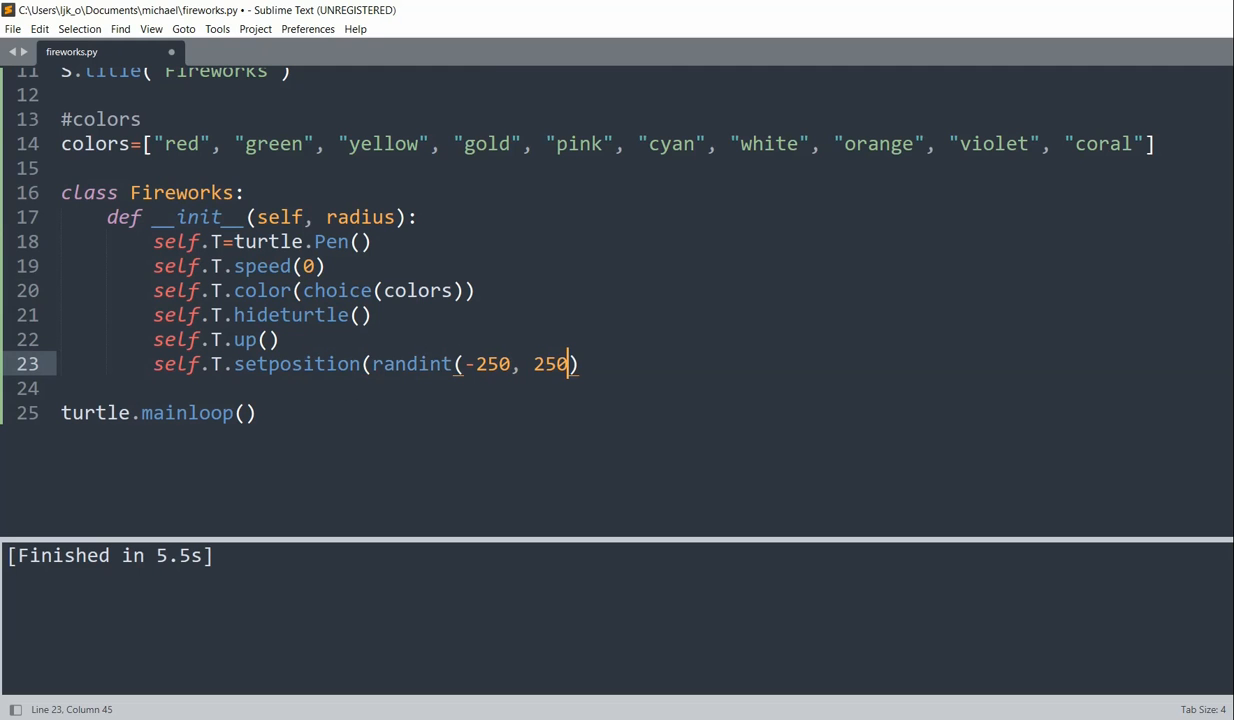
text(, randint)
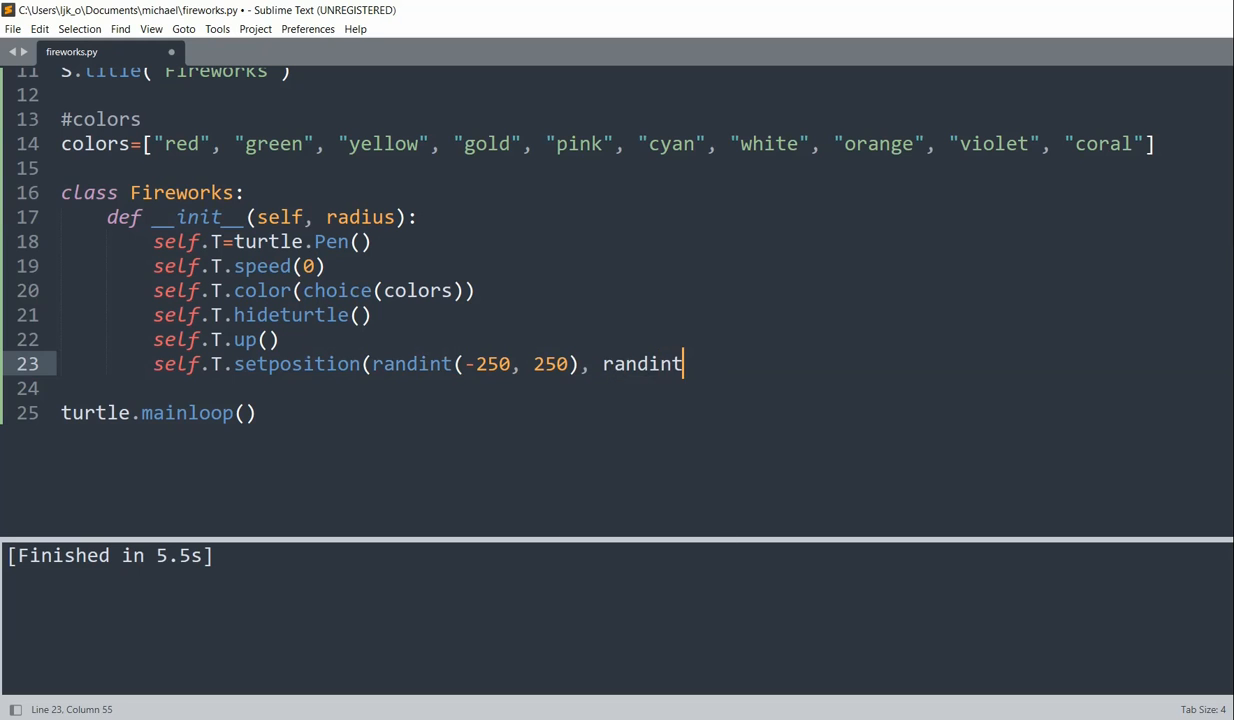
text((0, 200)
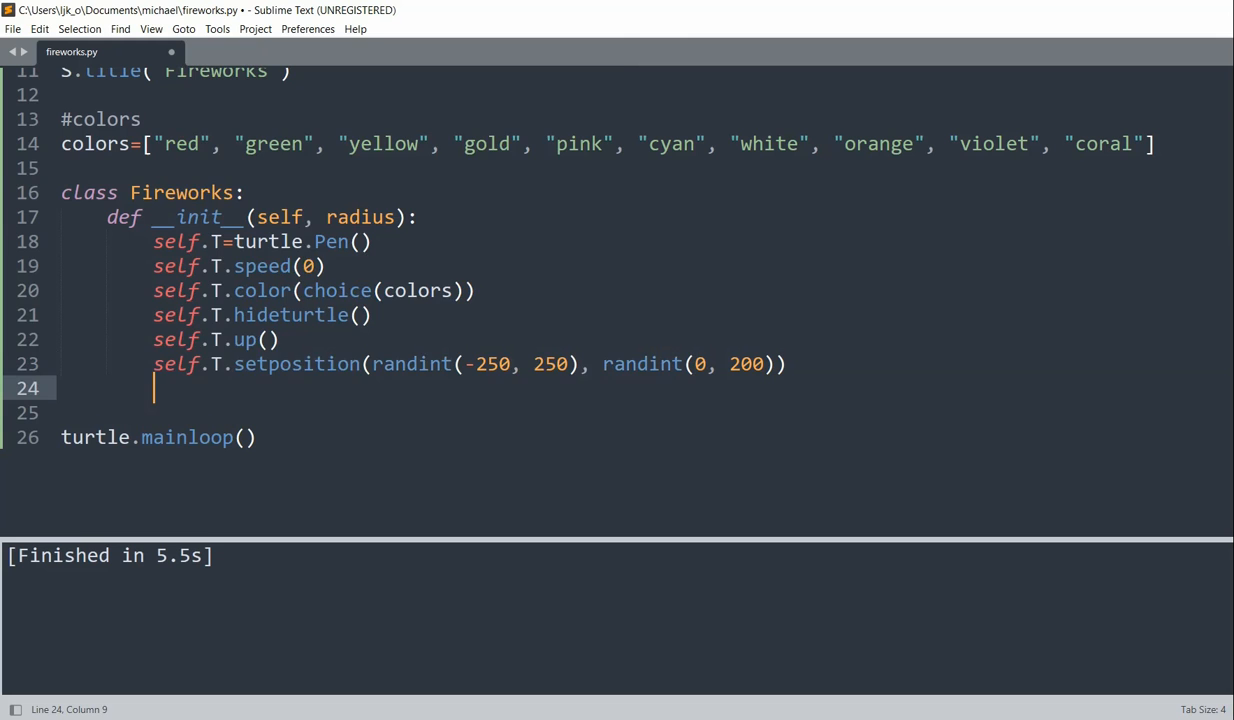
text(self.T.down())
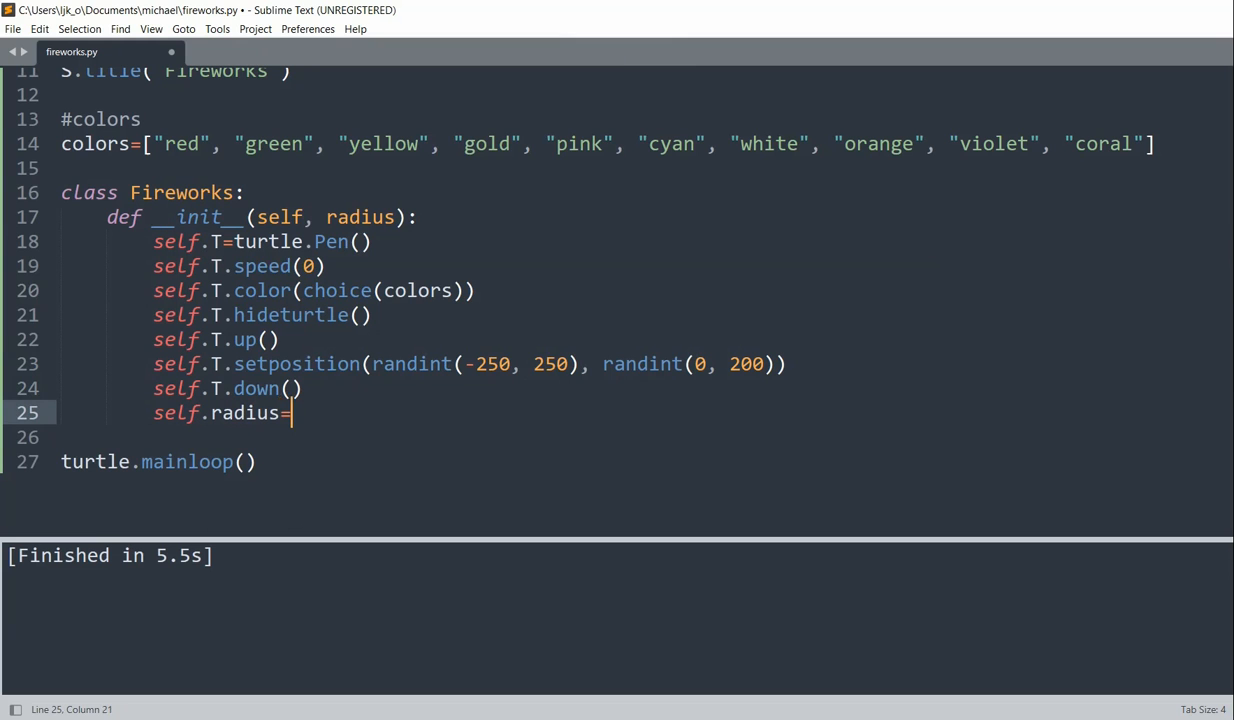
text(radius)
click(642, 438)
text(def u)
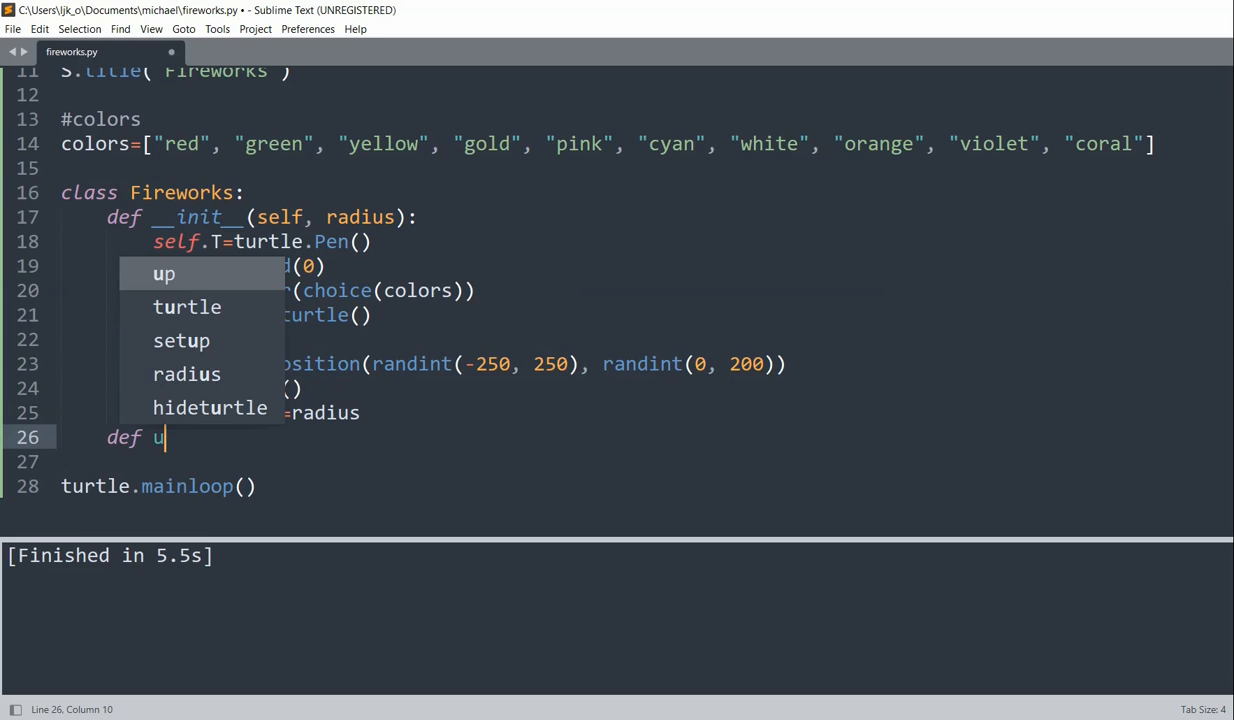
Write update(self): forward by self.radius, backward by self.radius, then left(10).
text(pdate(self):)
text(self.T)
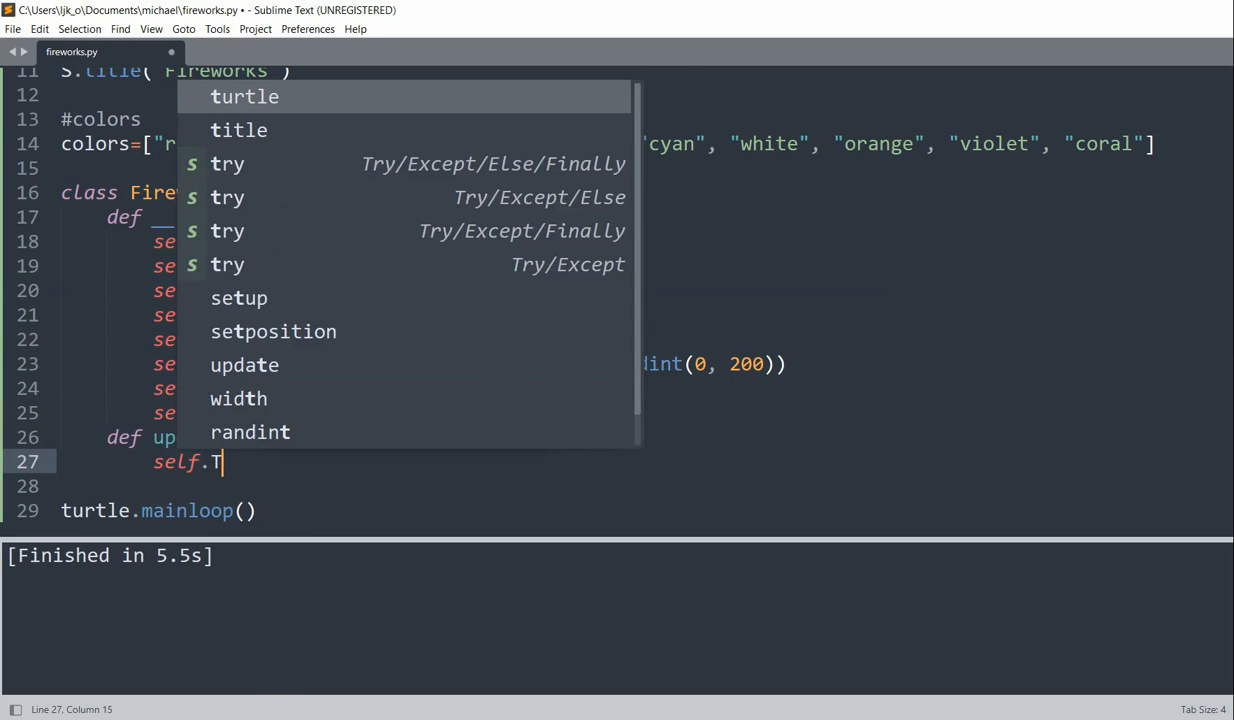
text(.o)
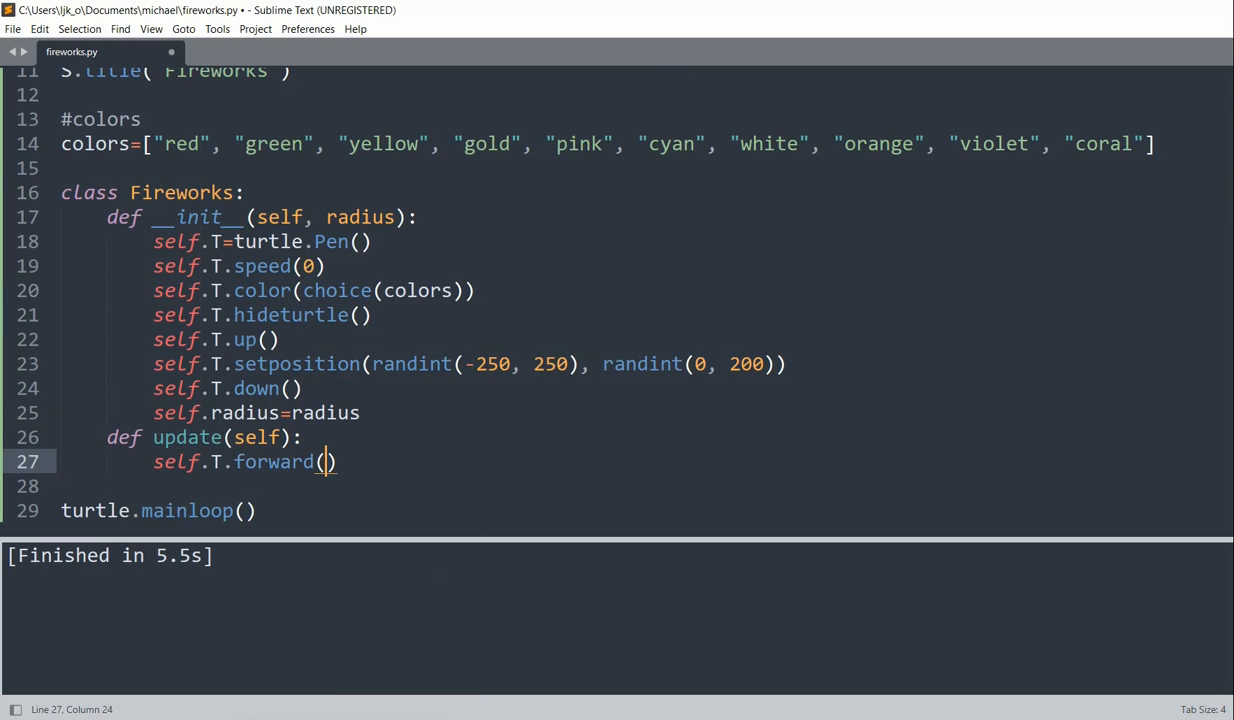
text(self.radius)
click(228, 486)
text(self.T.)
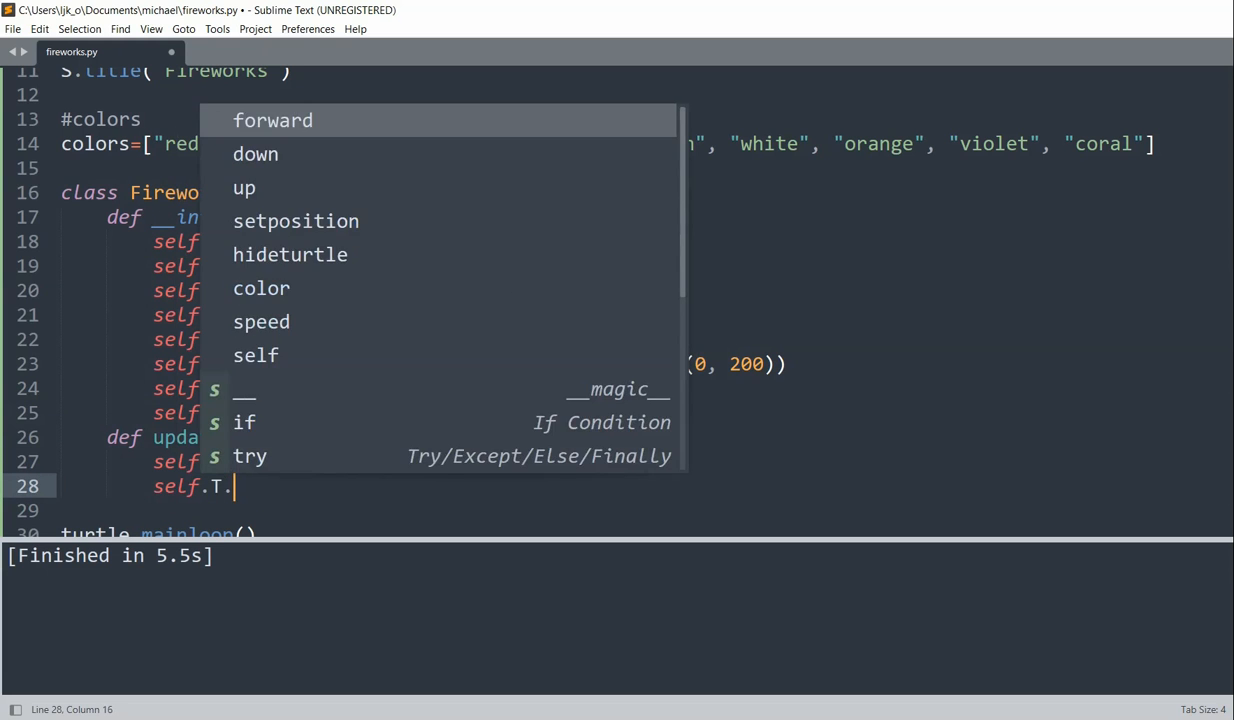
text(bac)
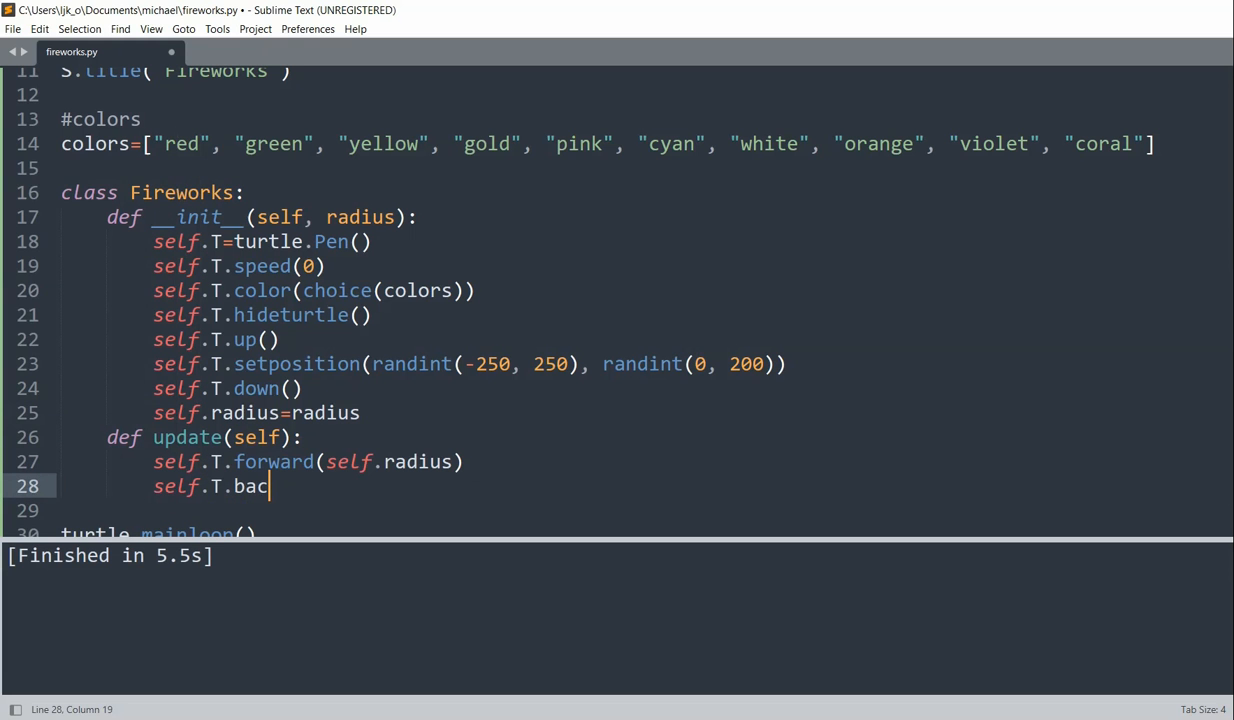
text(kward(self.radius)
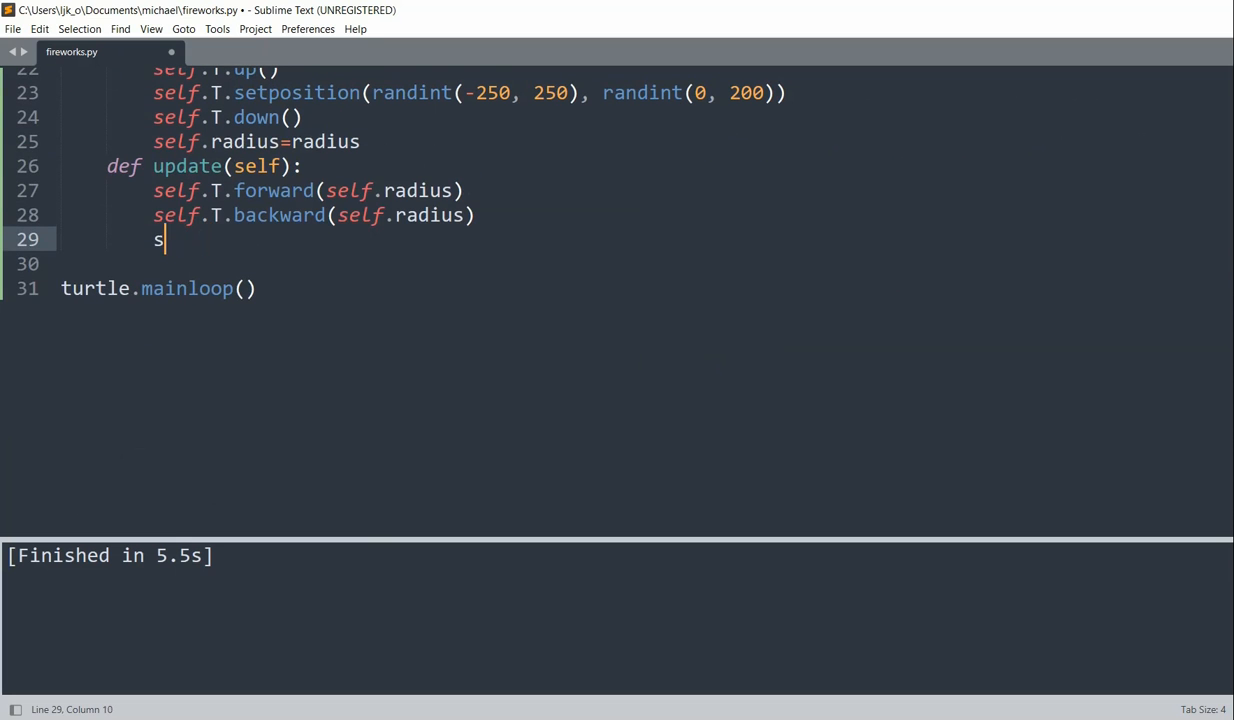
text(elf.T.left(10)
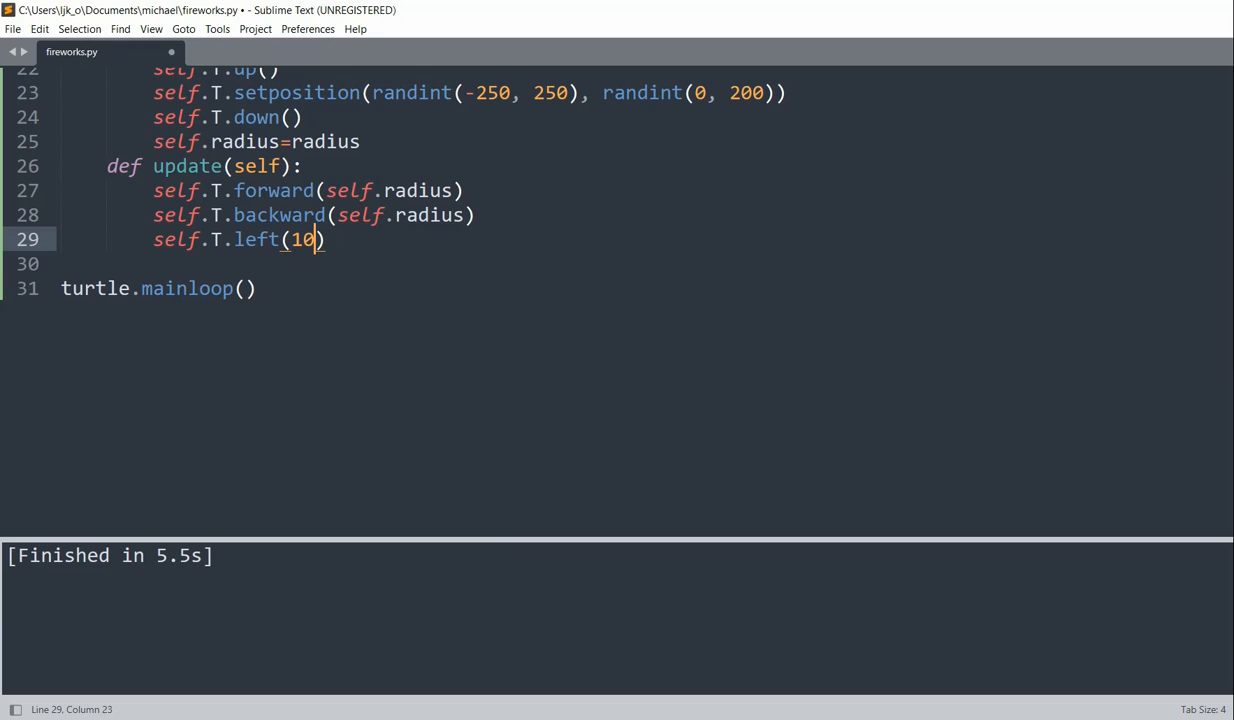
key(Return)
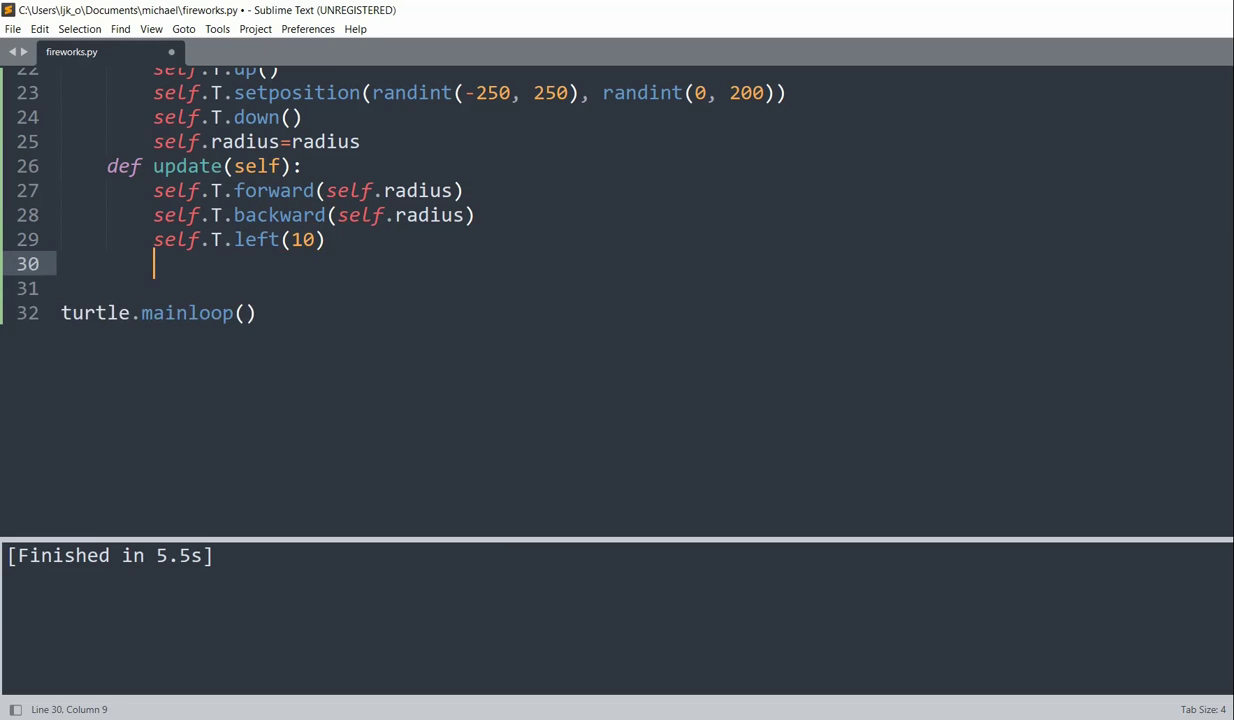
Begin clean(self) by clearing the pen and recolouring it with choice(colors).
text(def clean(self):)
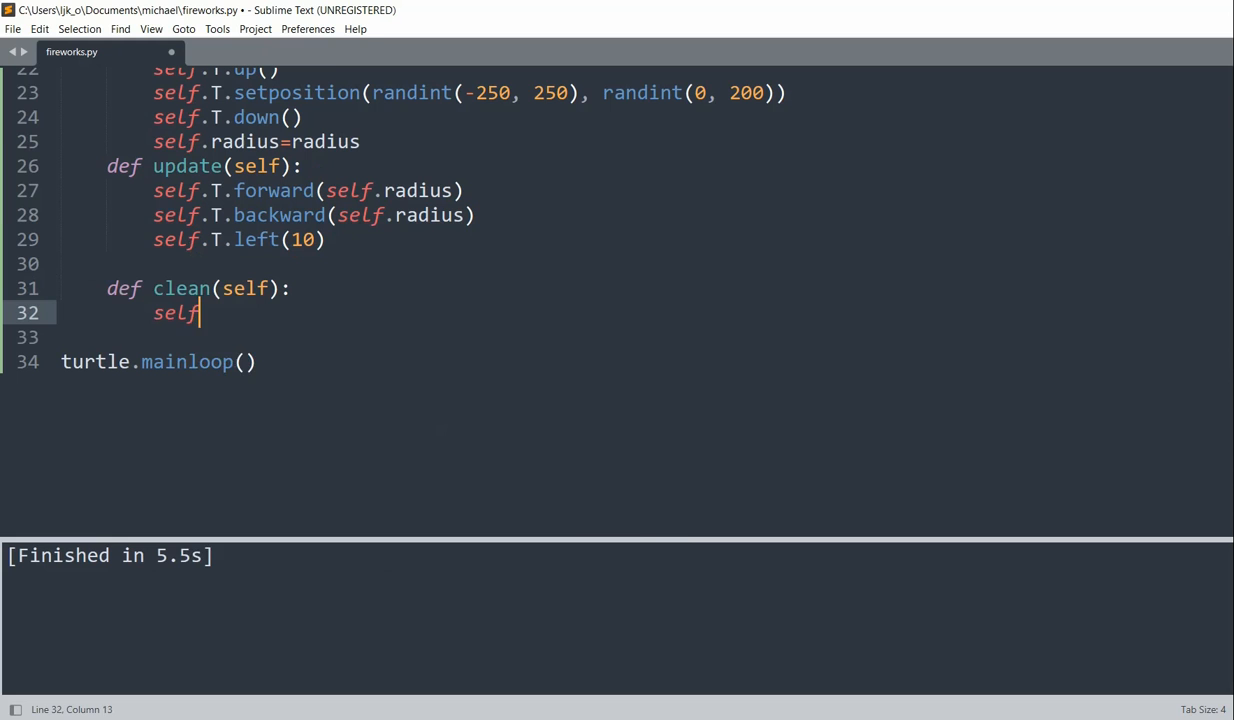
text(.T.claer)
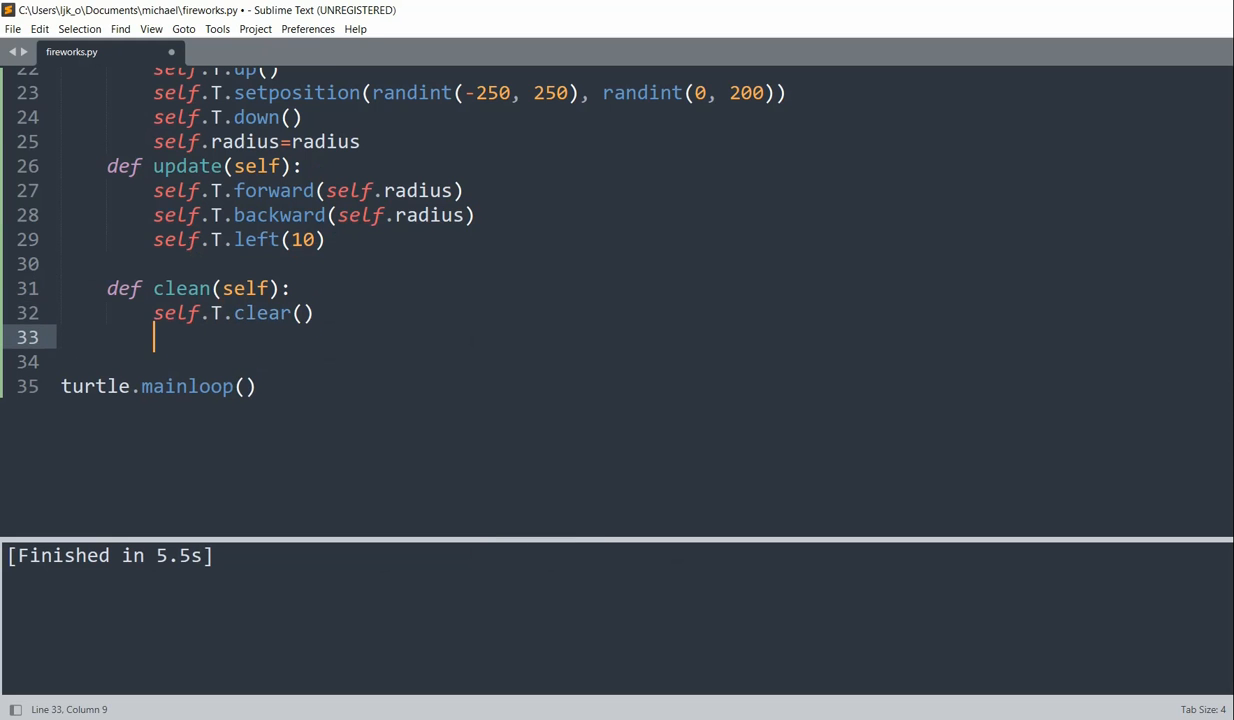
text(self.T.color(choice(colors)
text(self.T.setposition()
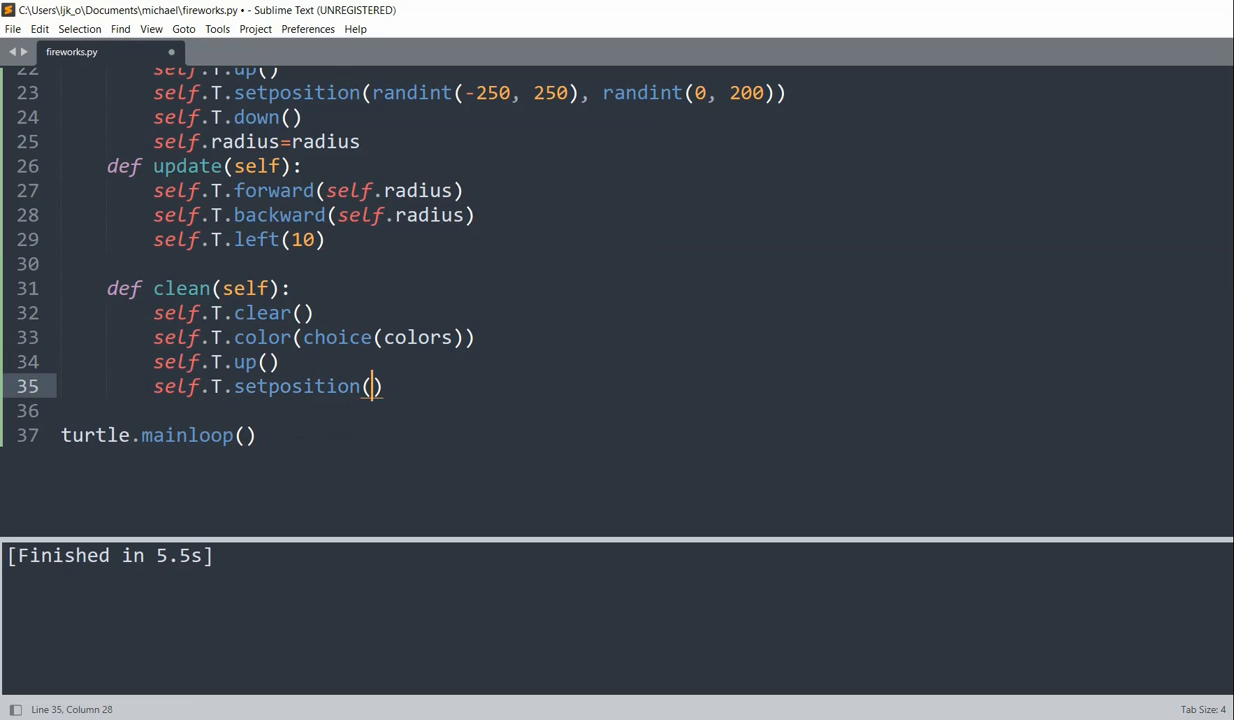
Reposition the lifted pen to randint(-250, 250), randint(0,200) and lower it again.
text(randint(0)
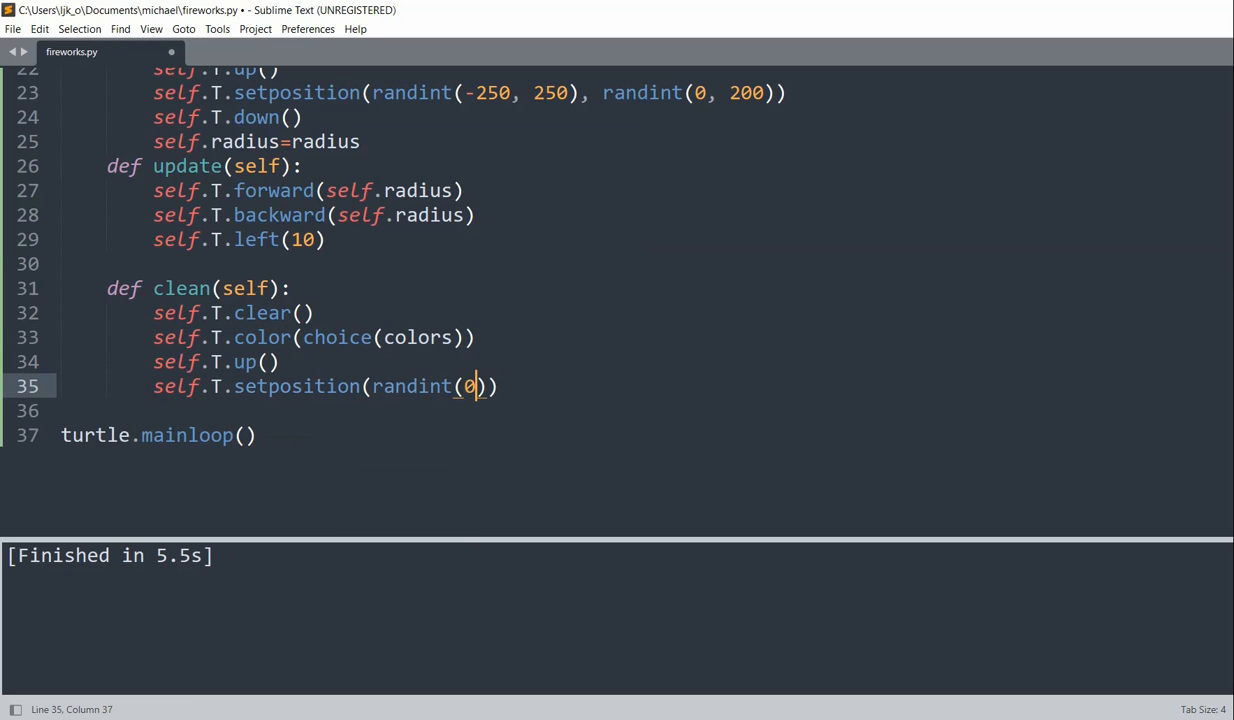
text(-250, 250)
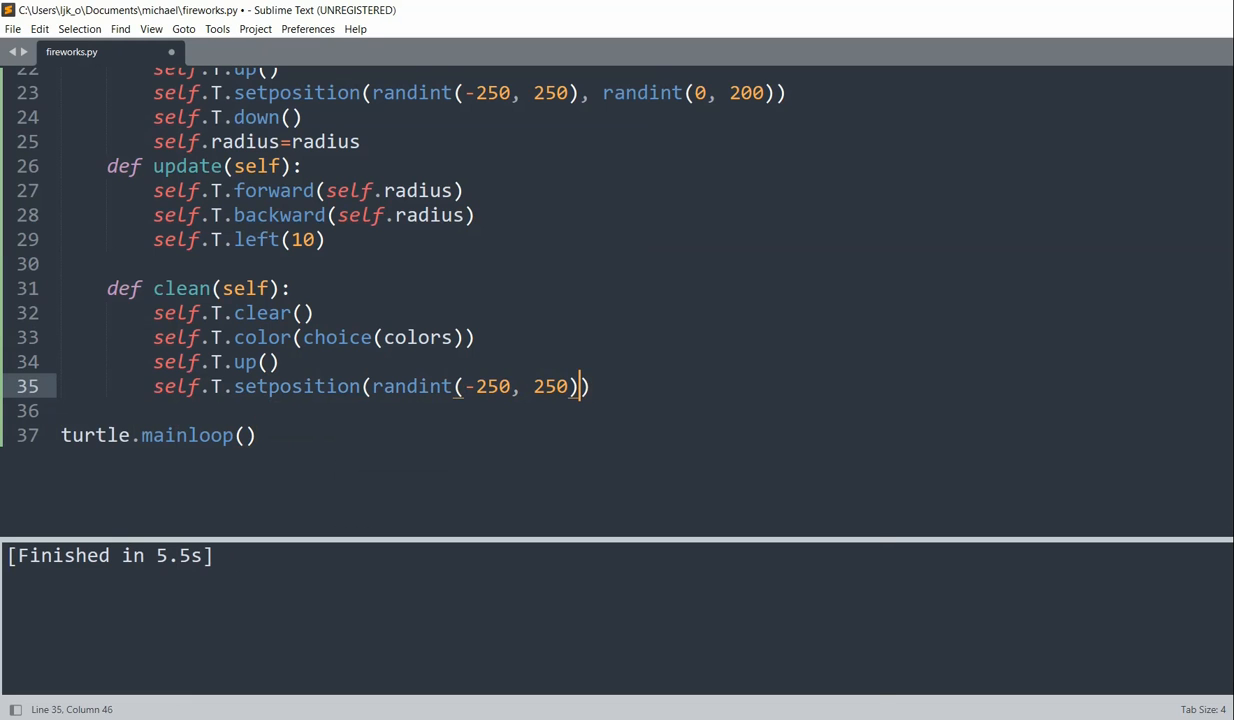
text(, randint(0)
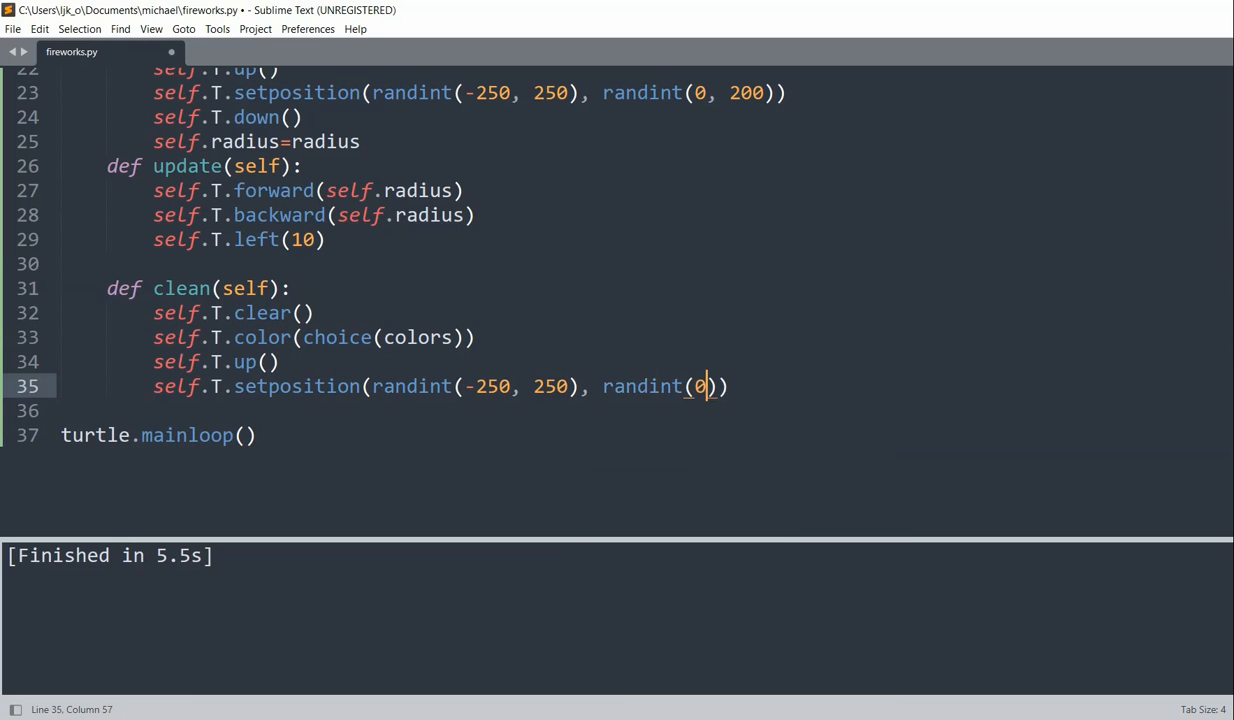
text(,200)
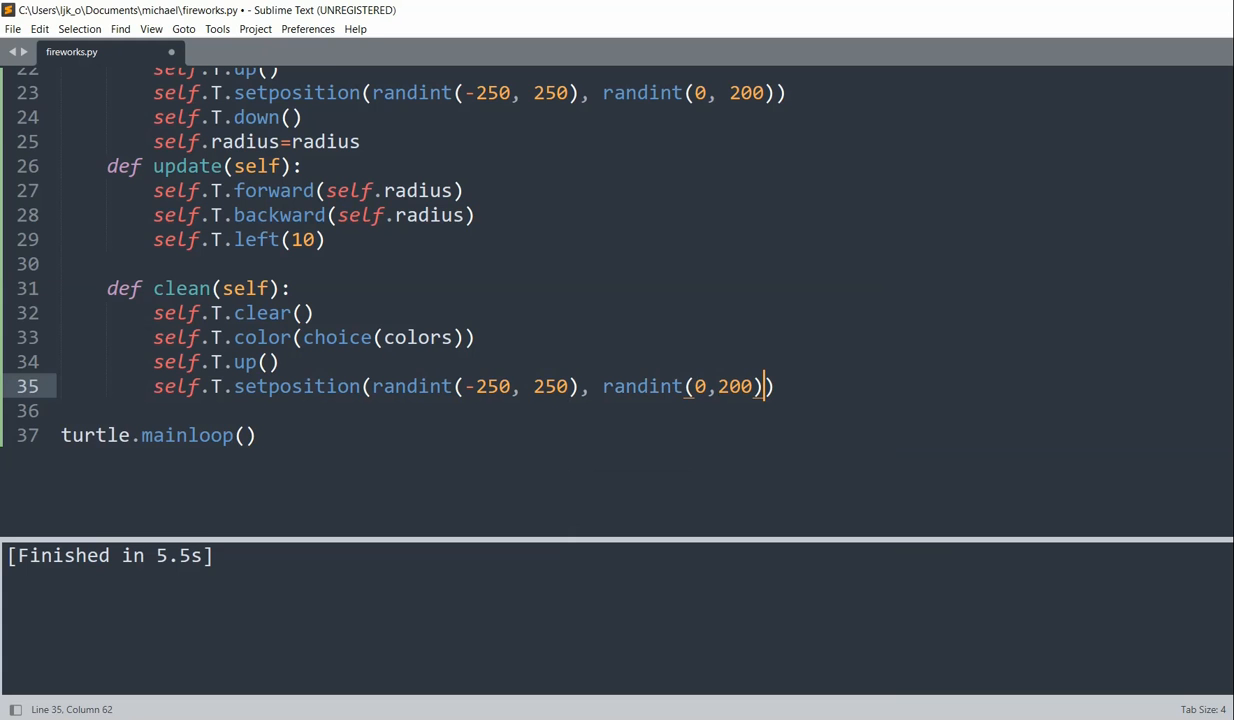
text(self.)
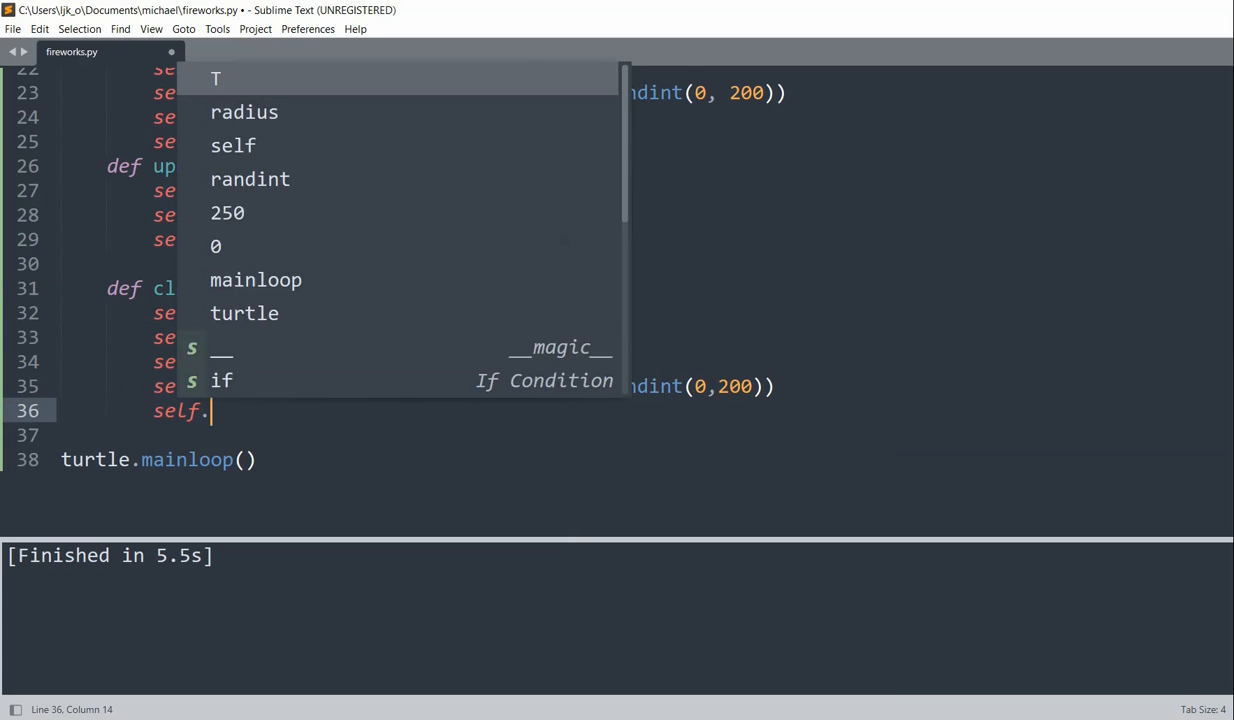
text(T.down())
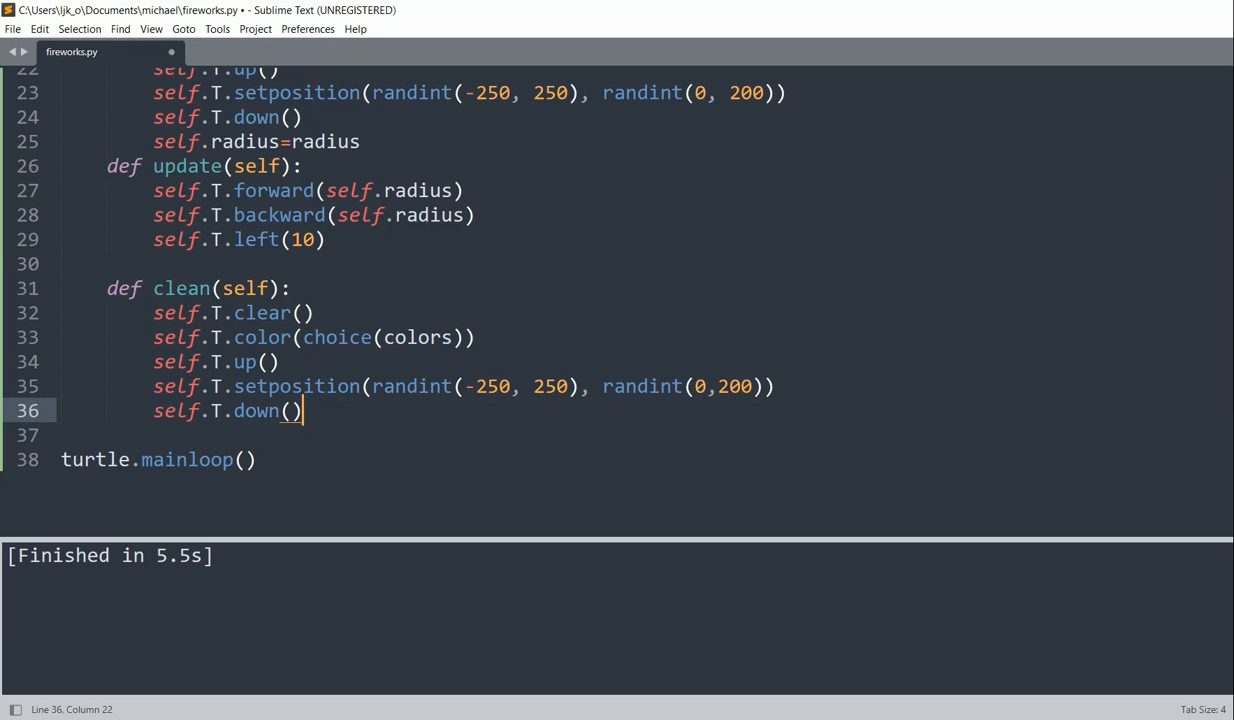
key(enter)
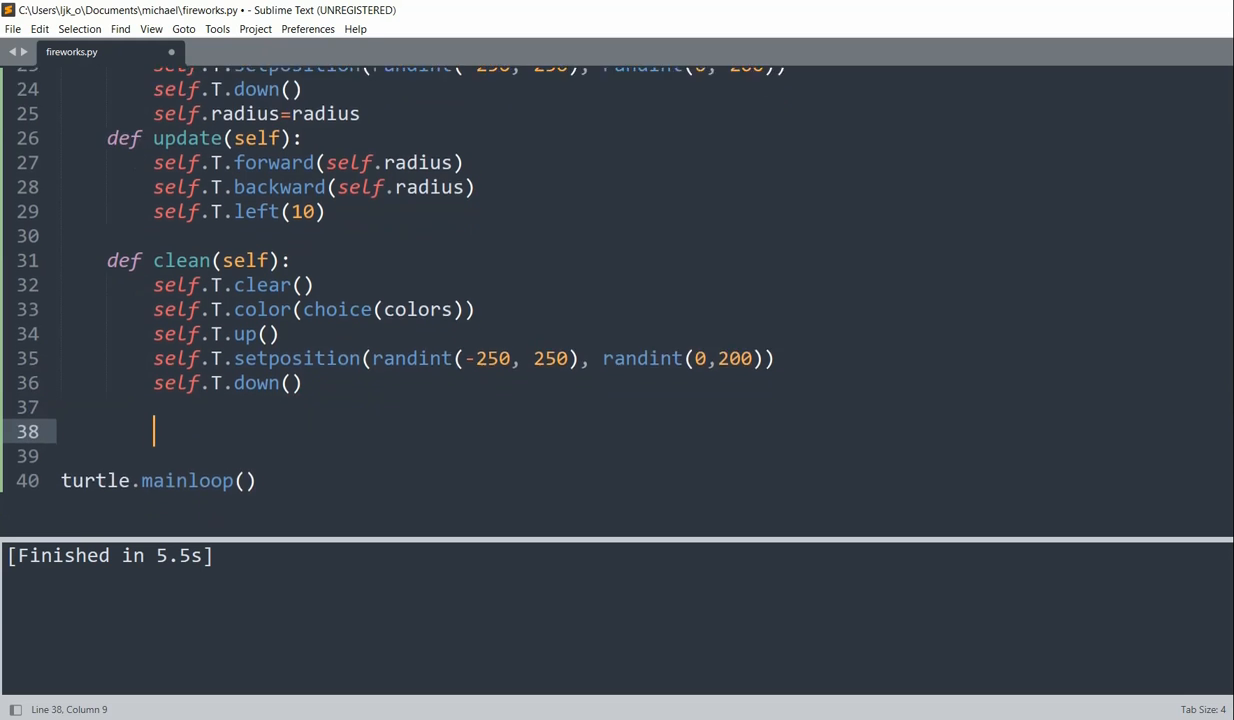
Under a #fireworks comment, create T1=Fireworks(randint(10, 100)) as the template for T1–T5.
text(#fireworks)
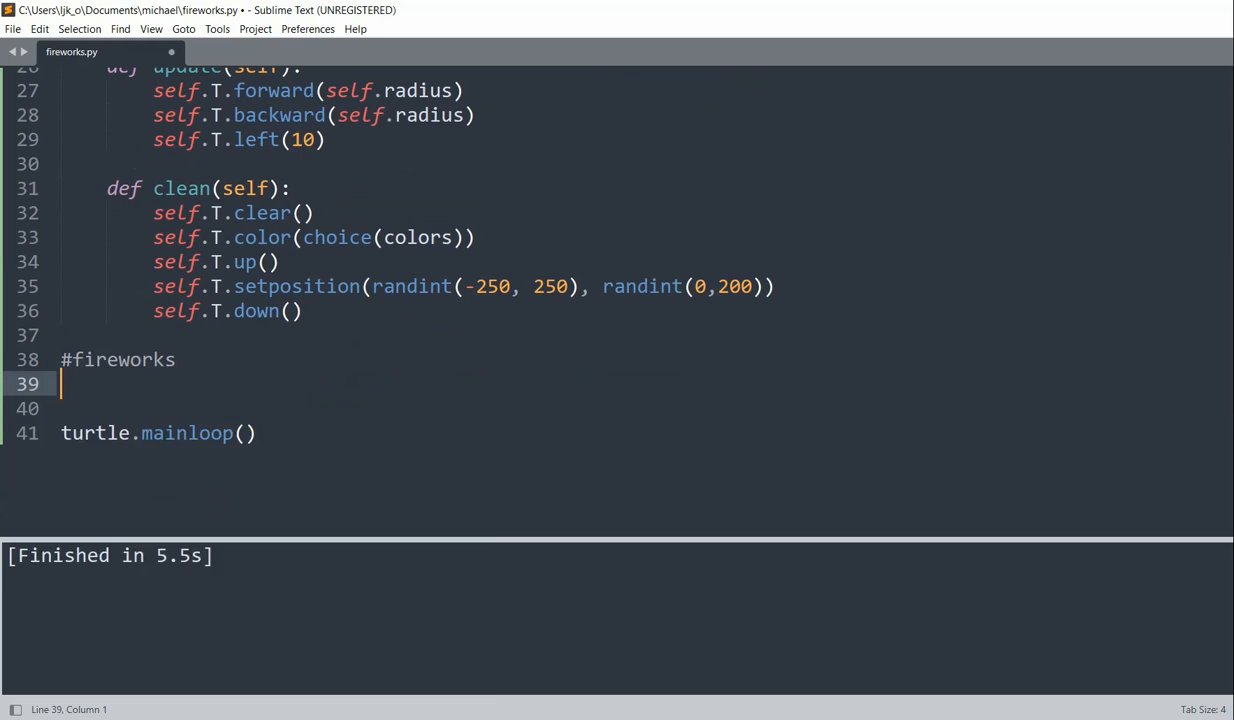
text(T1=FIr)
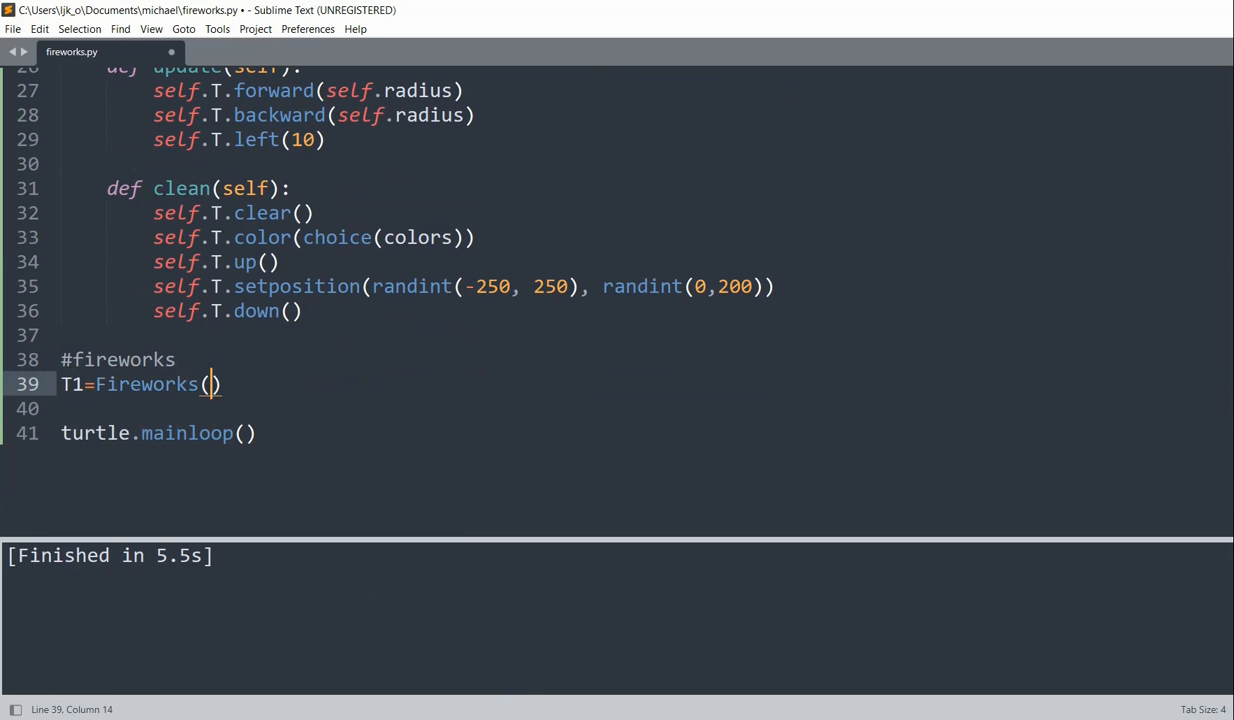
text(randint(10,)
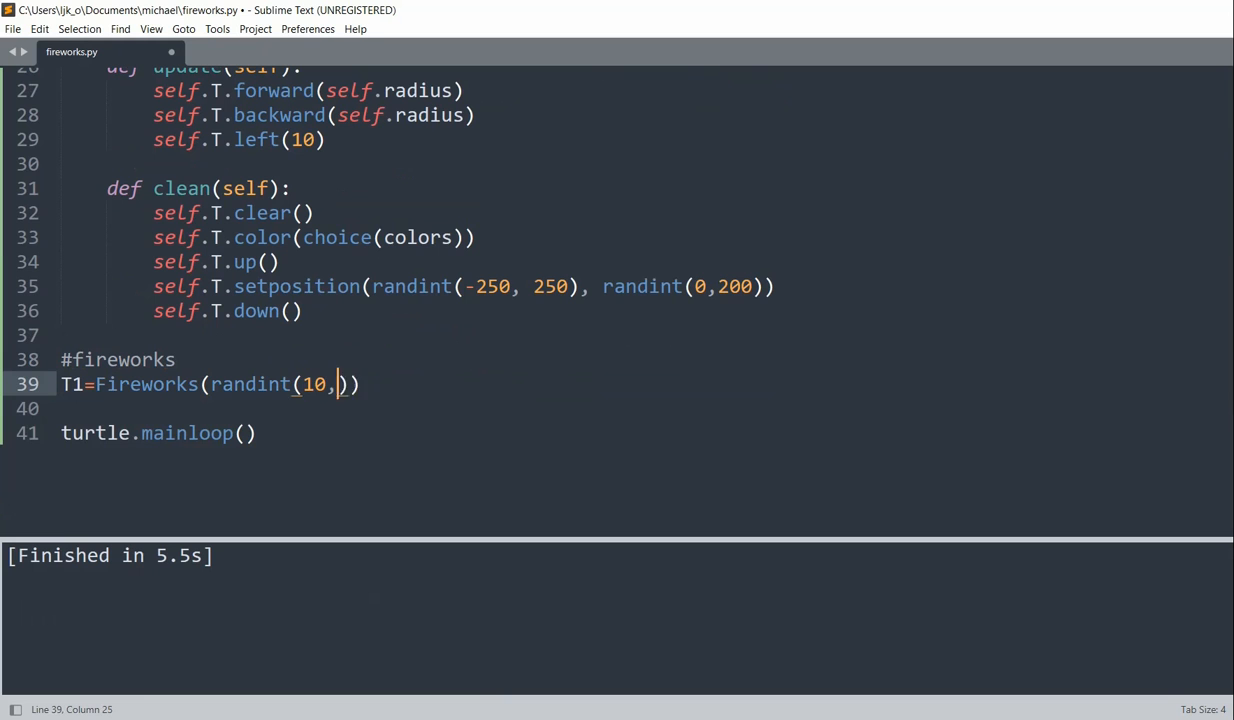
text(100)
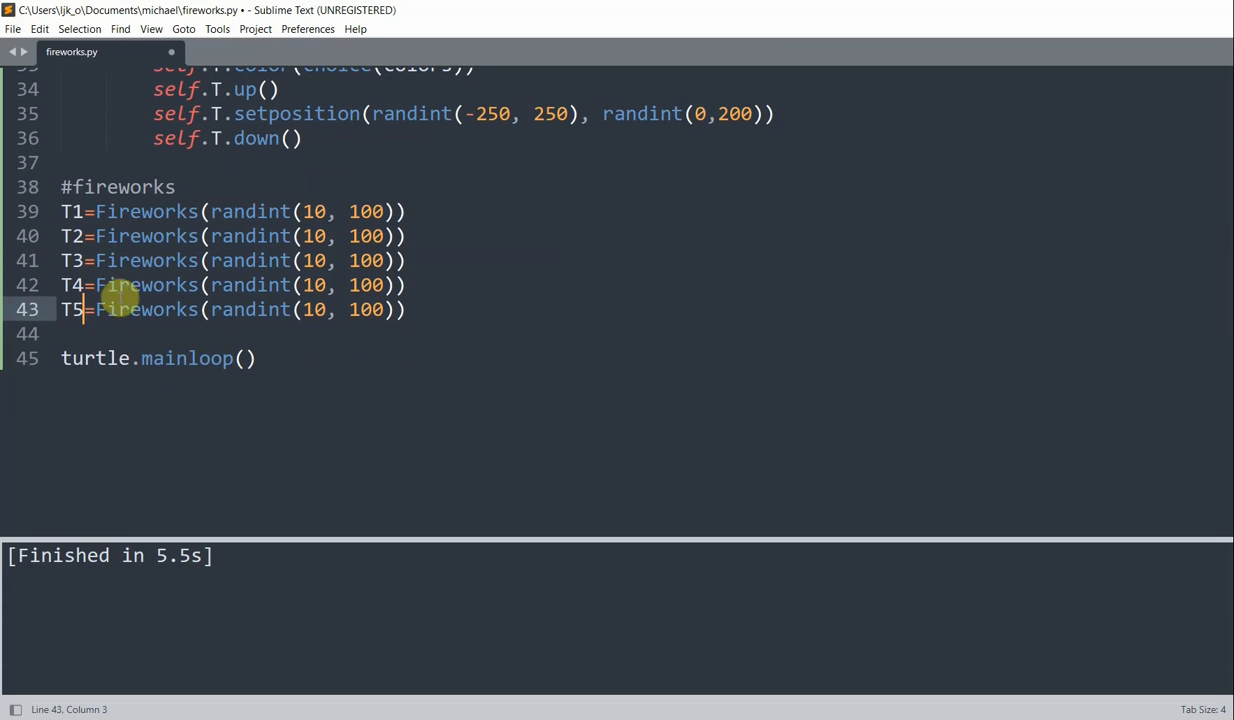
Write while True: containing for i in range(36): that calls T1.update().
text(while)
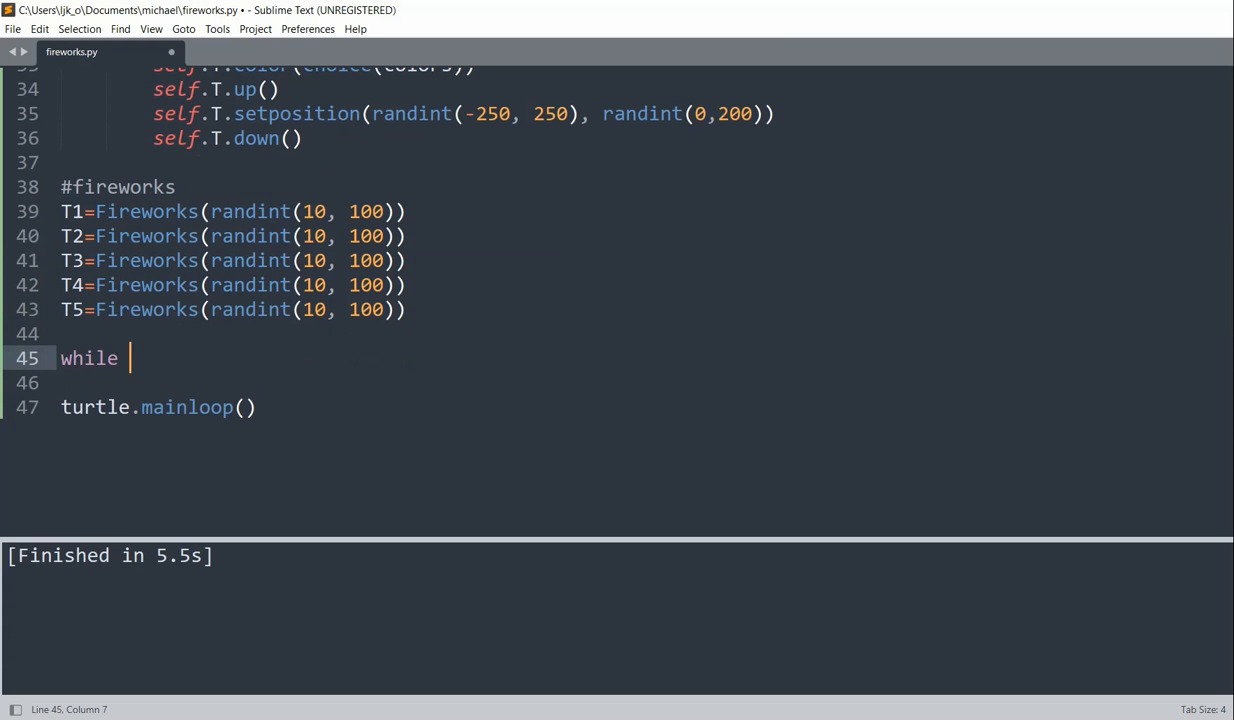
text(True:)
click(644, 384)
text(for ii)
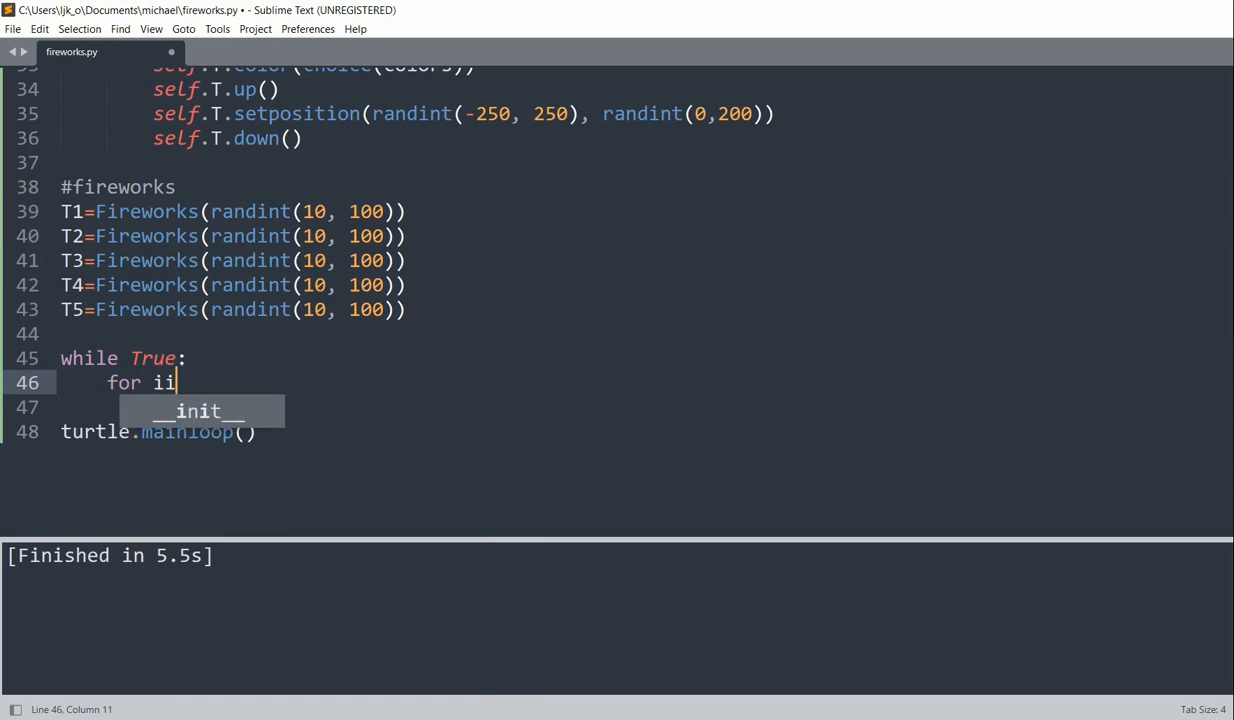
key(backspace)
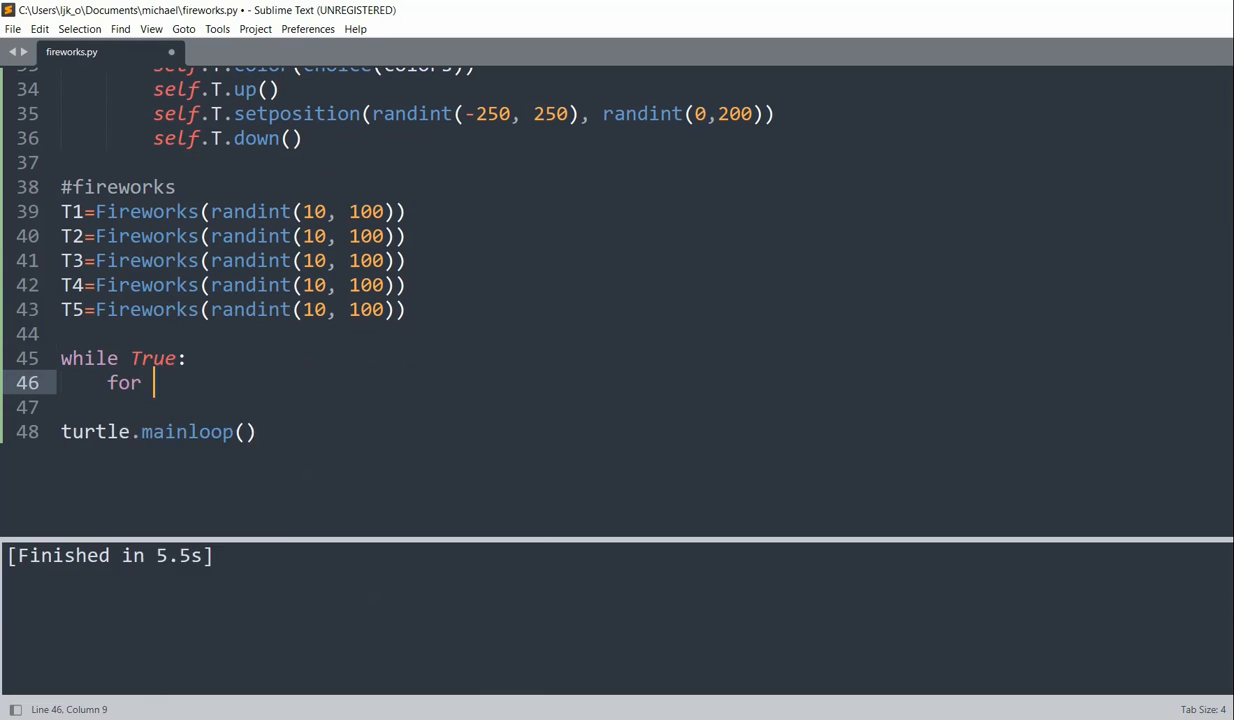
text(i in range())
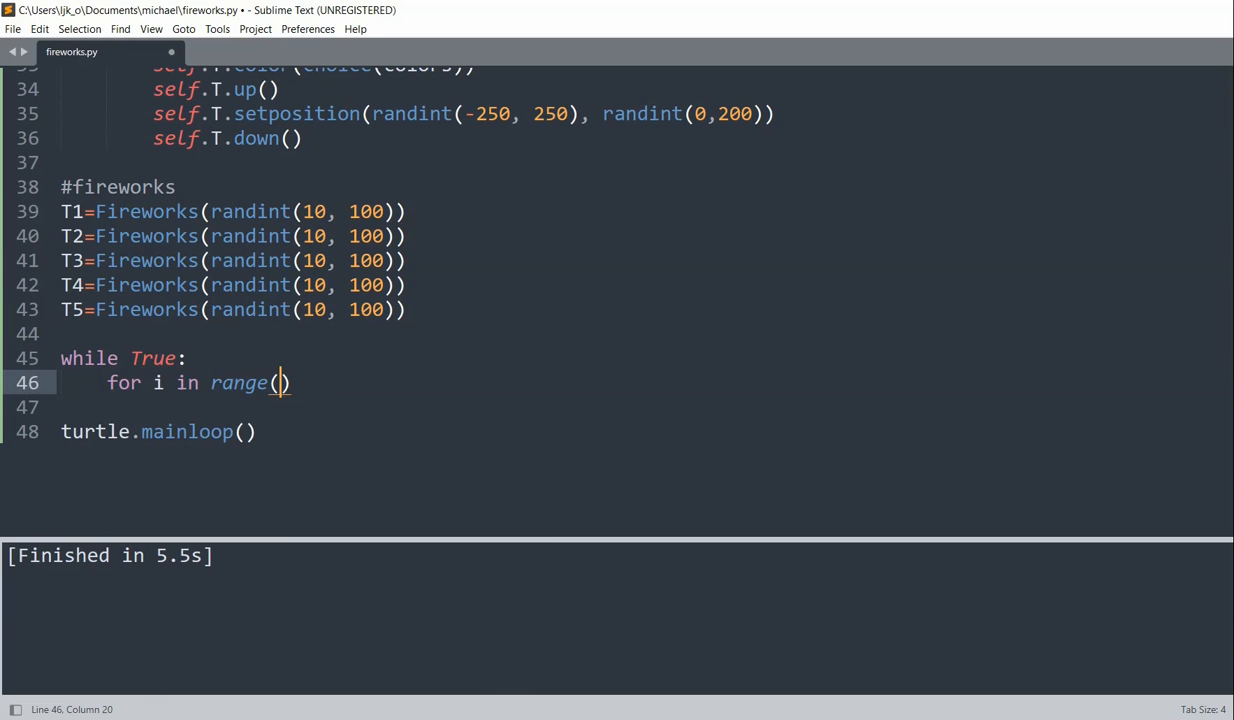
text(36):)
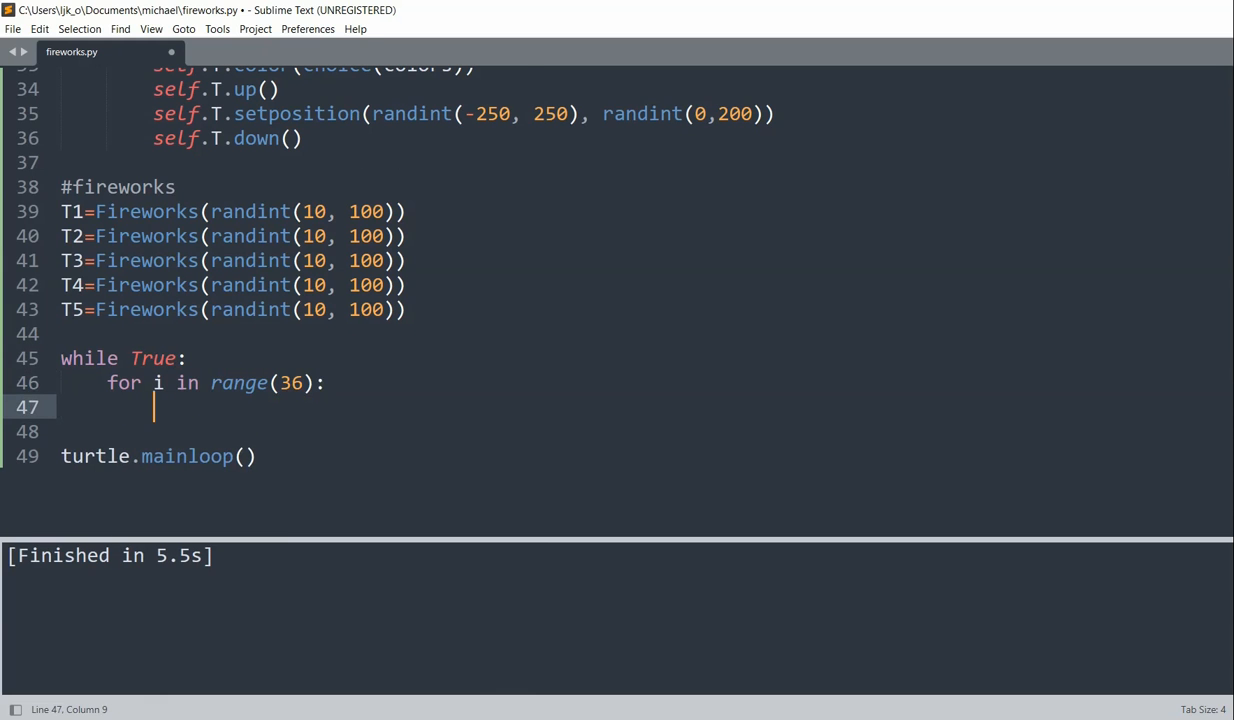
text(T1.update())
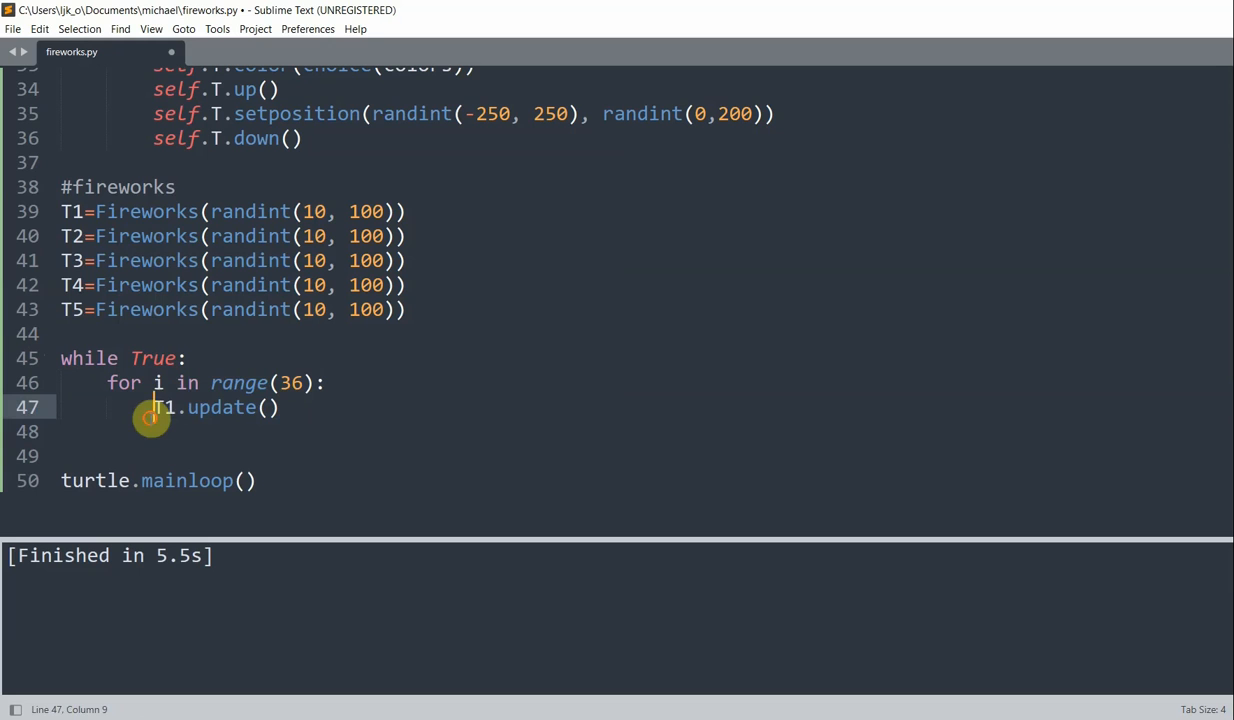
Select and copy the T1.update() line to reuse for T2 through T5.
drag(152, 408, 284, 408)
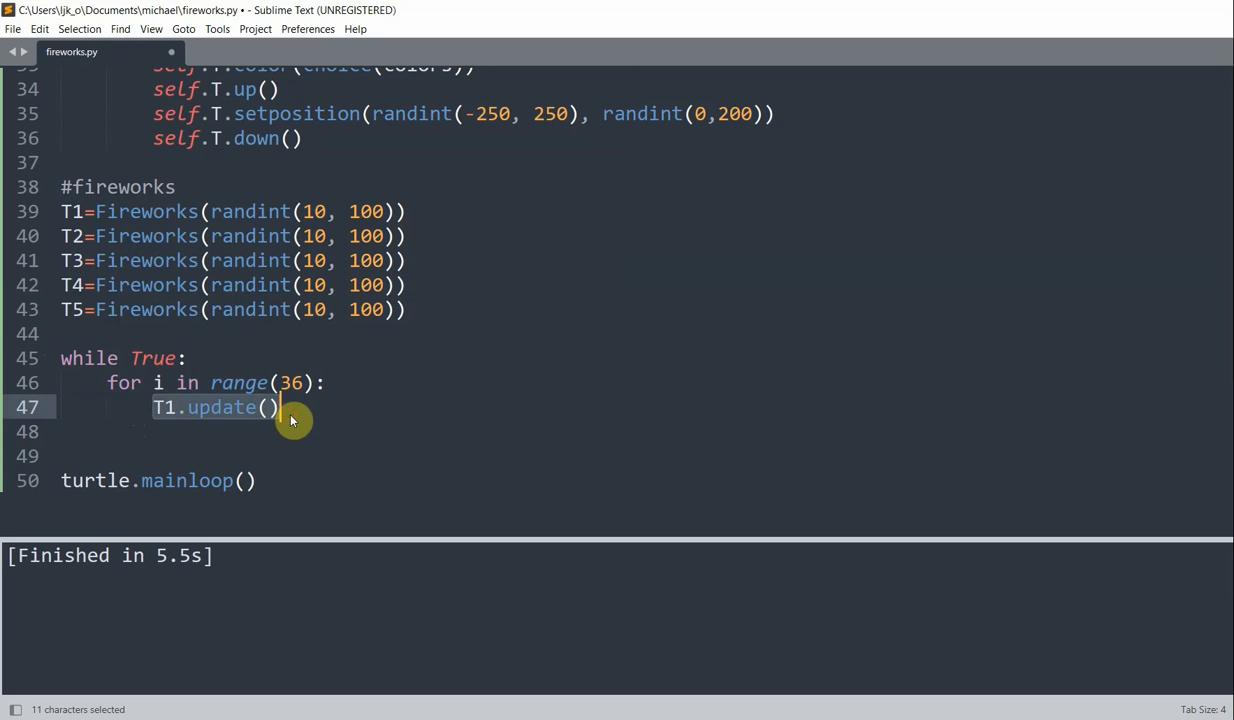
key(ctrl+c)
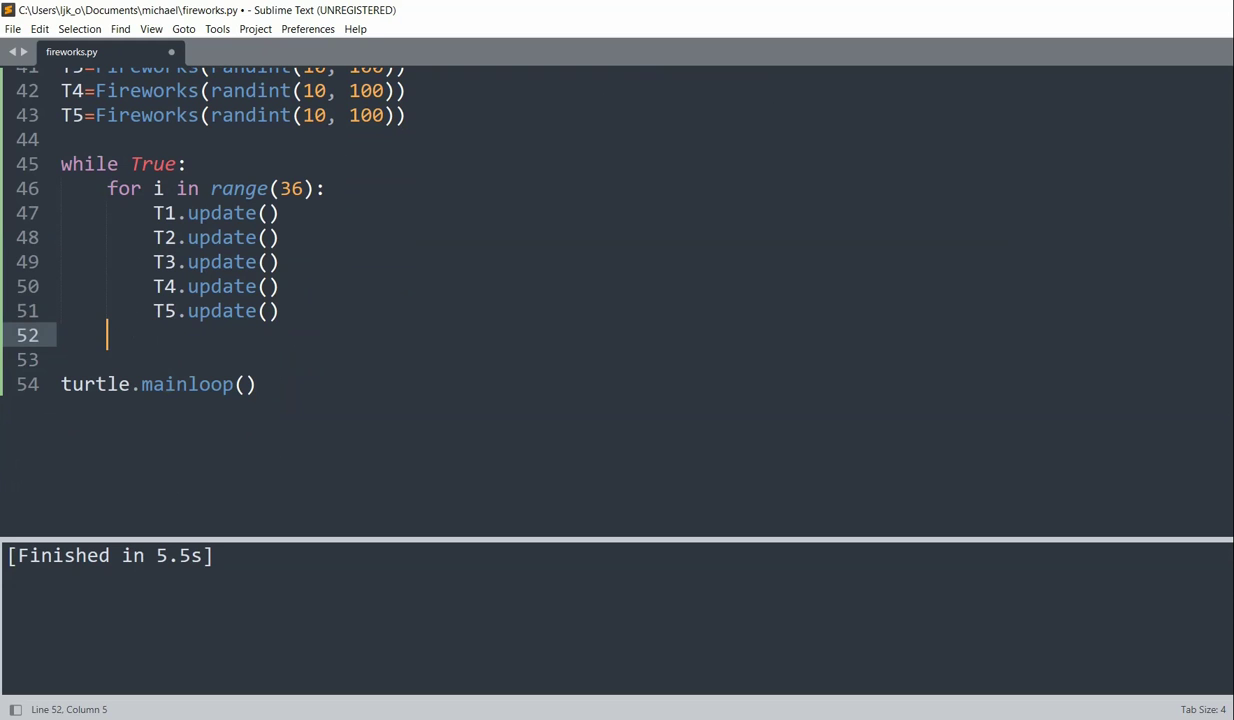
Add T1.clean() (through T5) after the for loop and run the script to see the fireworks.
text(T1.cle)
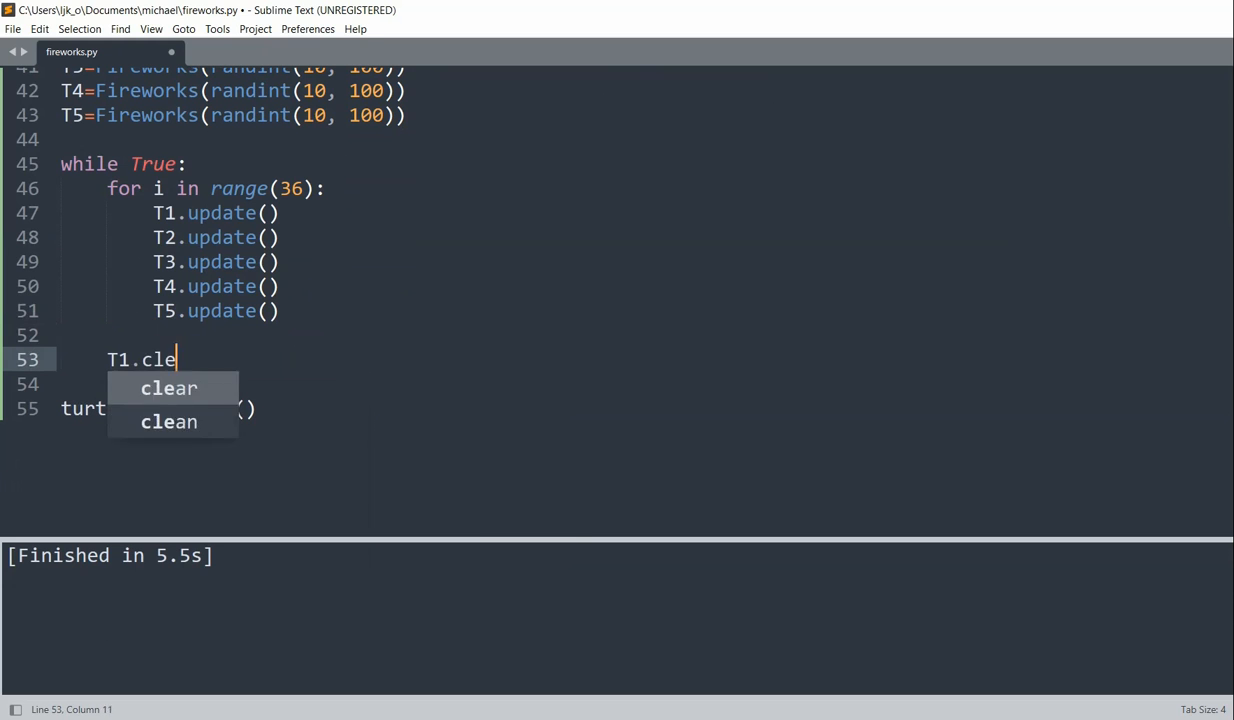
click(168, 420)
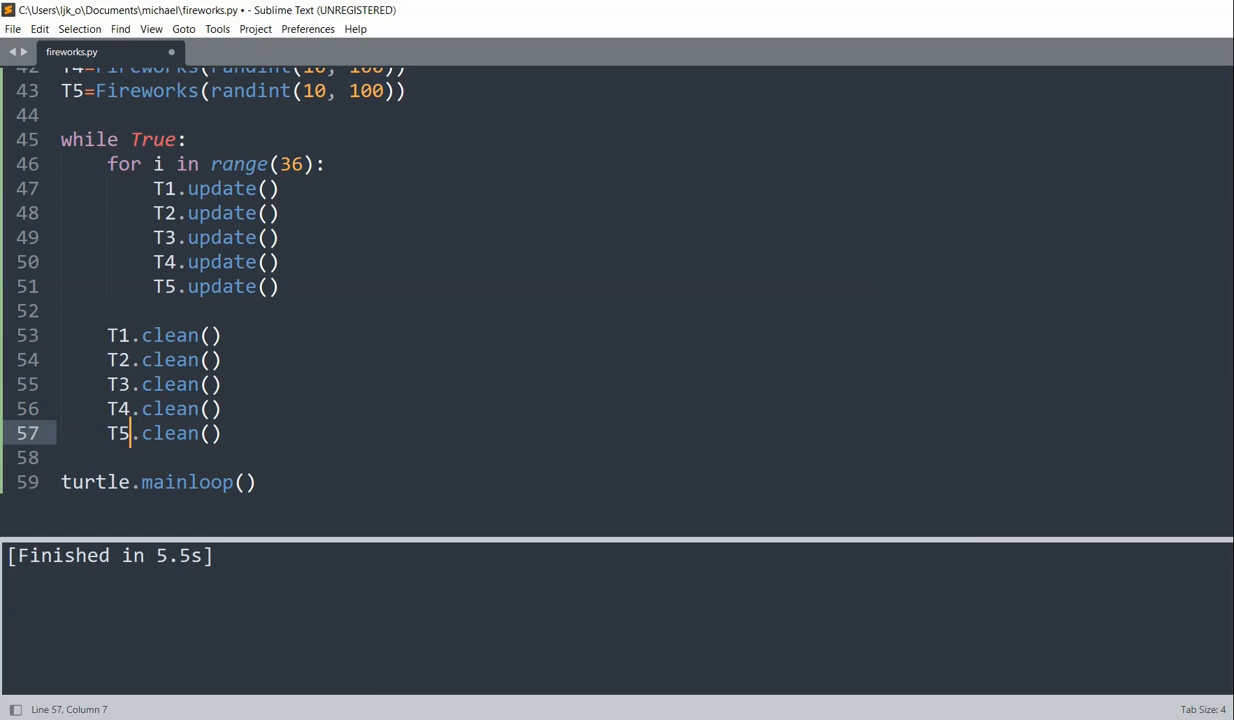
key(ctrl+b)
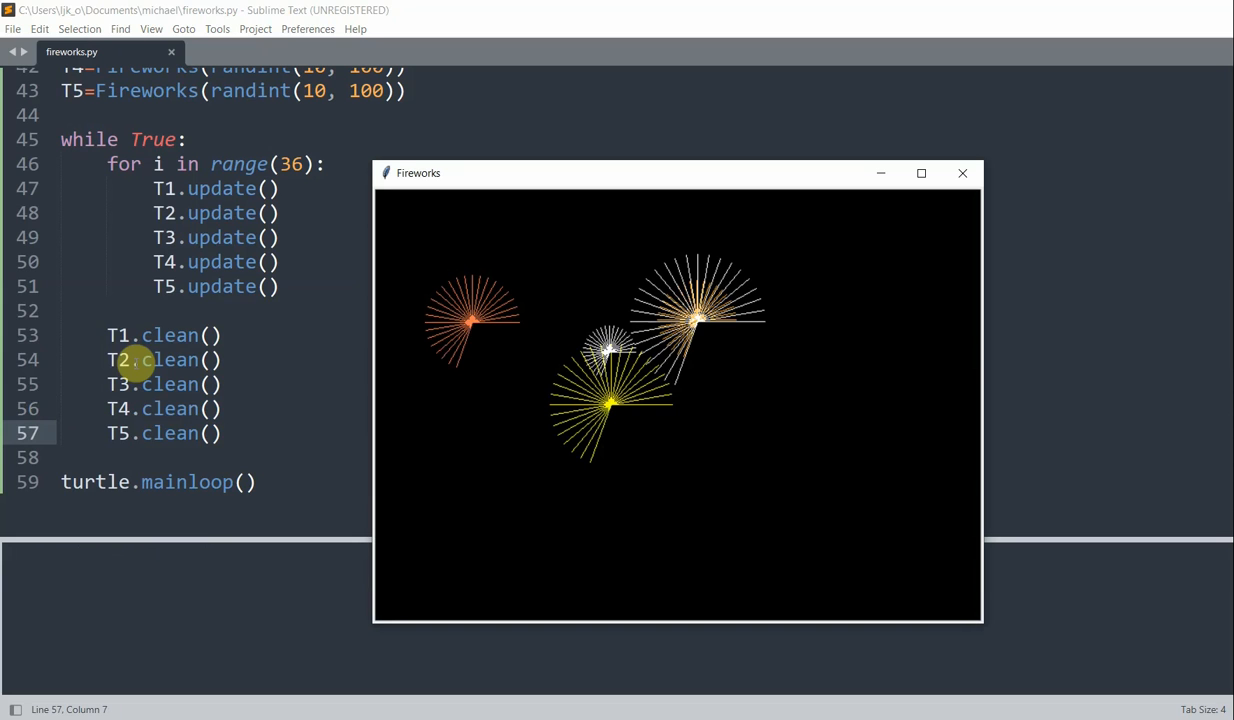
mouse_move(728, 462)
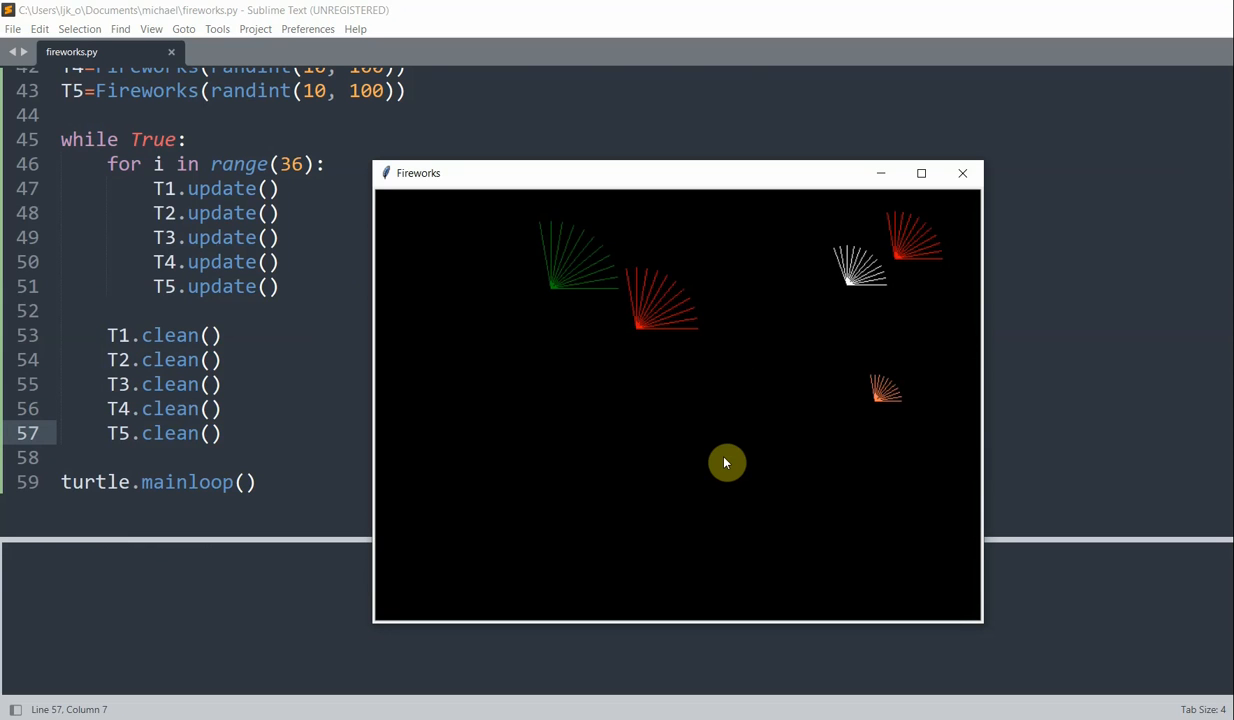
mouse_move(462, 376)
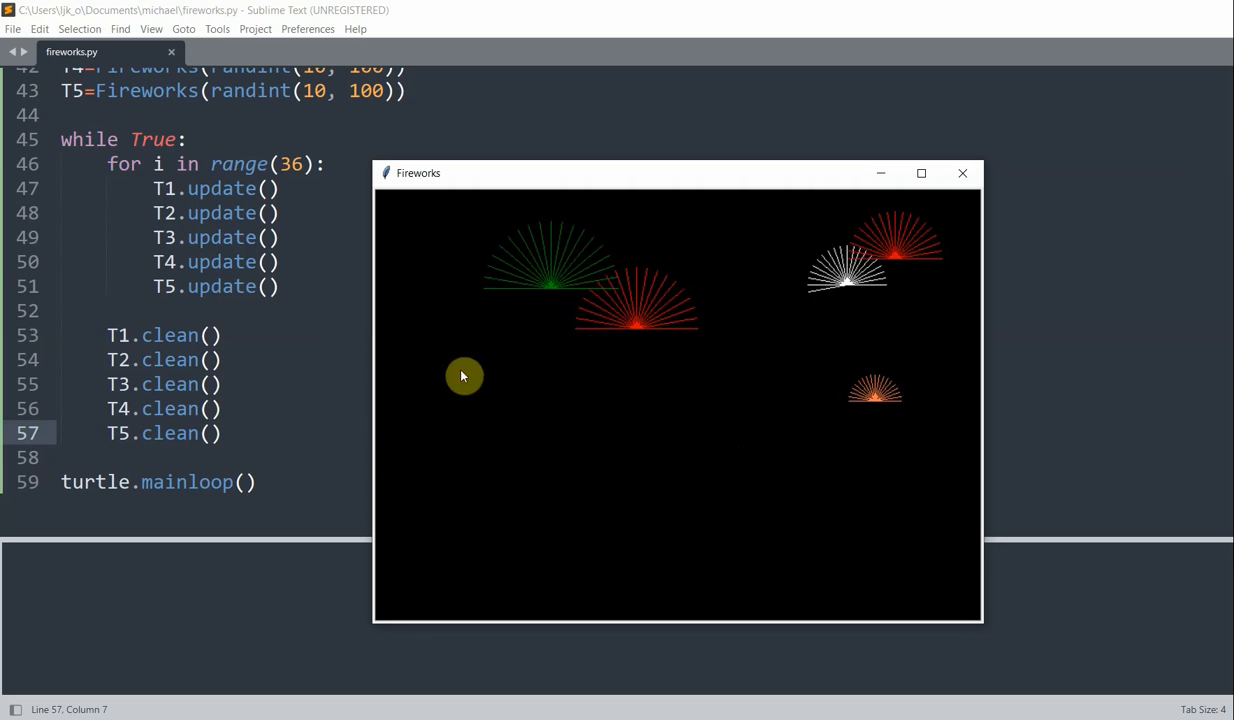
mouse_move(630, 352)
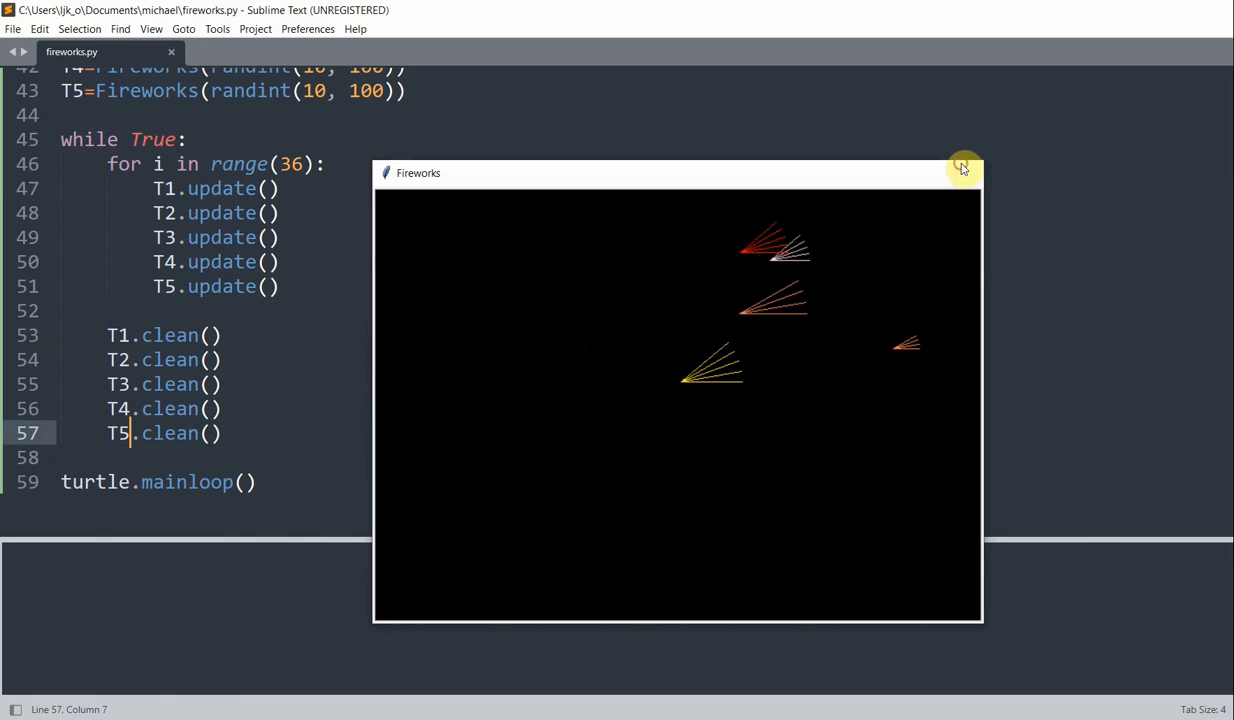
Close the Fireworks window mid-animation after watching the bursts.
click(962, 164)
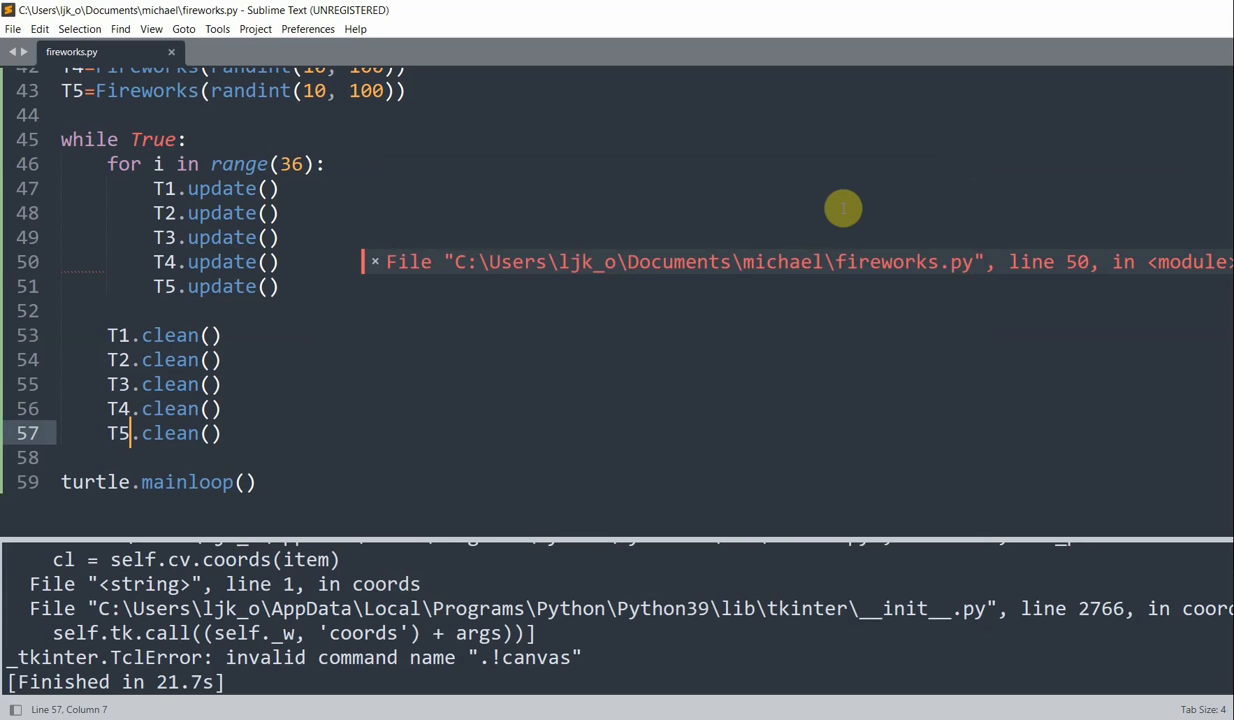
mouse_move(262, 288)
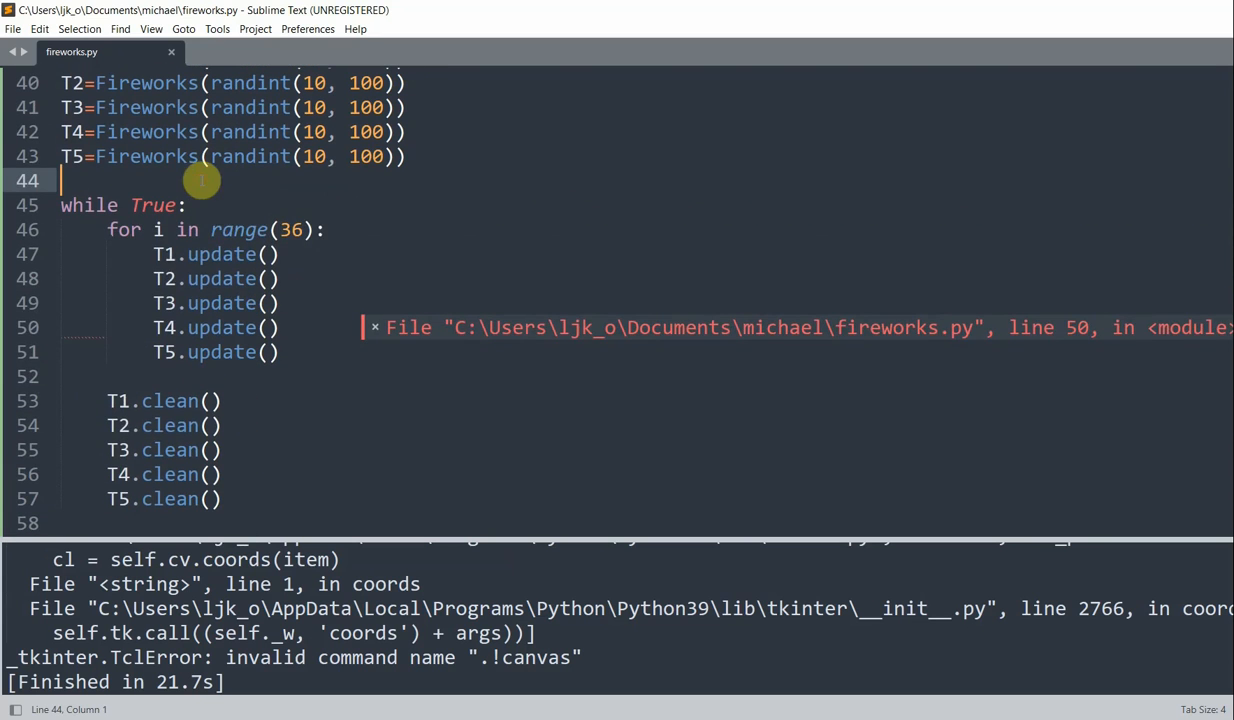
Create pen T, move it to y=-150 and colour it gold.
text(T=)
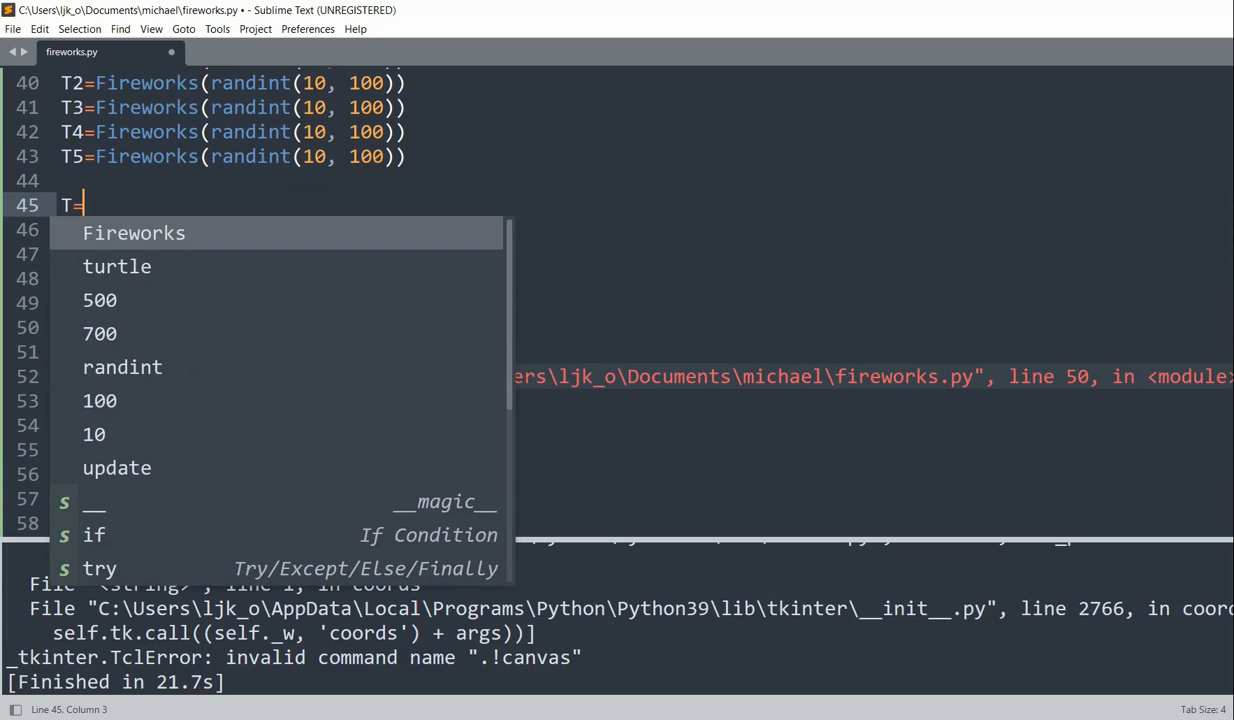
text(turtle.Pen()
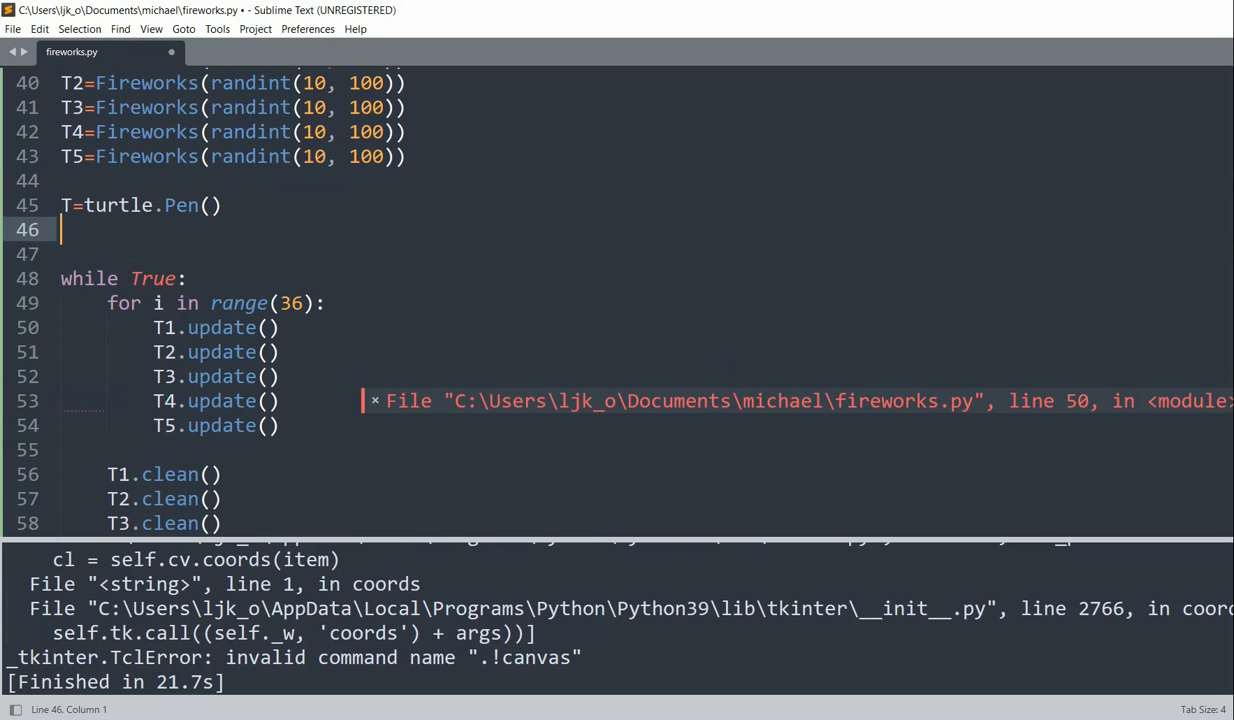
text(T)
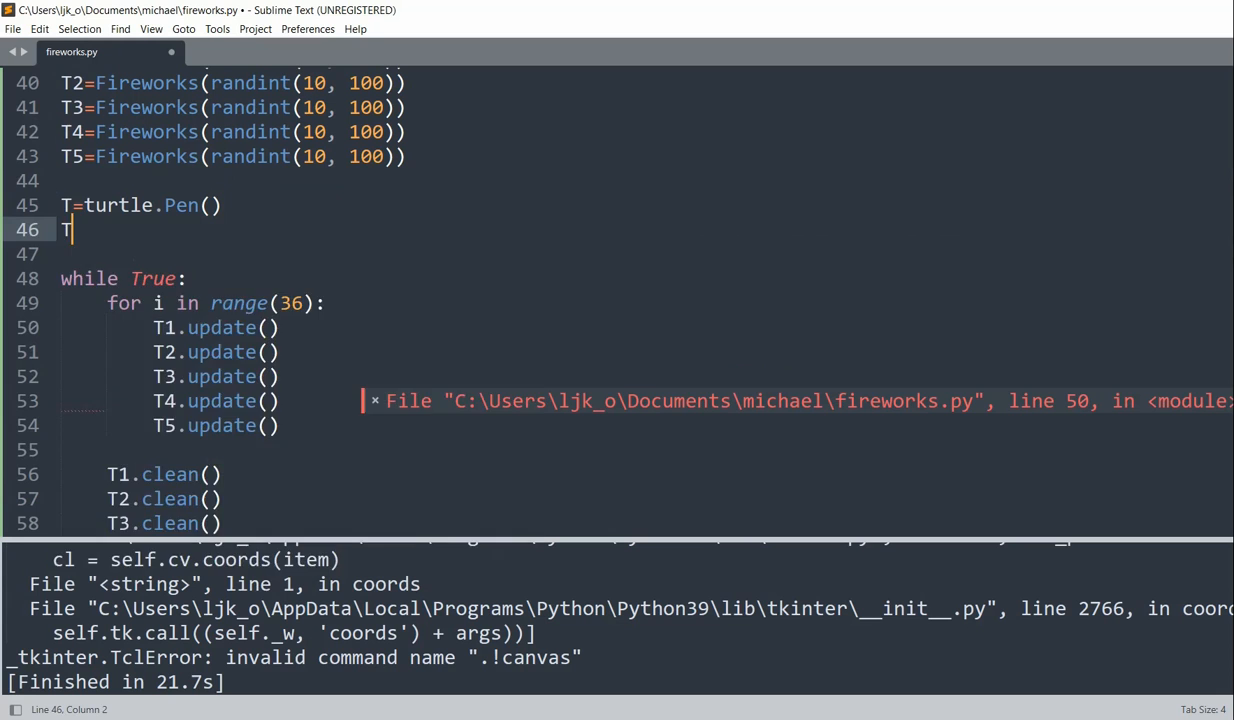
text(.sety(-150)
text(T.color()
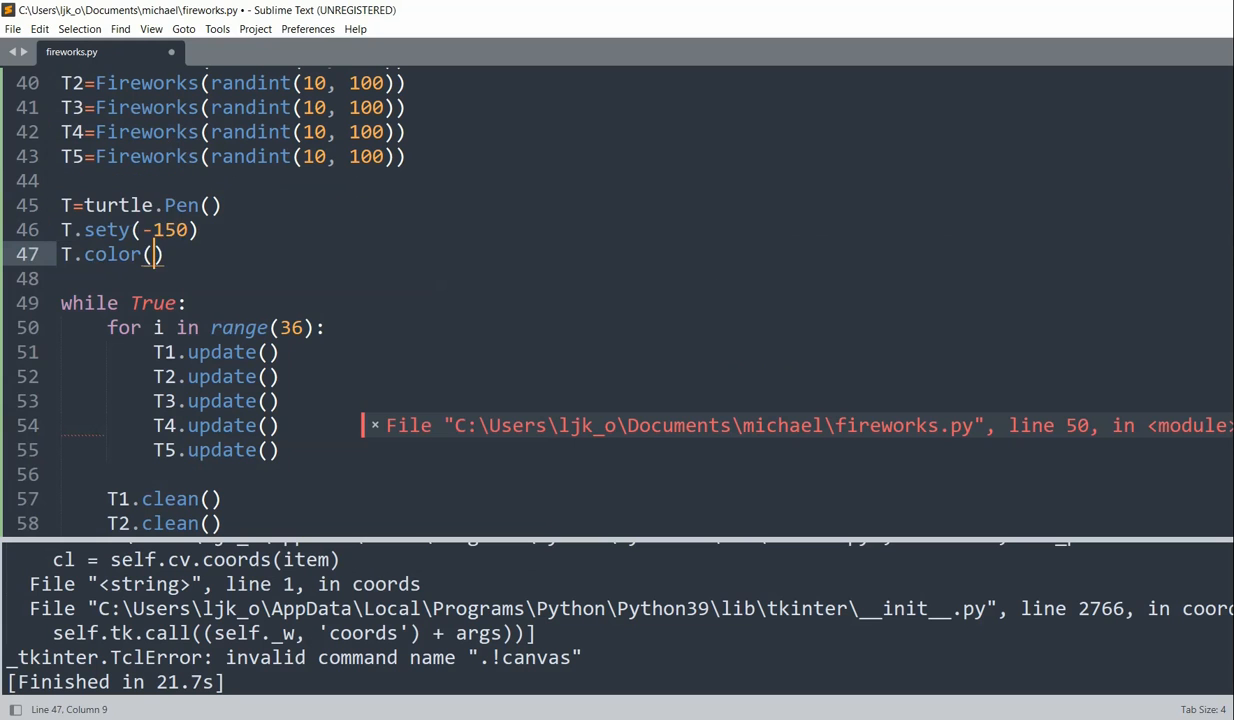
text("gold")
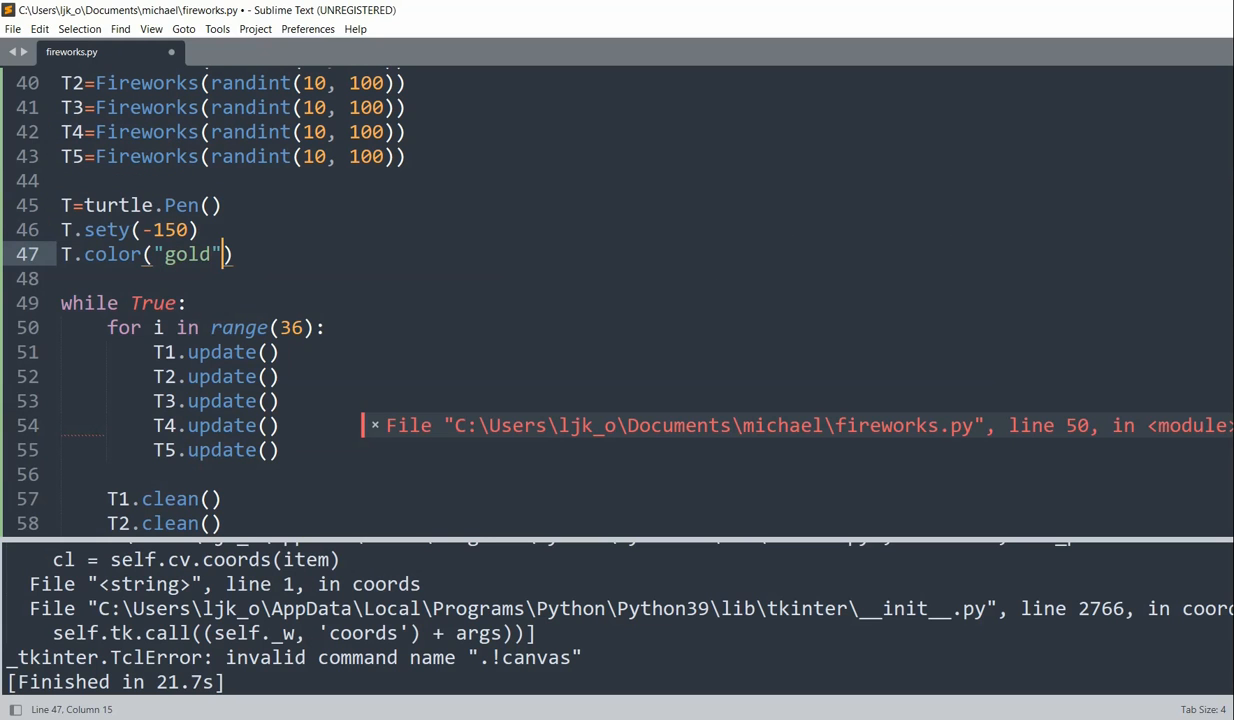
key(Return)
text(T.wr)
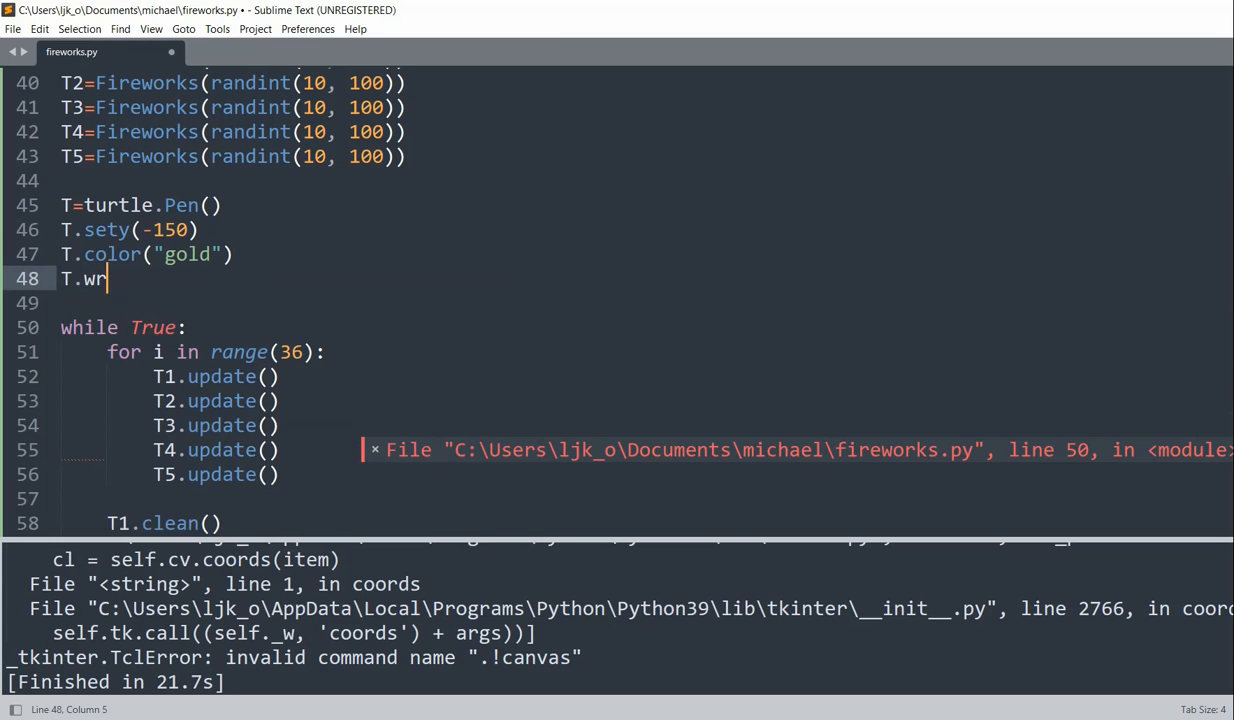
Write 'Happy New Year!' centred in size-50 font, hide the pen, and rerun the script.
text(ite("Happy)
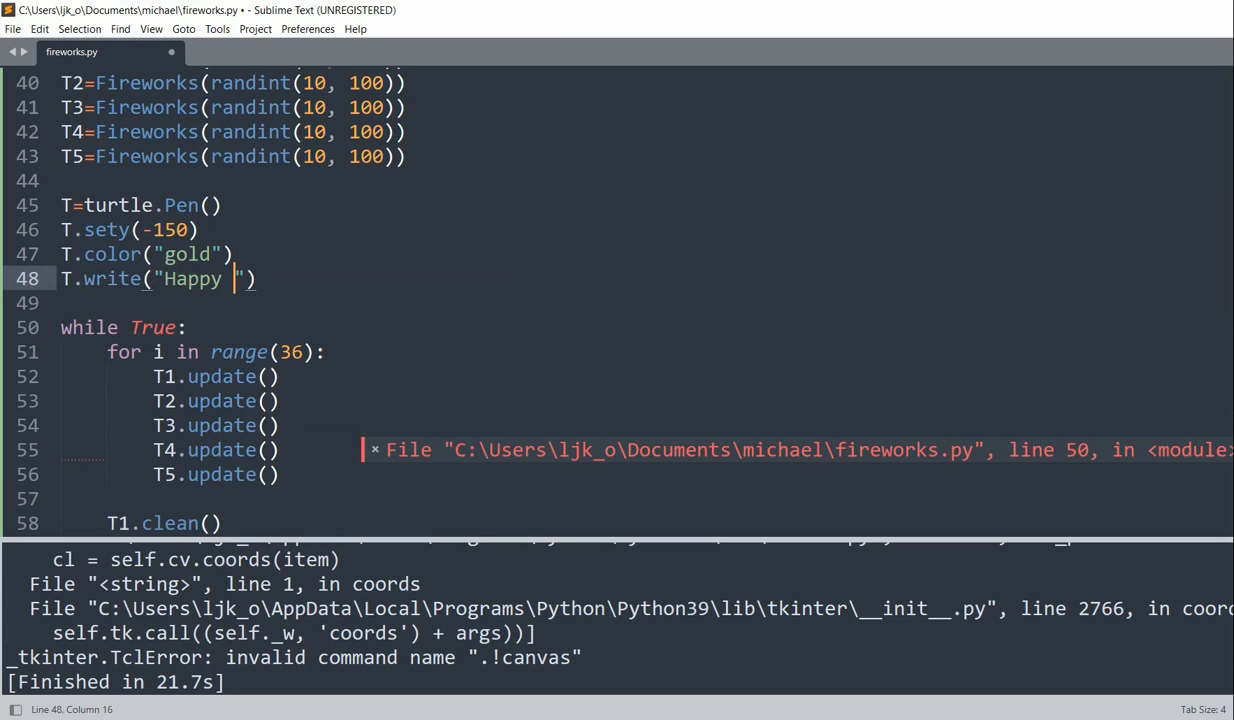
text(New Year!)
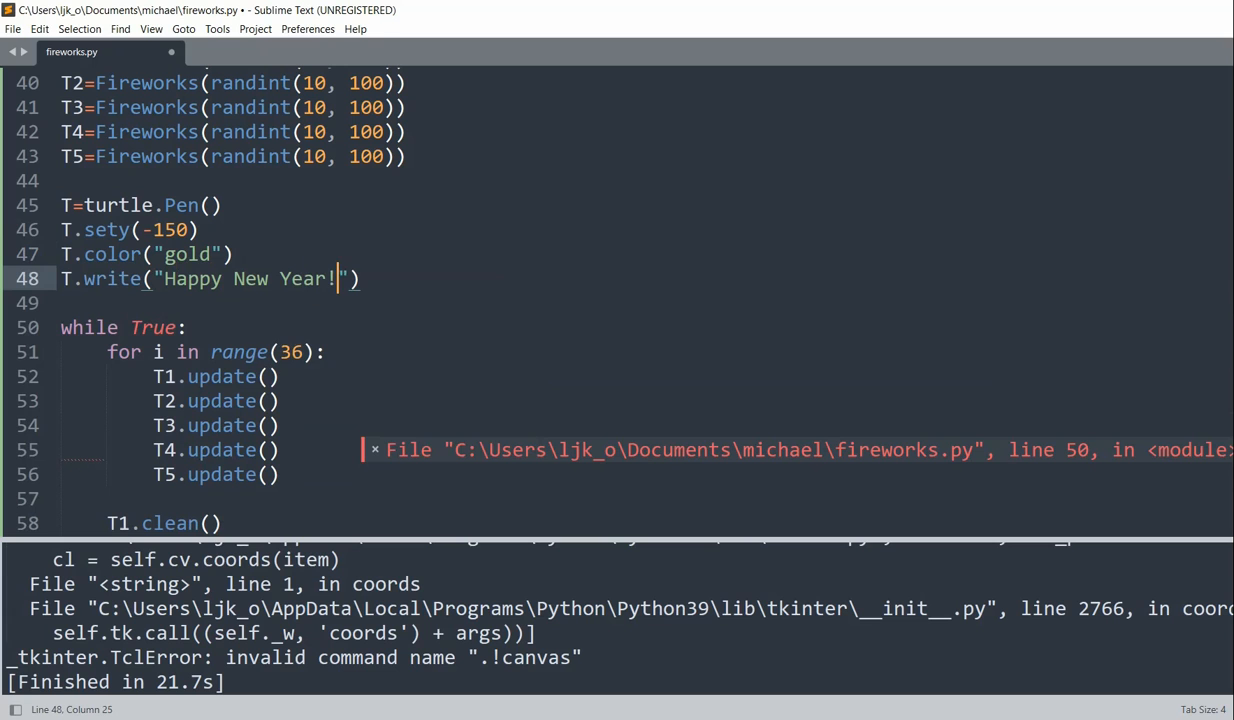
text(, align=)
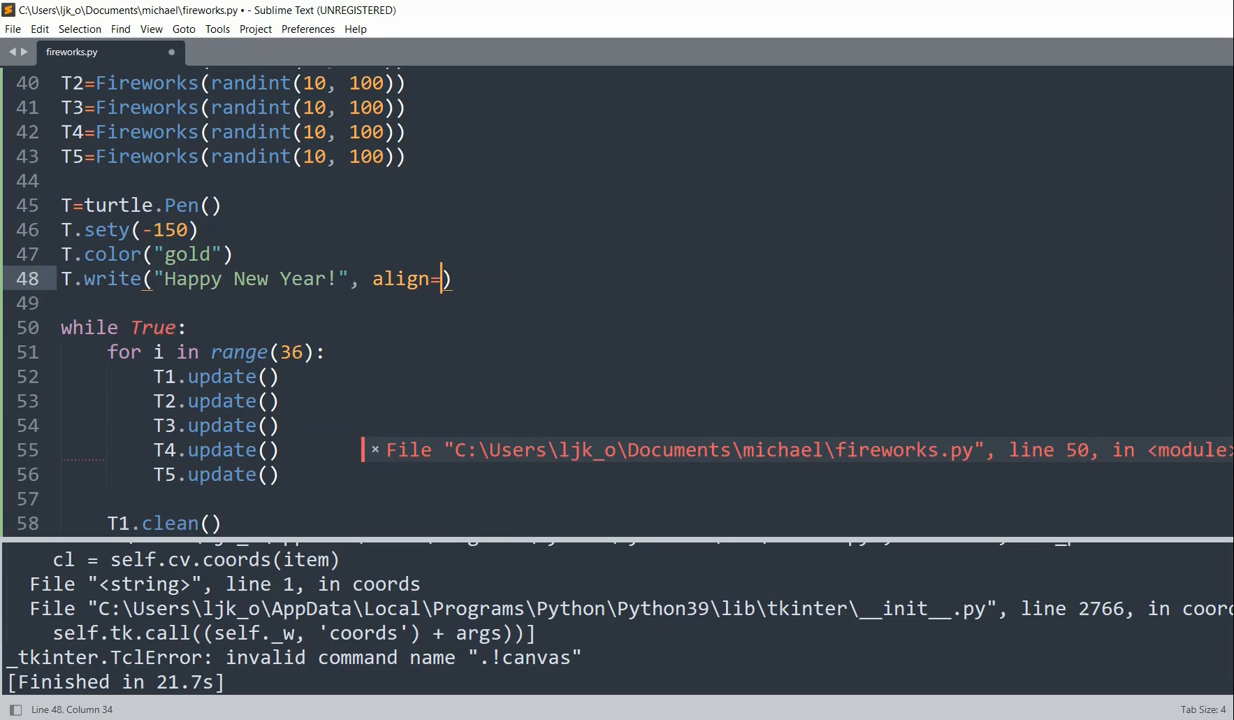
text(center")
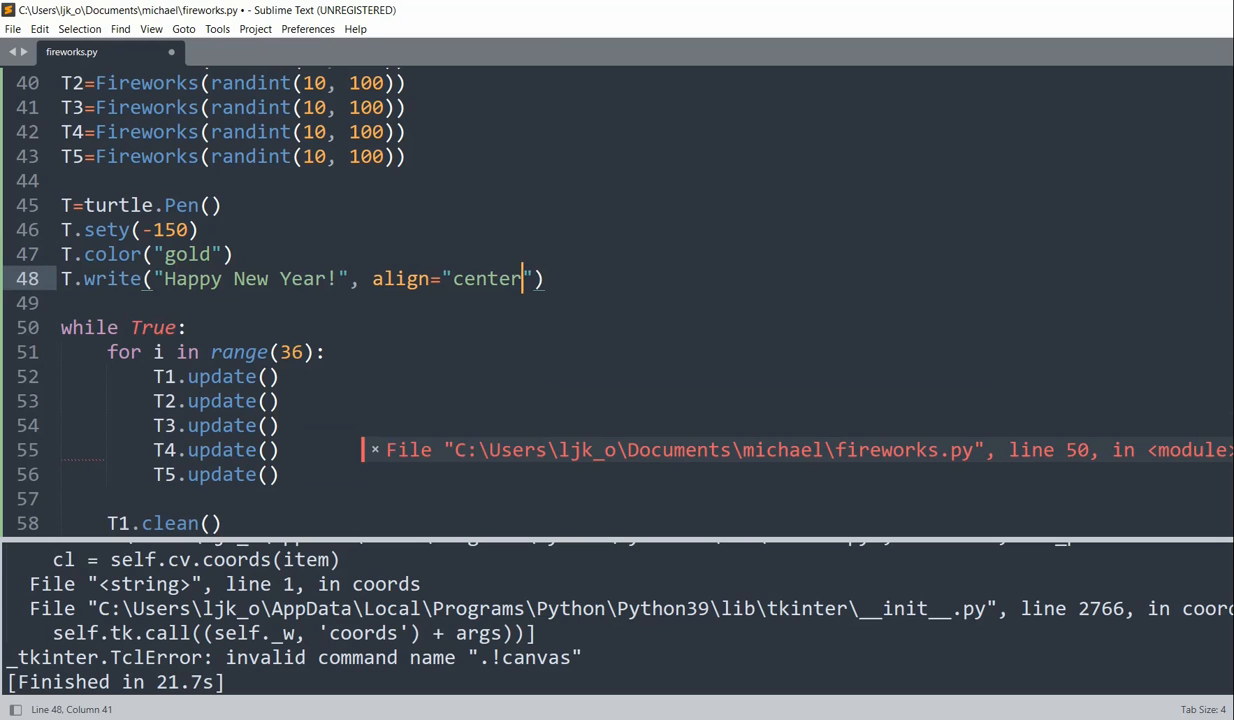
text(, font=)
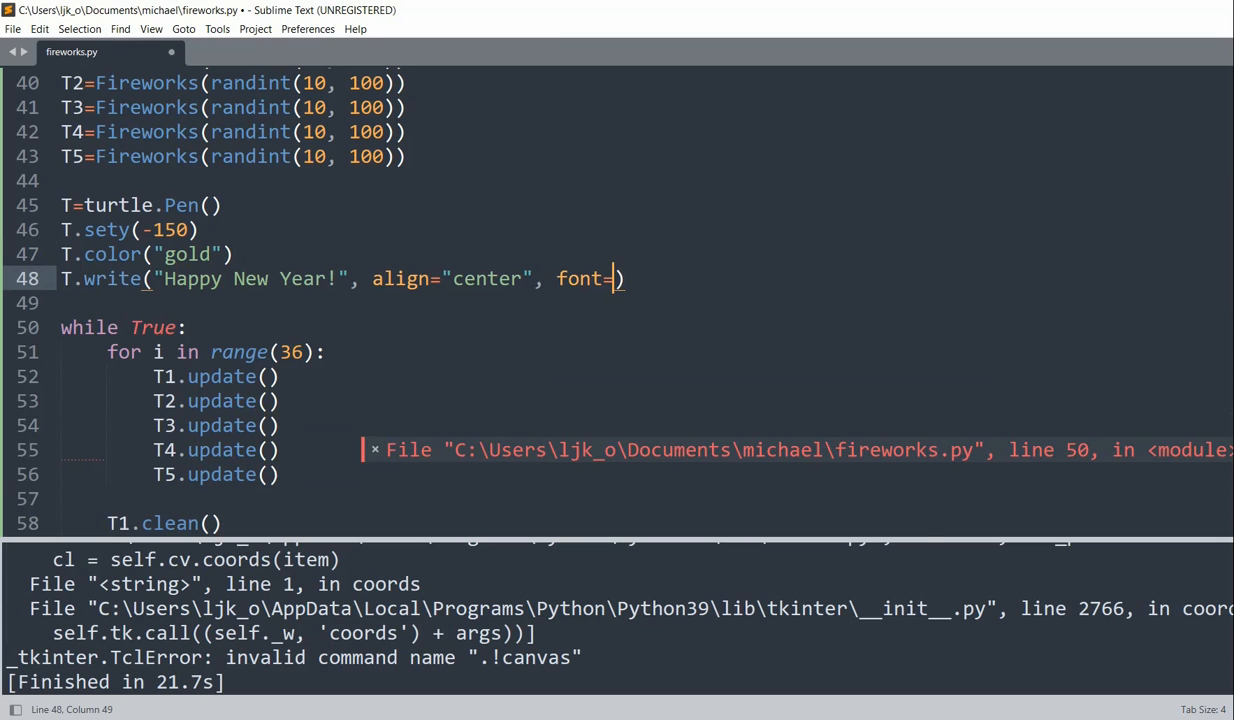
text(None, 50)))
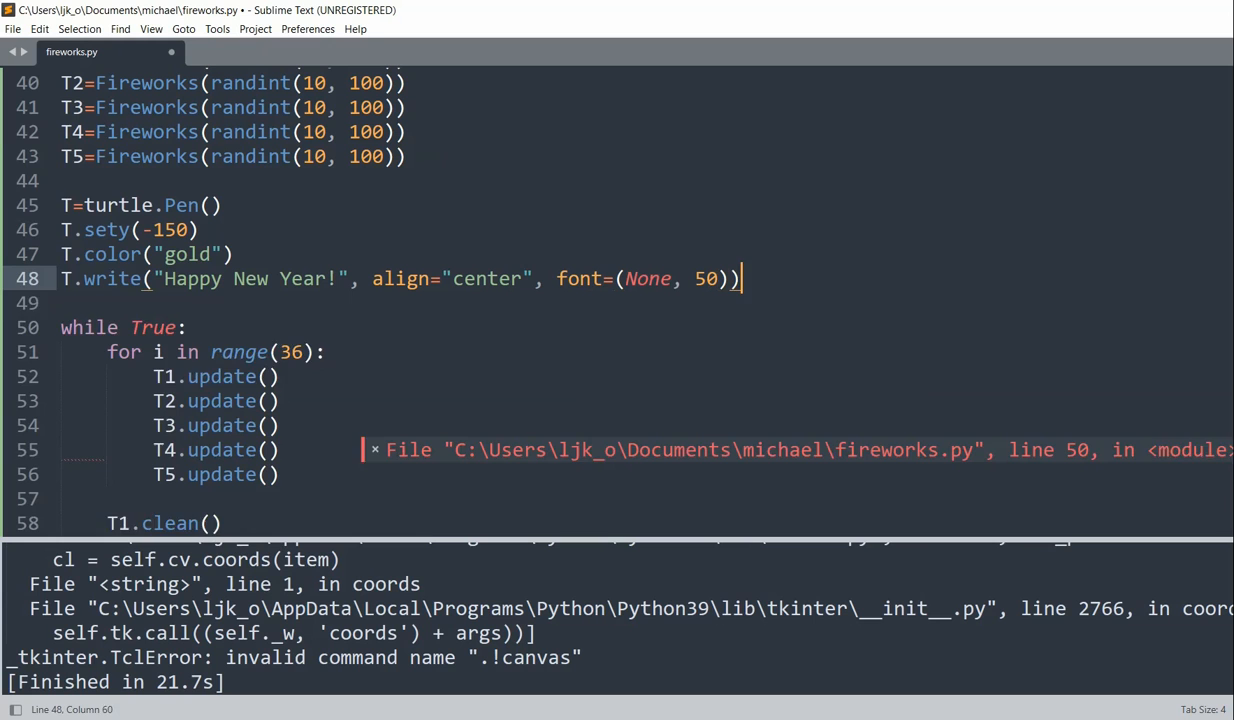
text(T)
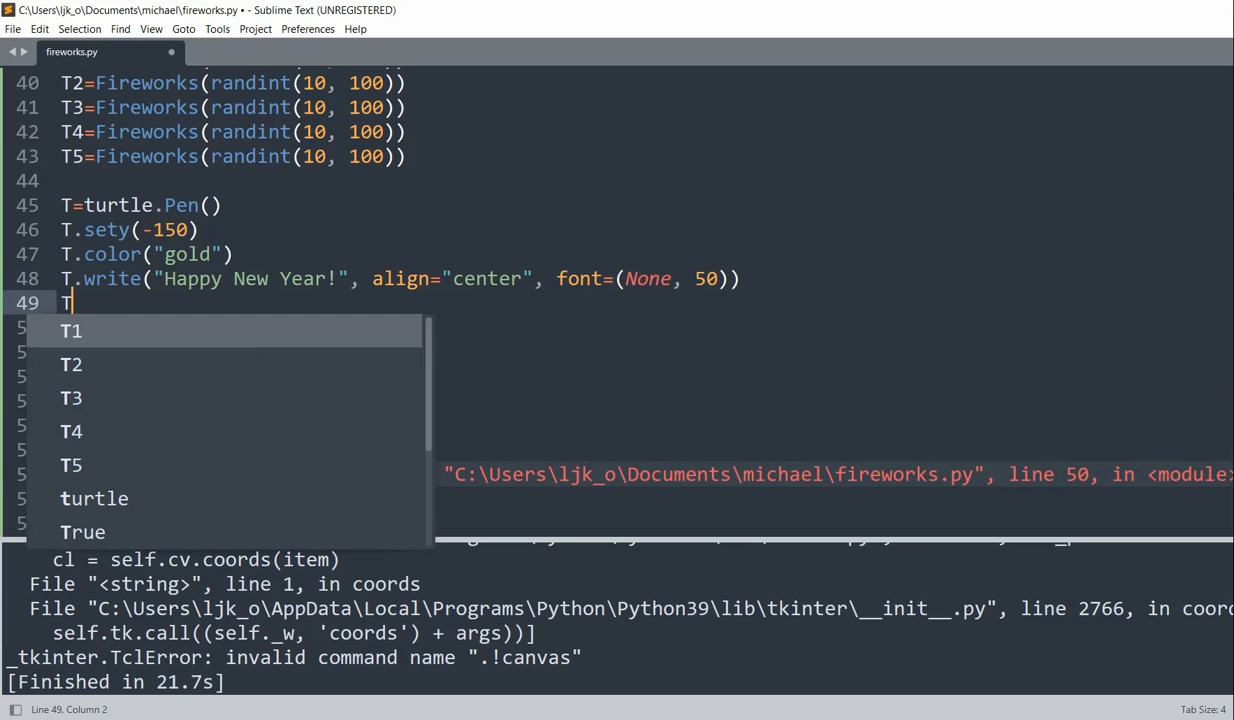
text(hidetu)
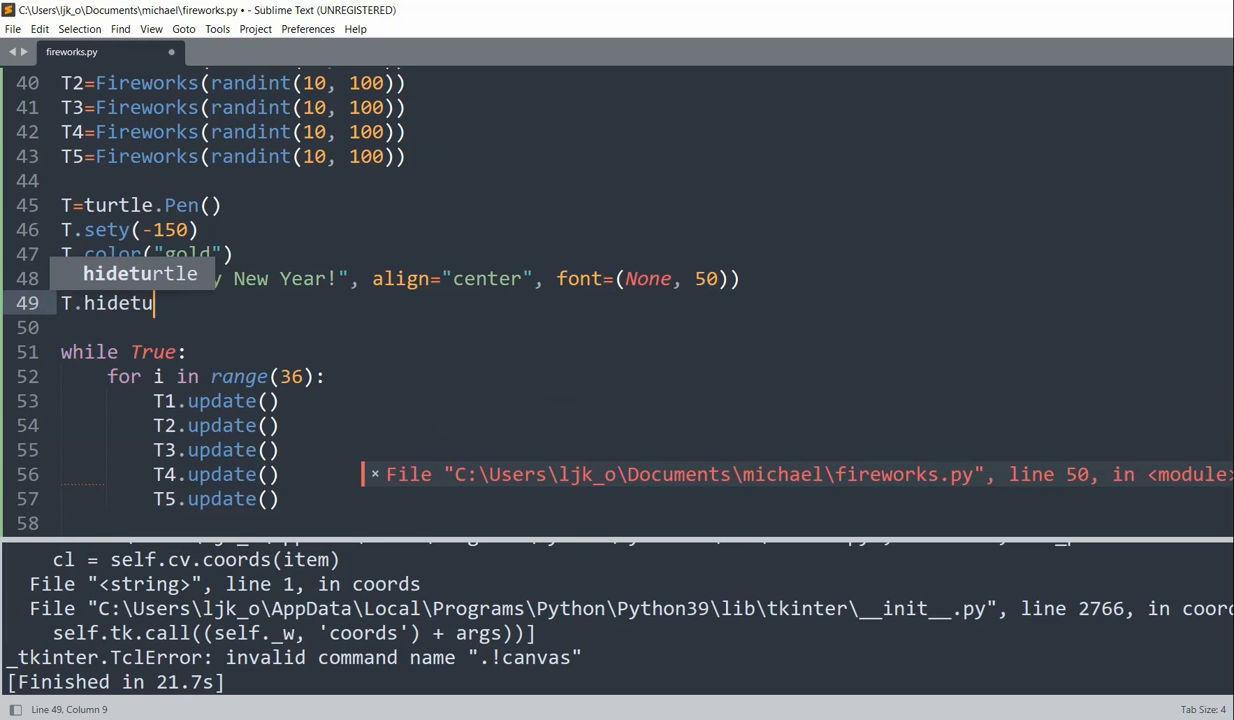
key(ctrl+b)
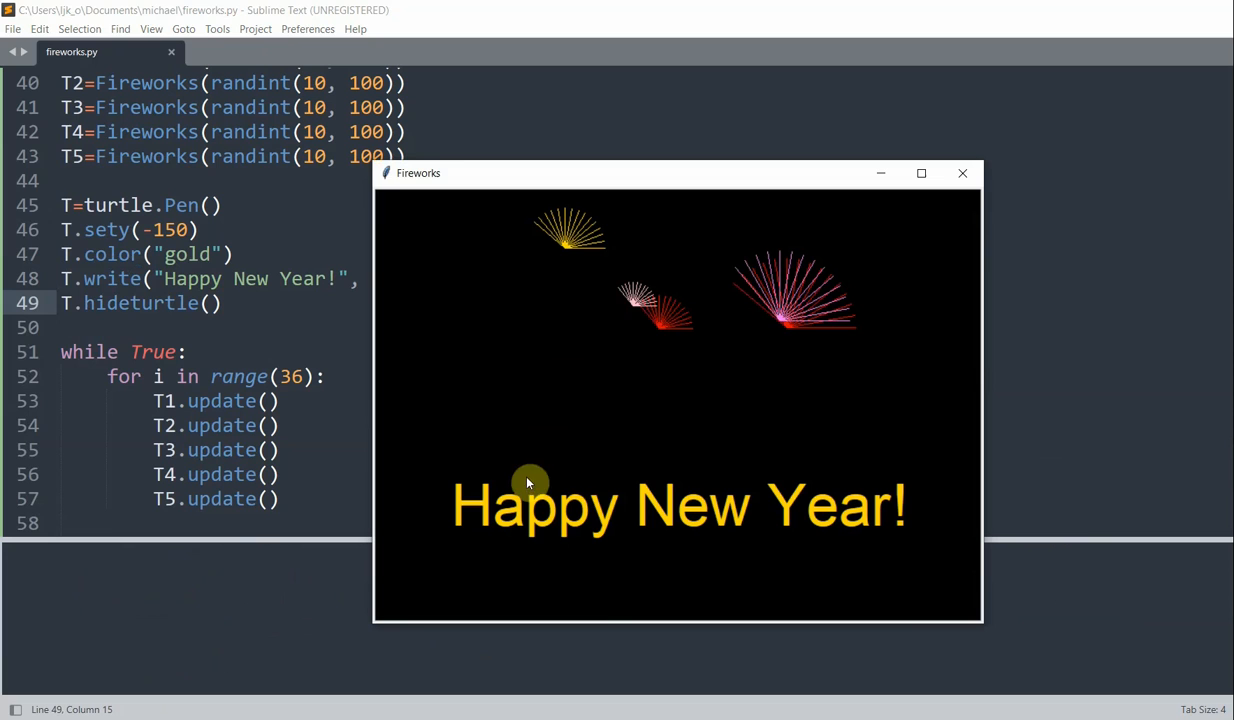
mouse_move(716, 336)
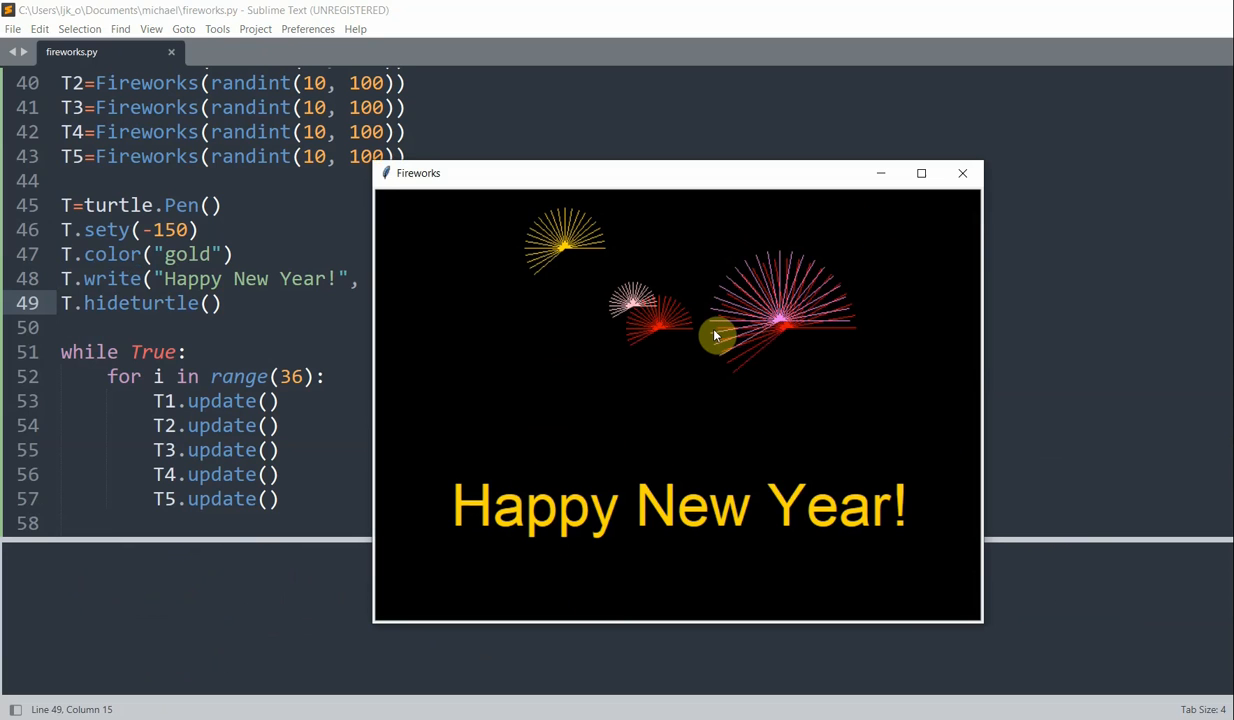
mouse_move(820, 336)
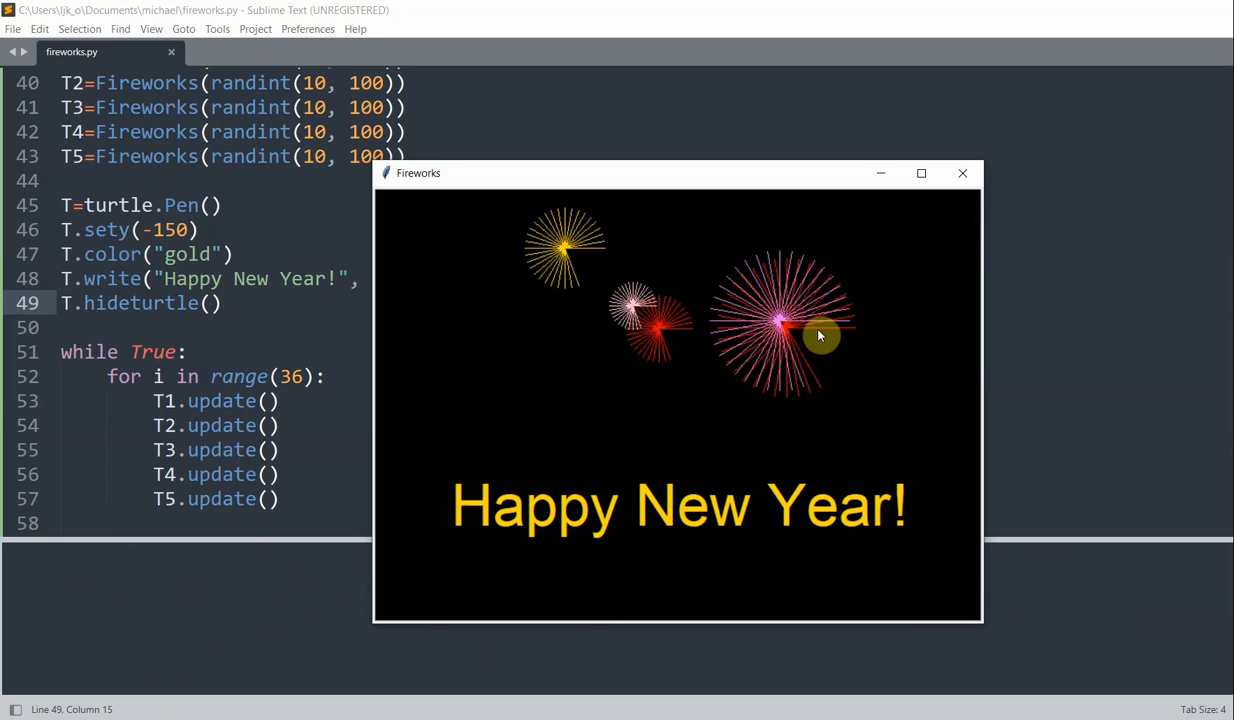